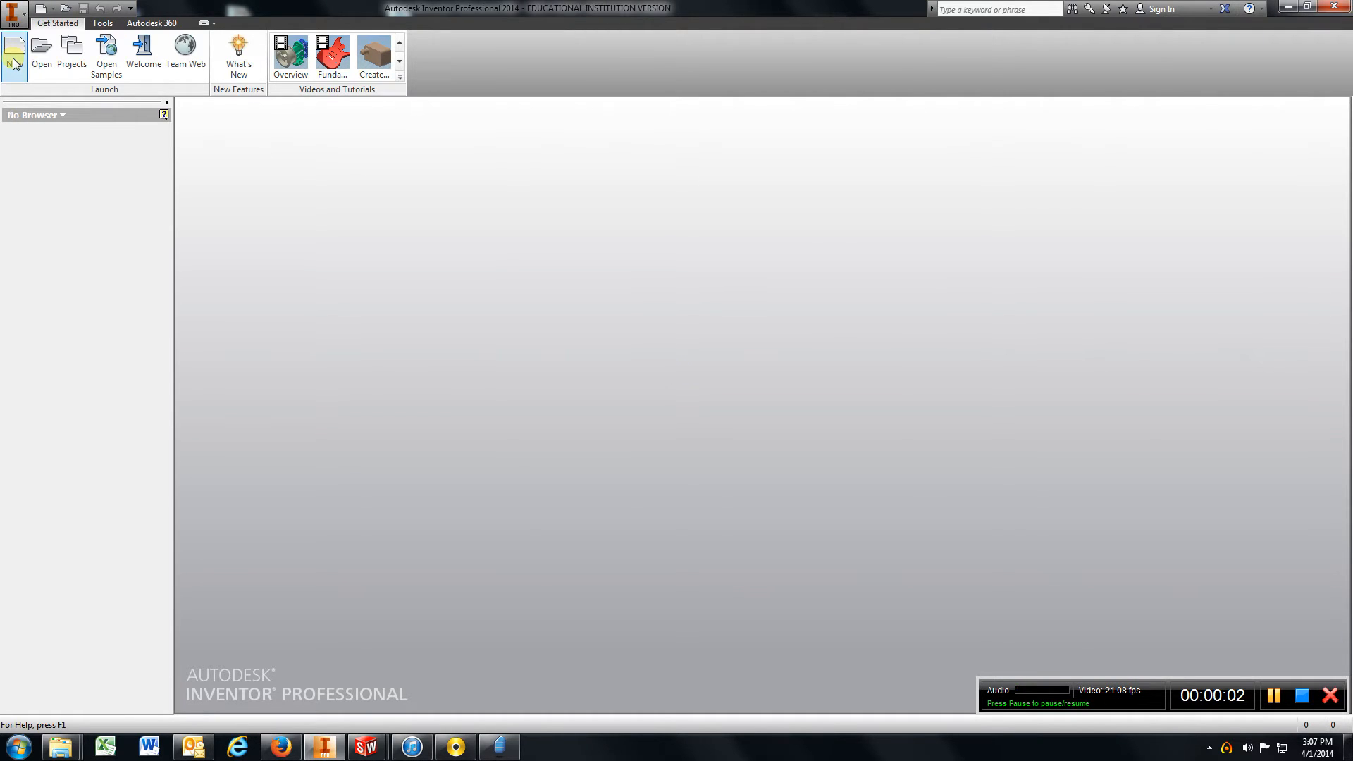
Choose the English Standard (in).ipt part template for a new file
{"action": "left_click", "coordinate": [14, 51]}
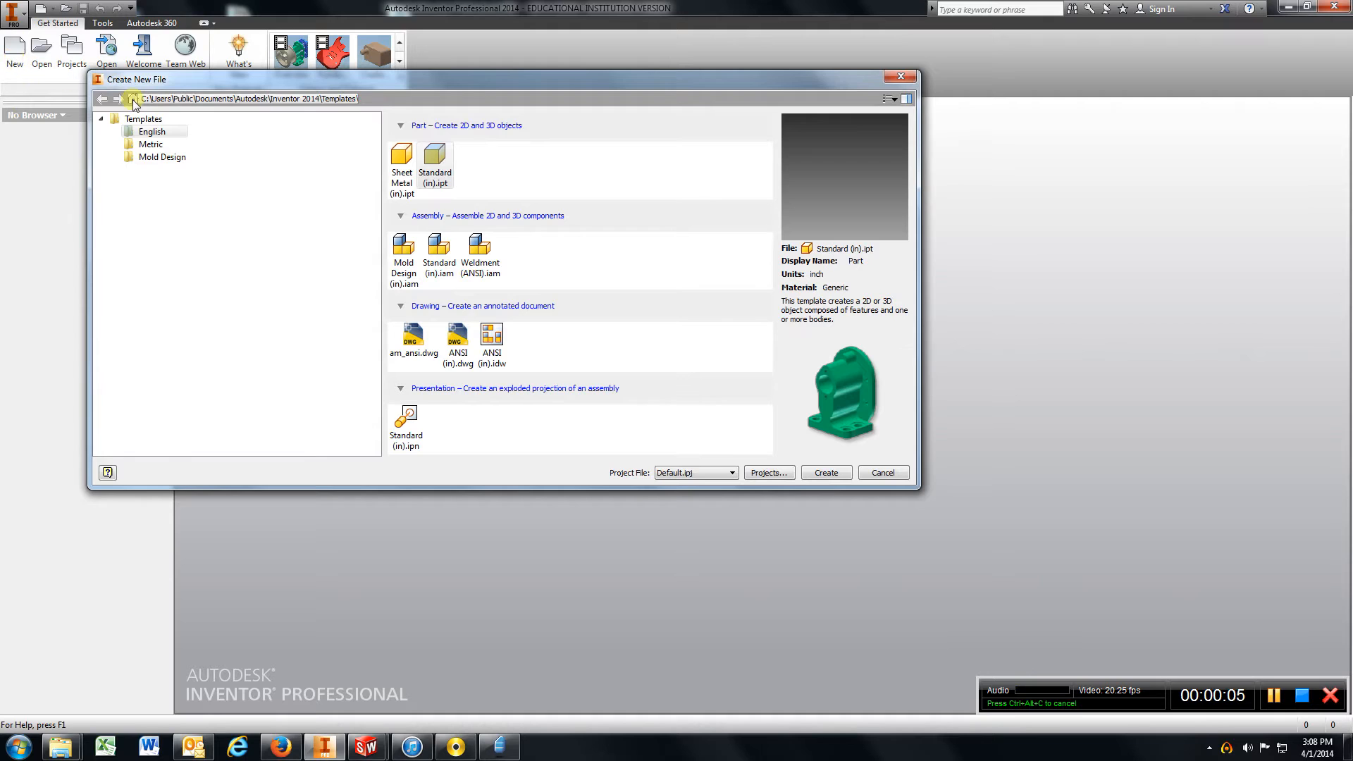
{"action": "left_click", "coordinate": [152, 132]}
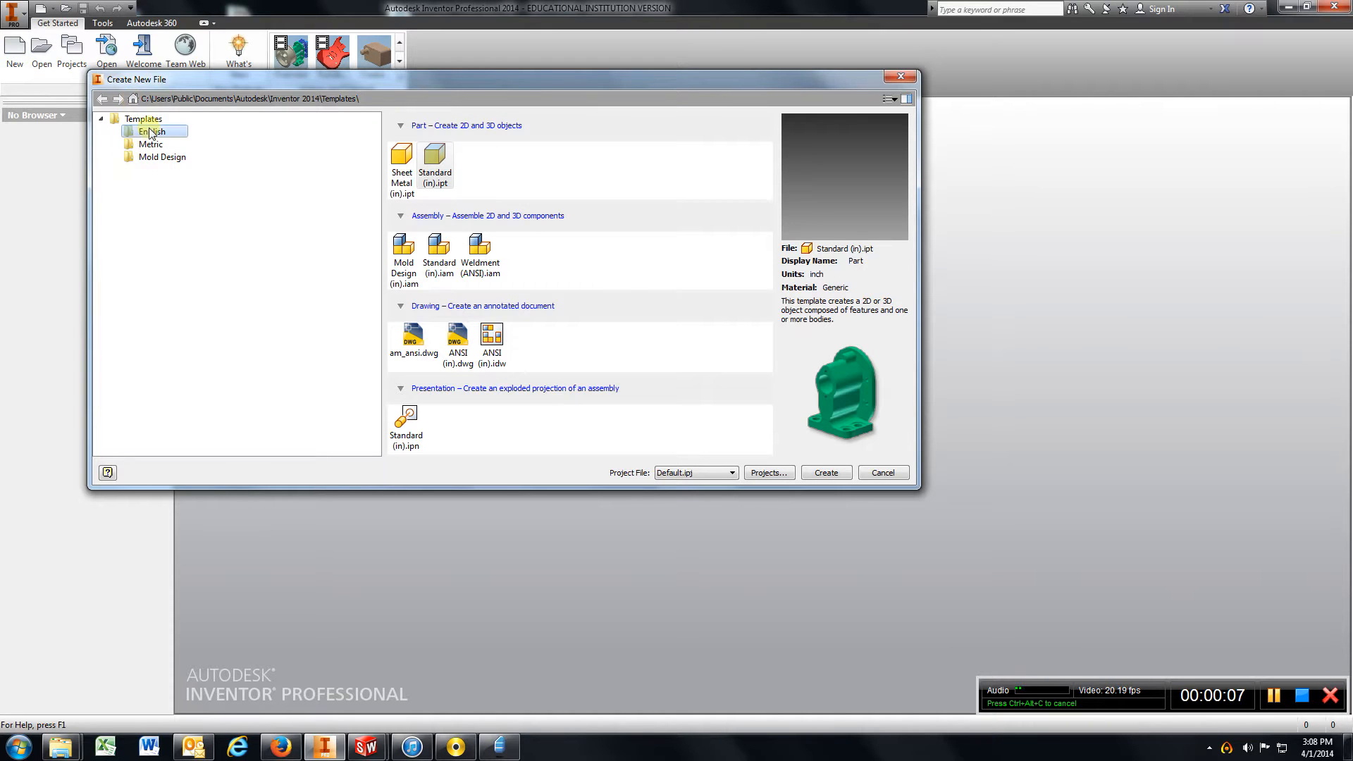
{"action": "left_click", "coordinate": [435, 160]}
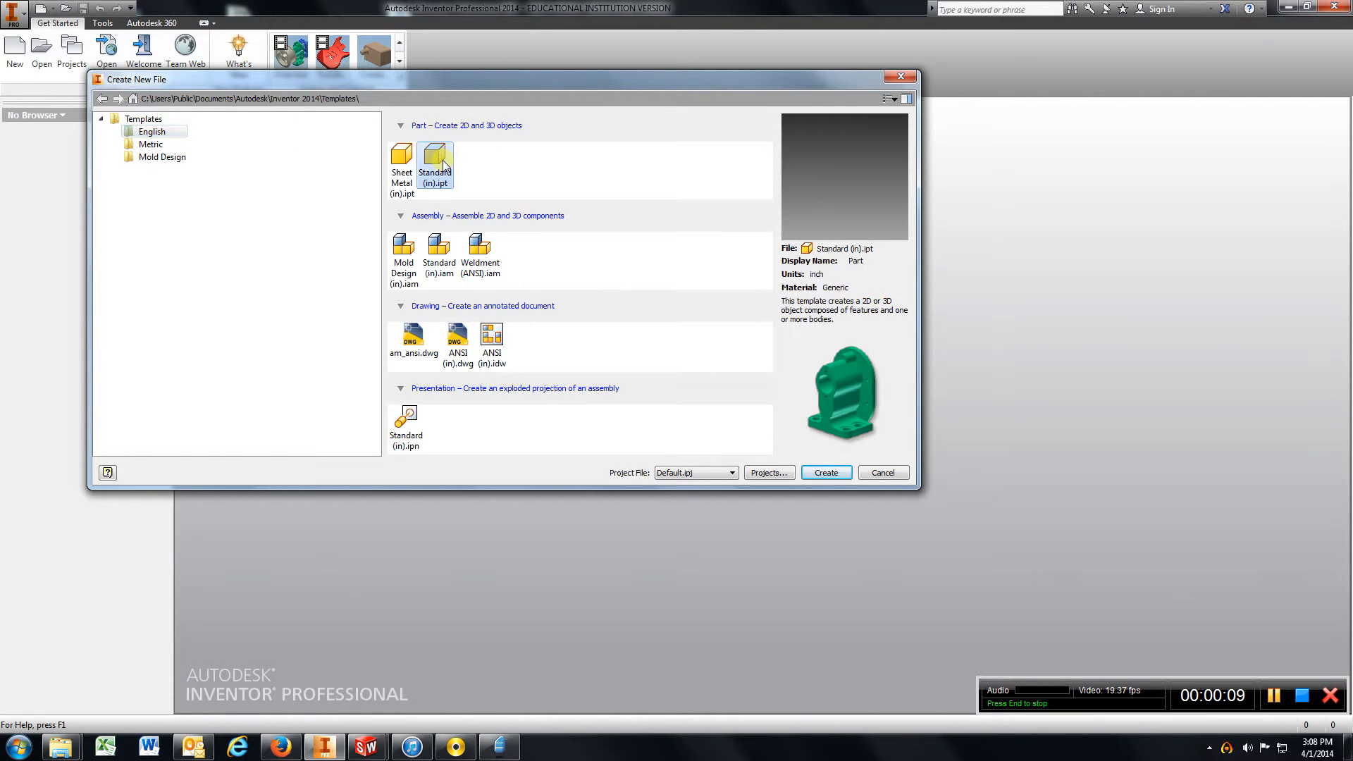
Create the inch part and start Sketch1 on the XY origin plane
{"action": "left_click", "coordinate": [824, 473]}
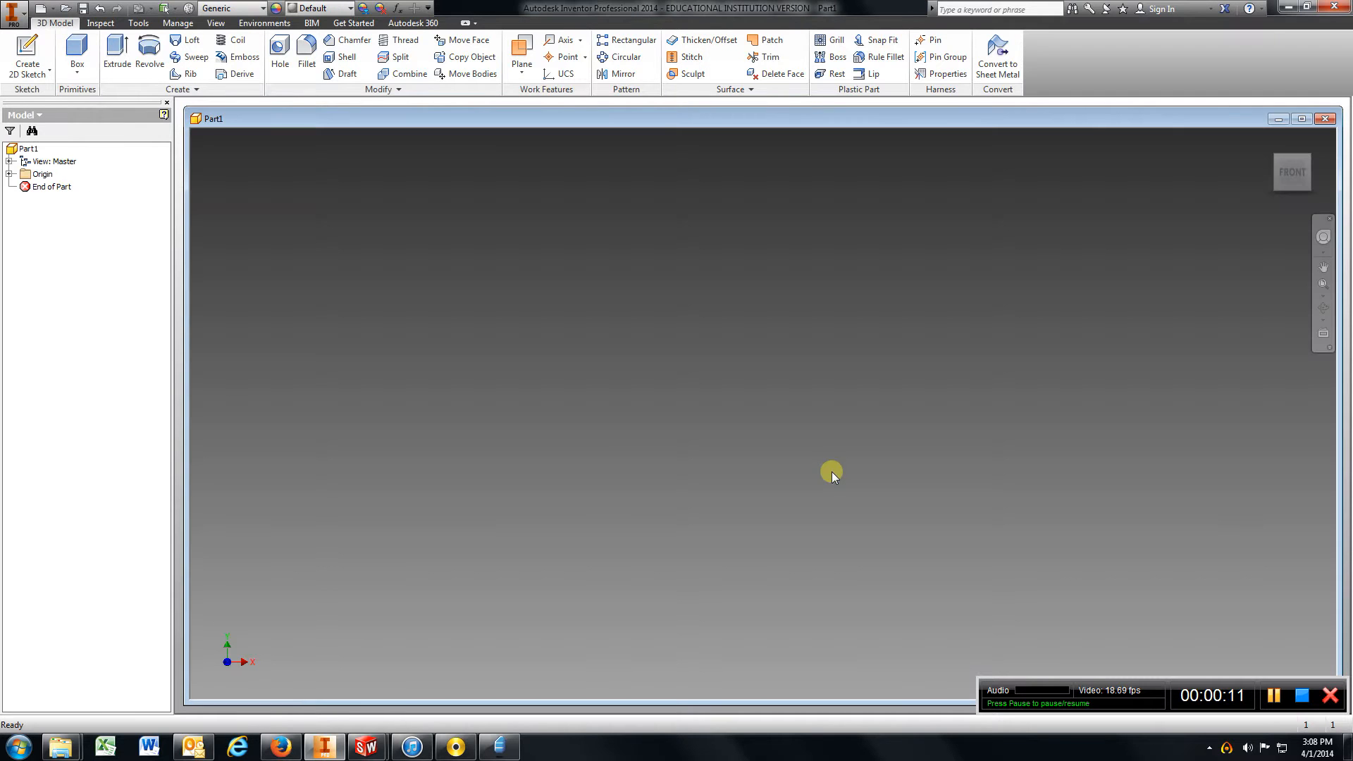
{"action": "mouse_move", "coordinate": [1237, 208]}
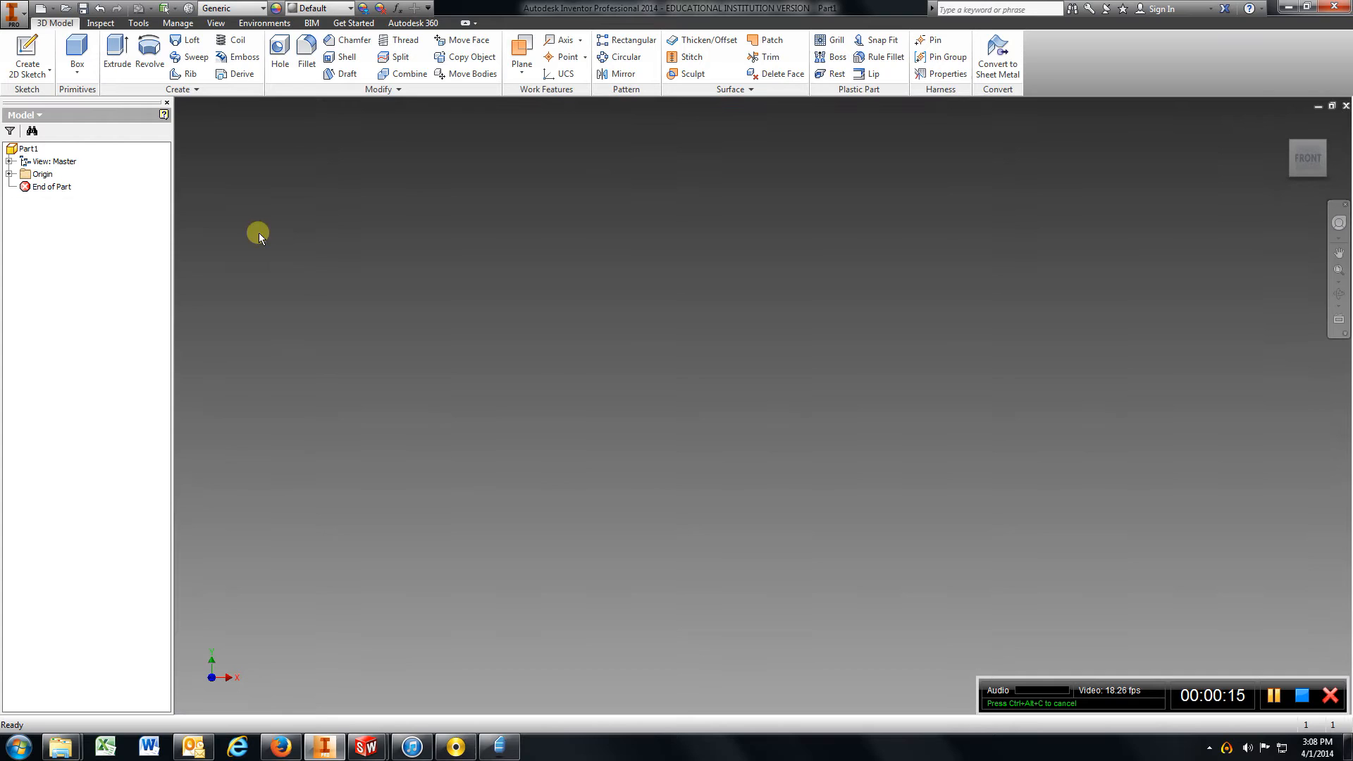
{"action": "left_click", "coordinate": [9, 173]}
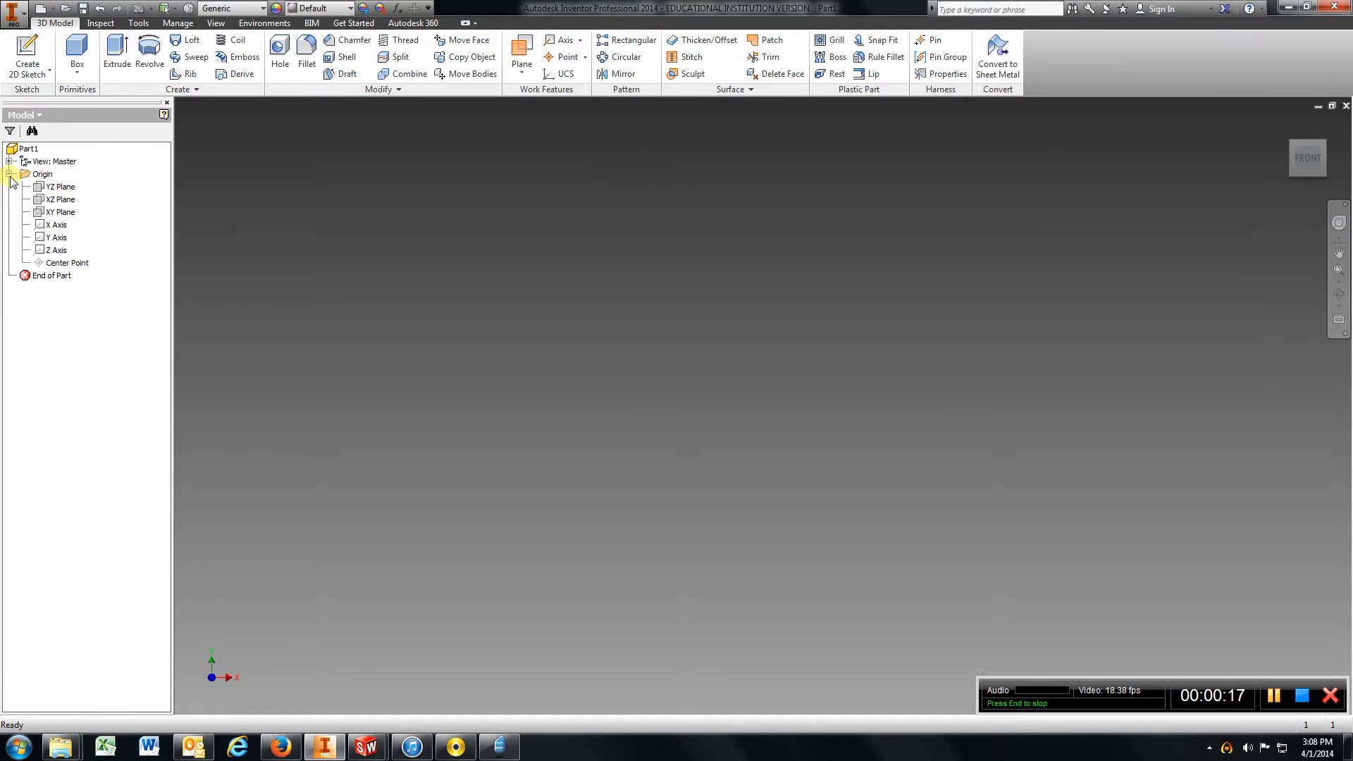
{"action": "left_click", "coordinate": [27, 56]}
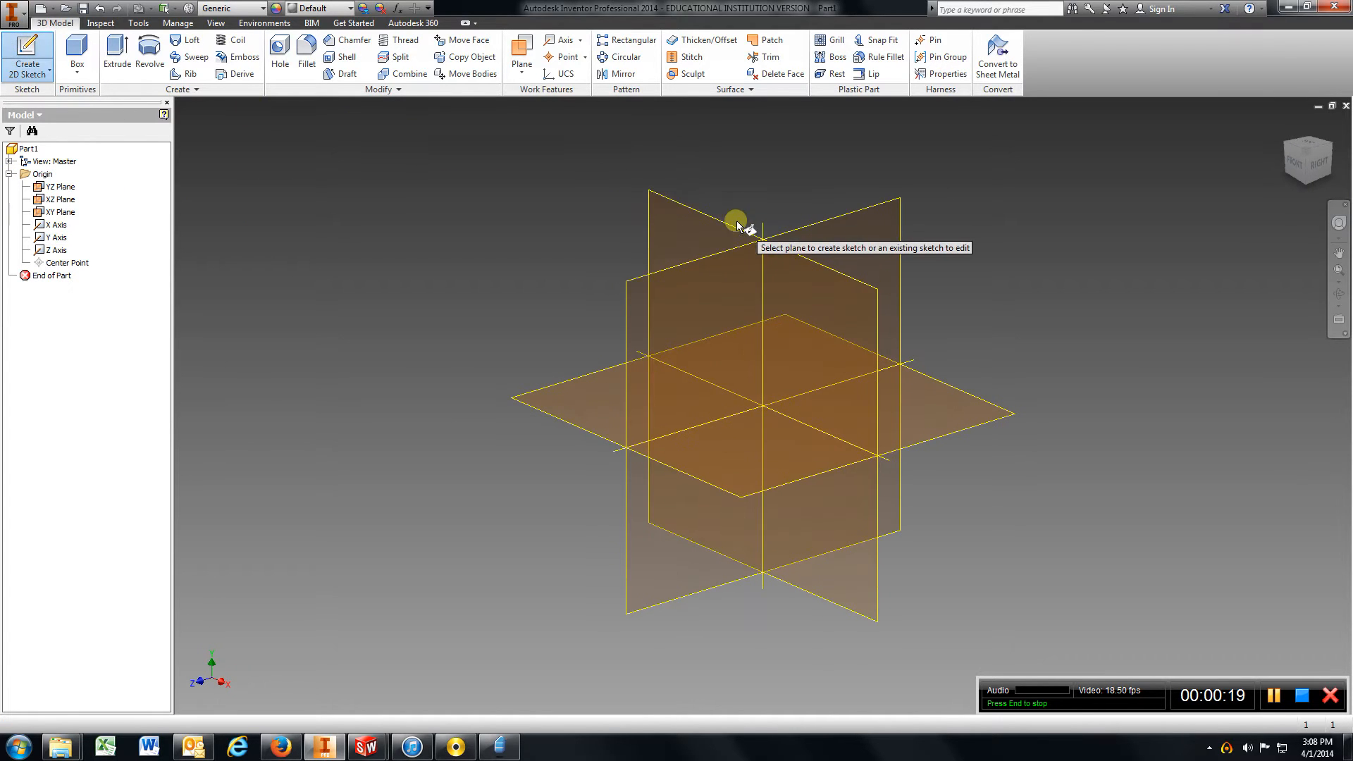
{"action": "left_click", "coordinate": [735, 217]}
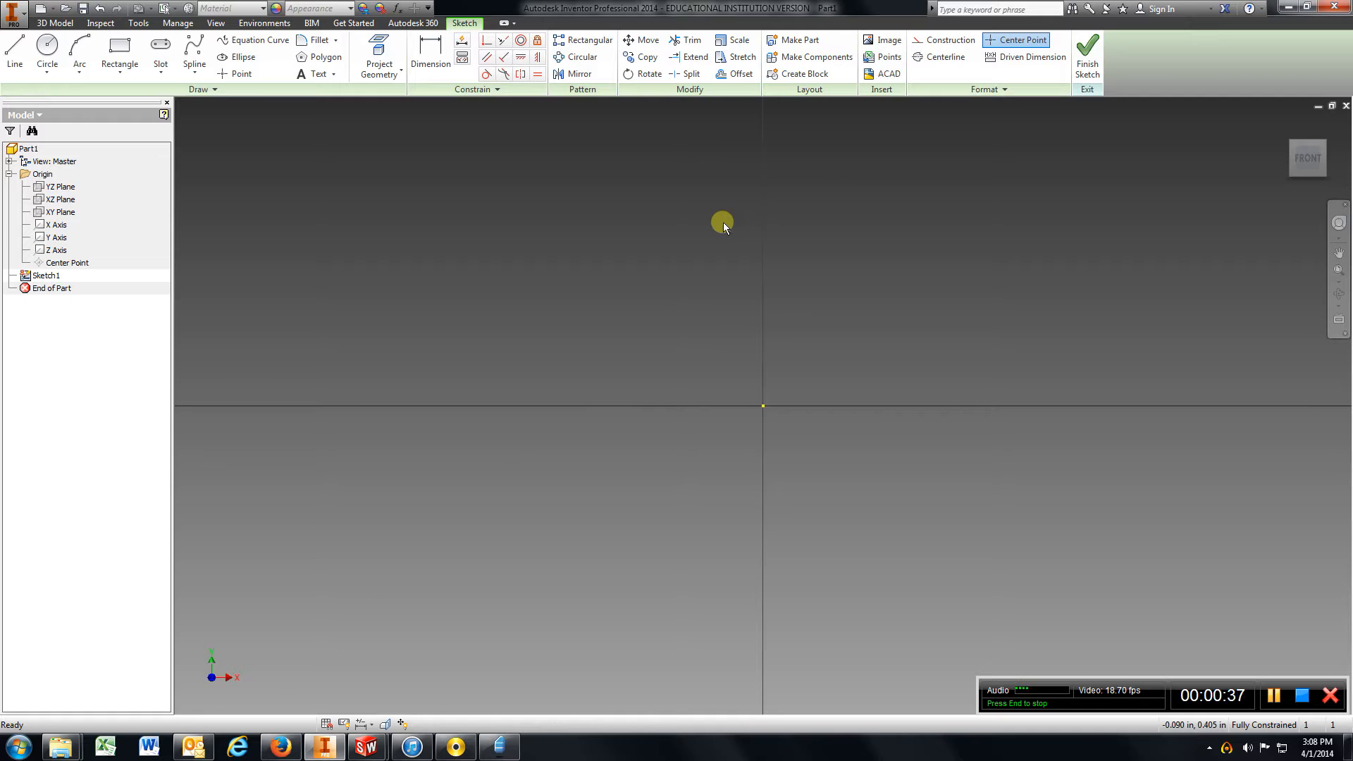
Draw a 6 in horizontal line with its left end dimensioned 3 in from the origin
{"action": "left_click", "coordinate": [14, 54]}
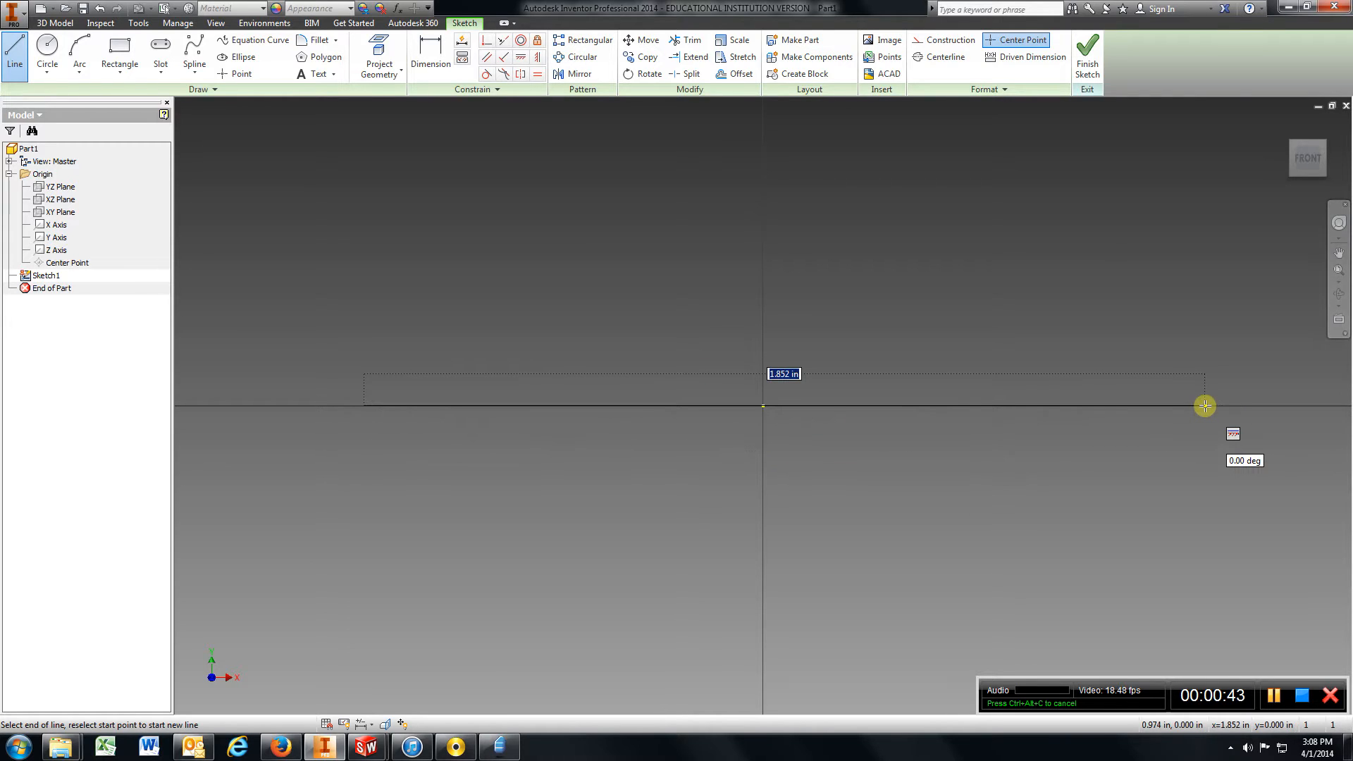
{"action": "type", "text": "6"}
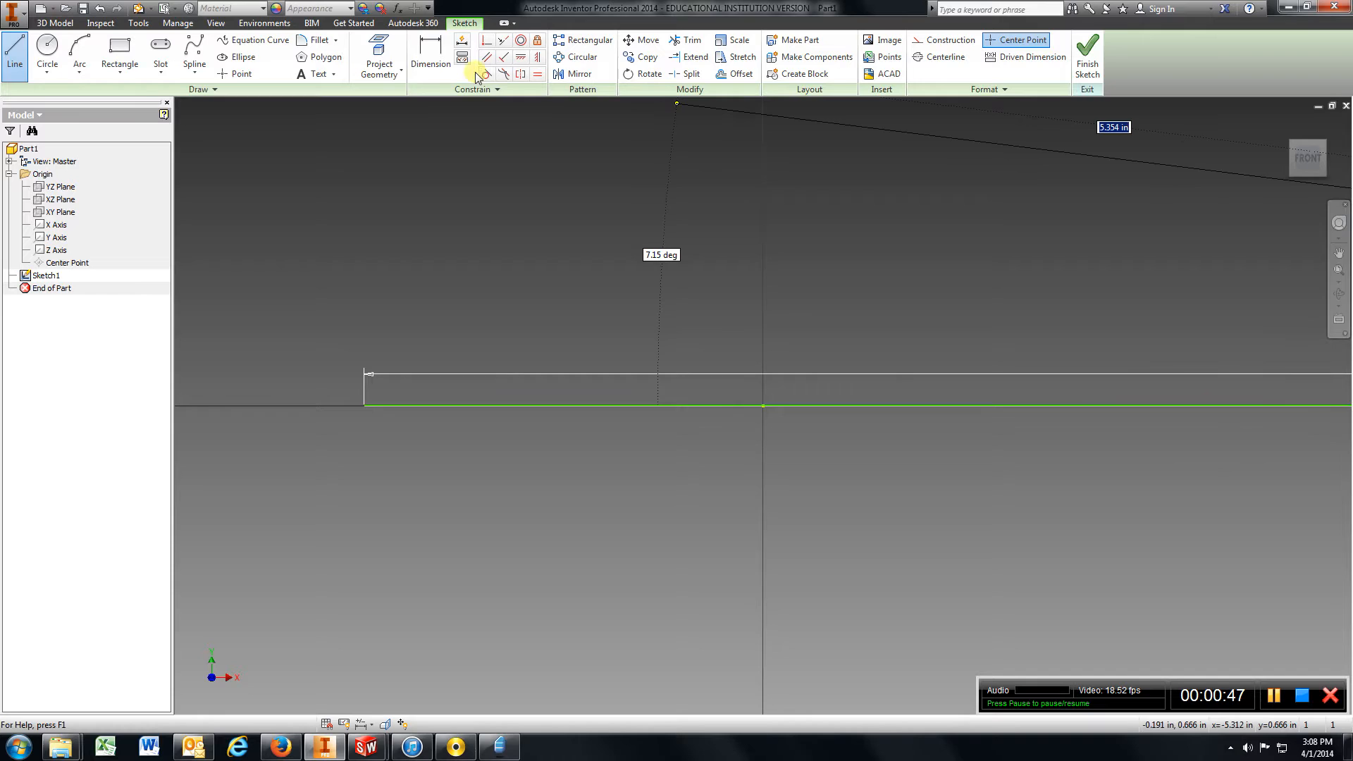
{"action": "left_click", "coordinate": [430, 57]}
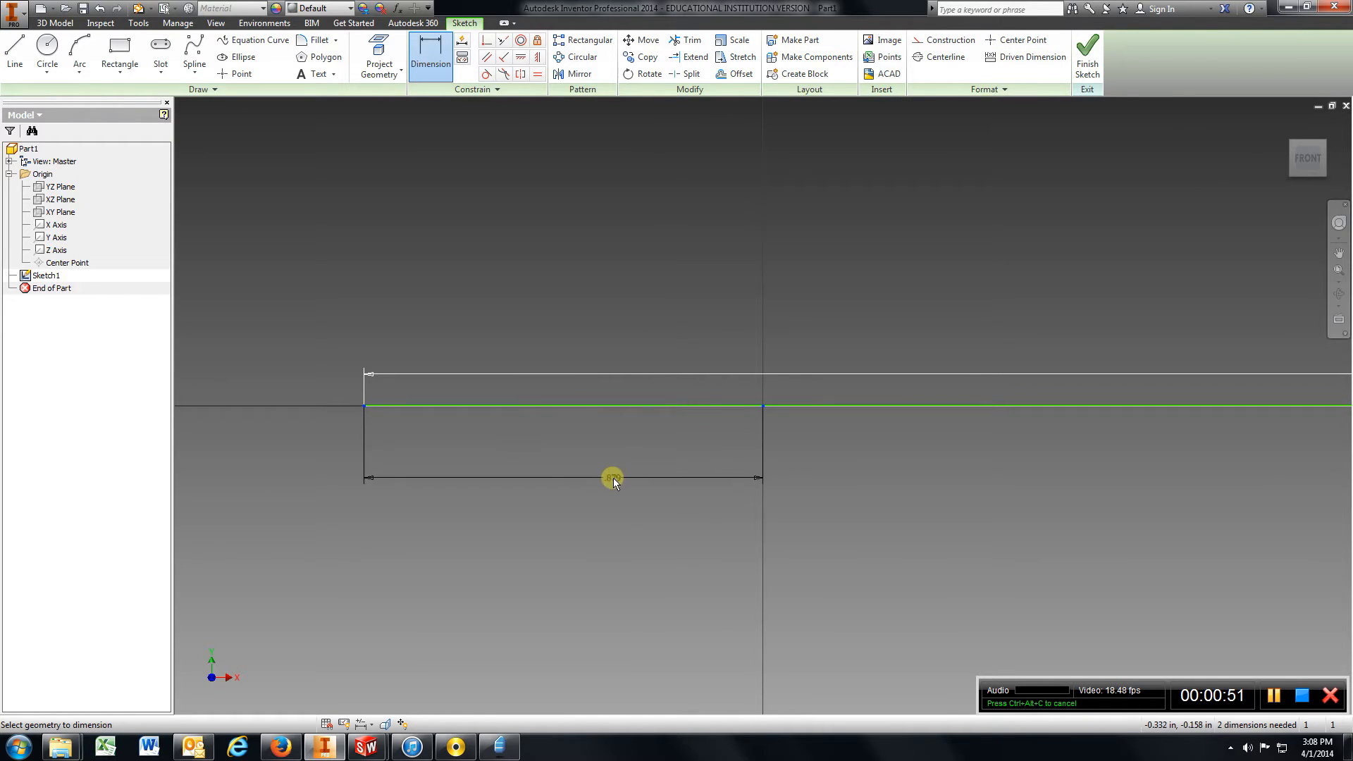
{"action": "left_click", "coordinate": [611, 478]}
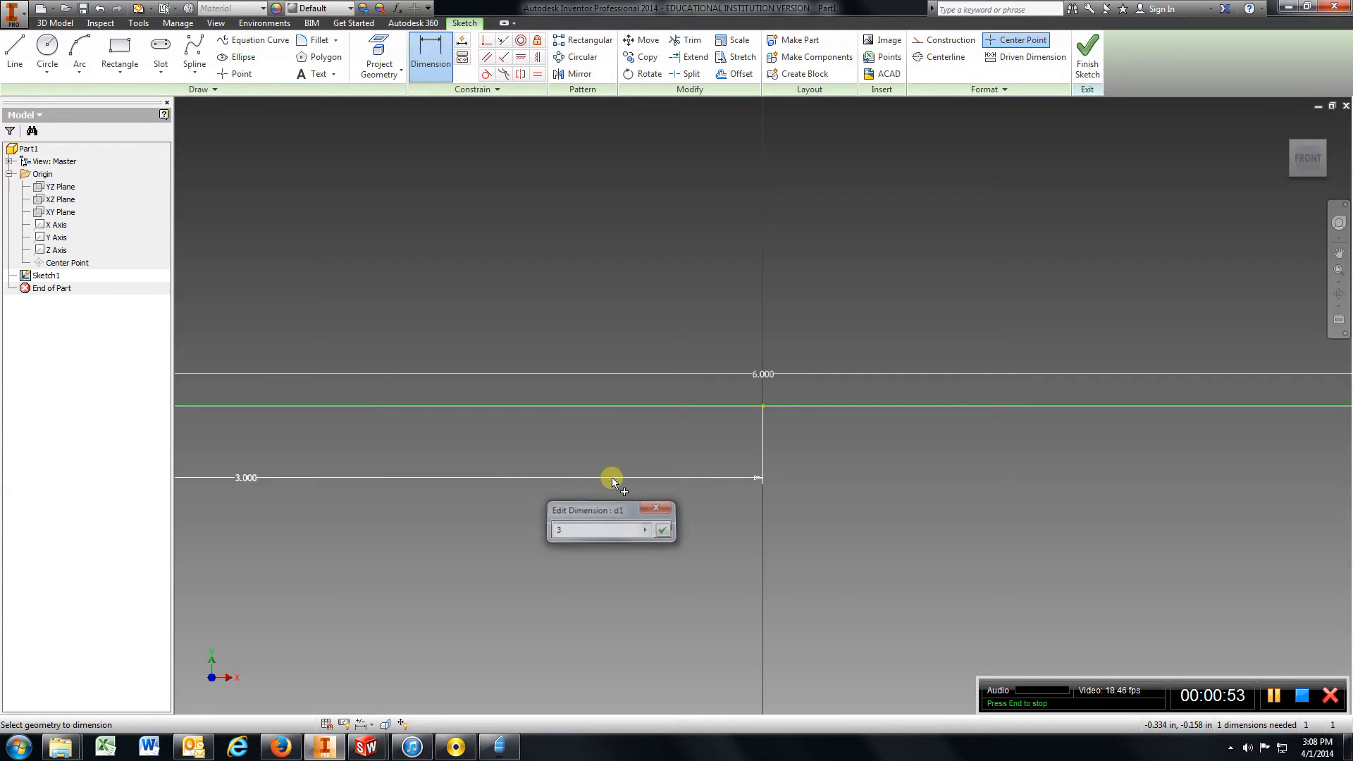
{"action": "left_click", "coordinate": [662, 529]}
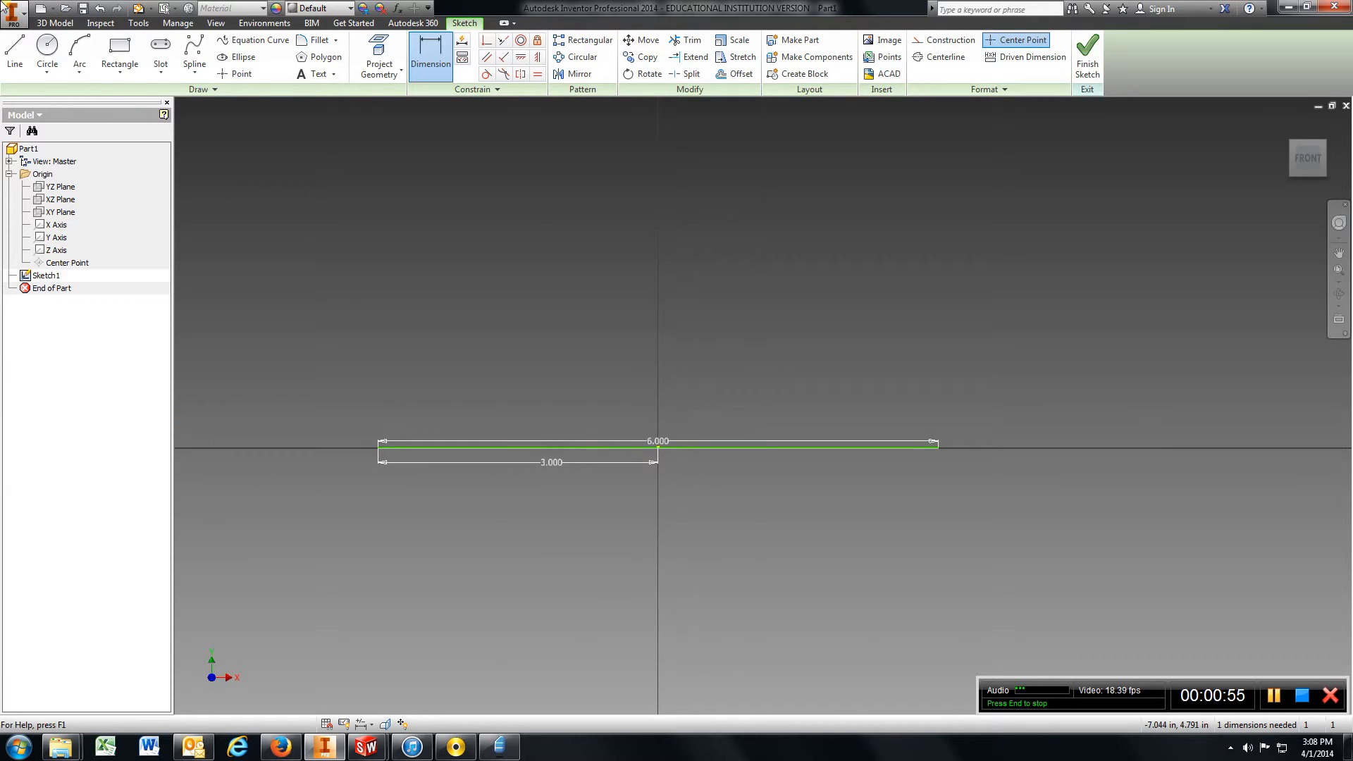
Draw the 2.75 in left side, 2.5 in top, 1 in right side and slanted closing edge
{"action": "left_click", "coordinate": [14, 53]}
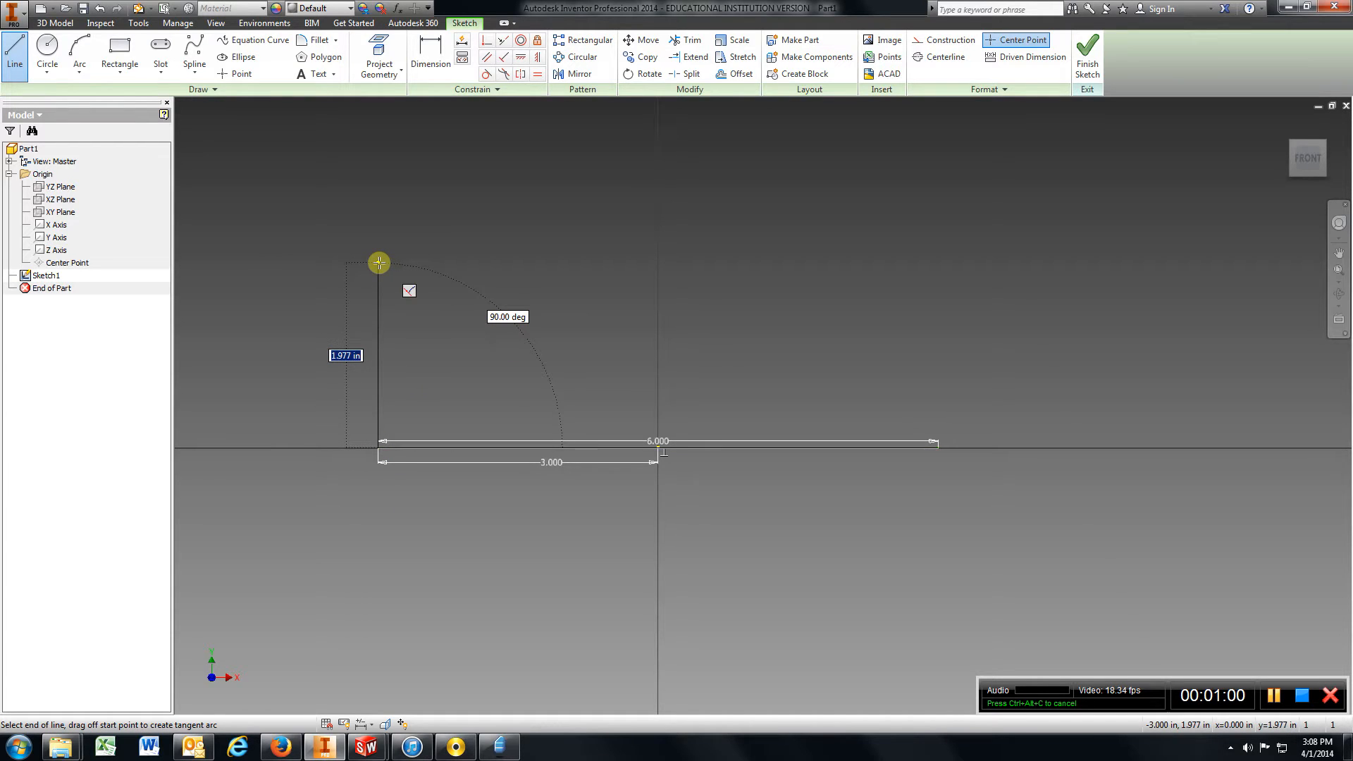
{"action": "type", "text": "2.7"}
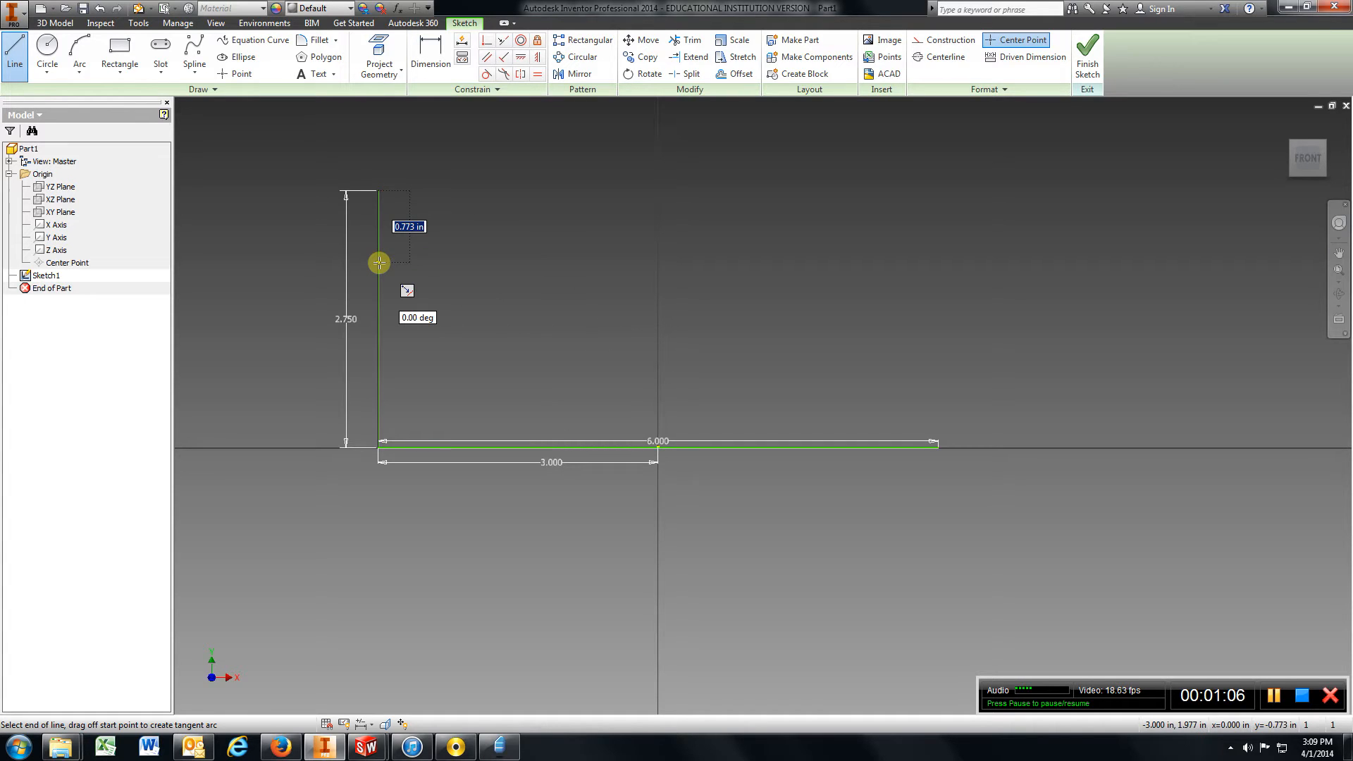
{"action": "mouse_move", "coordinate": [537, 188]}
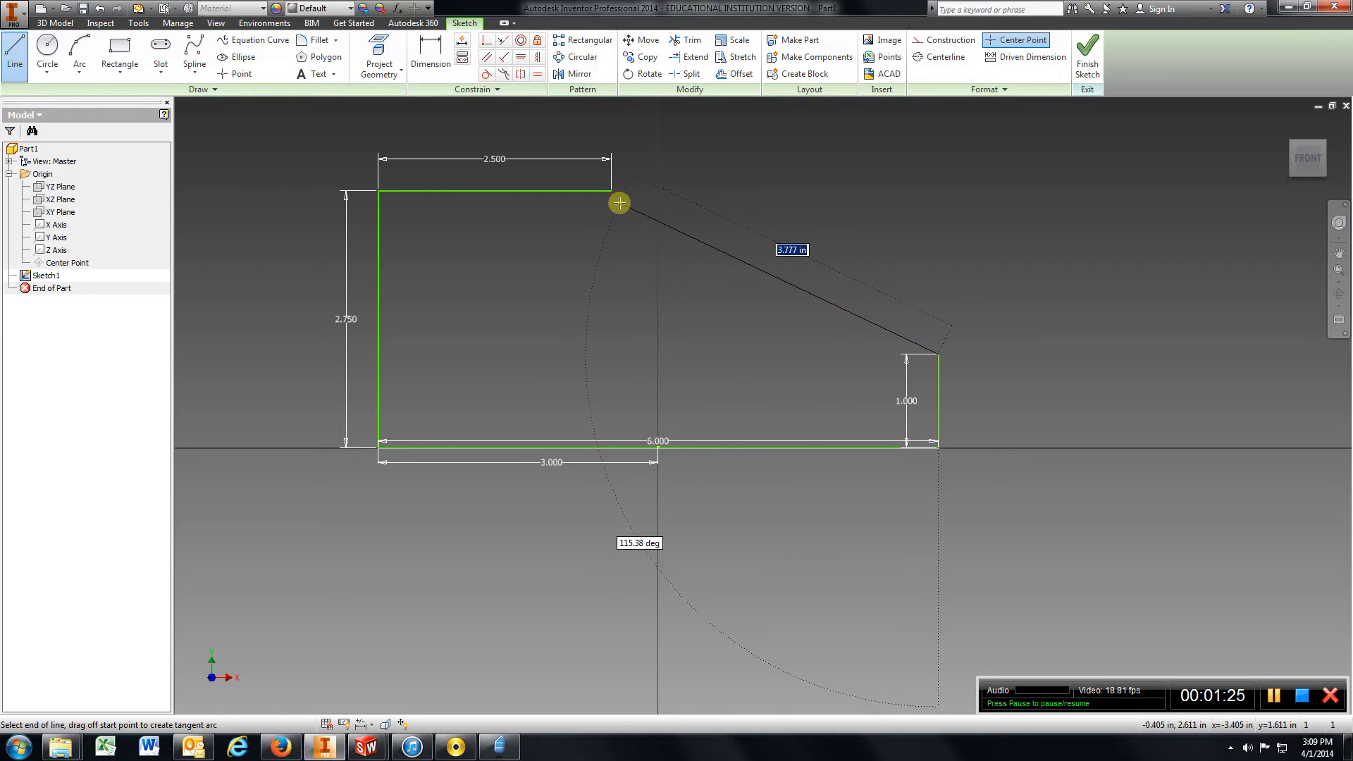
{"action": "left_click", "coordinate": [620, 203]}
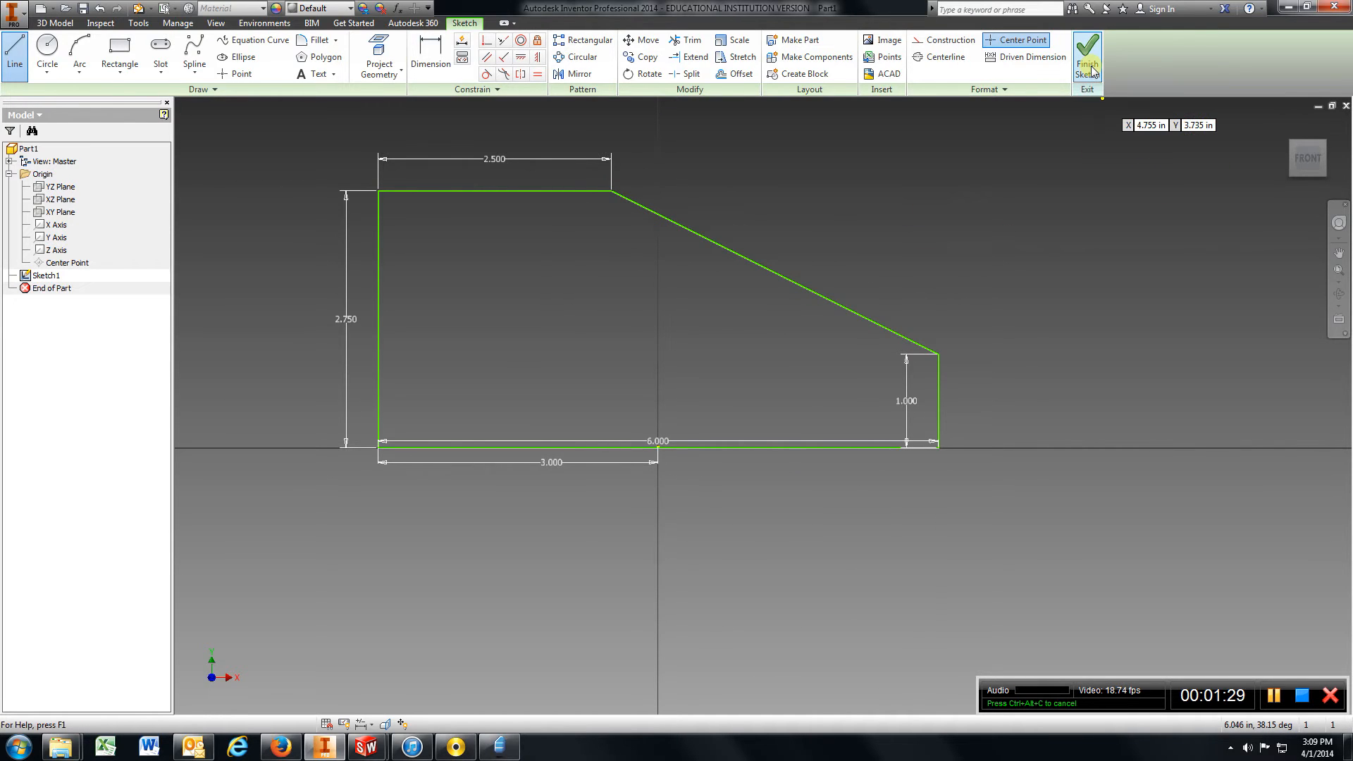
{"action": "mouse_move", "coordinate": [1087, 56]}
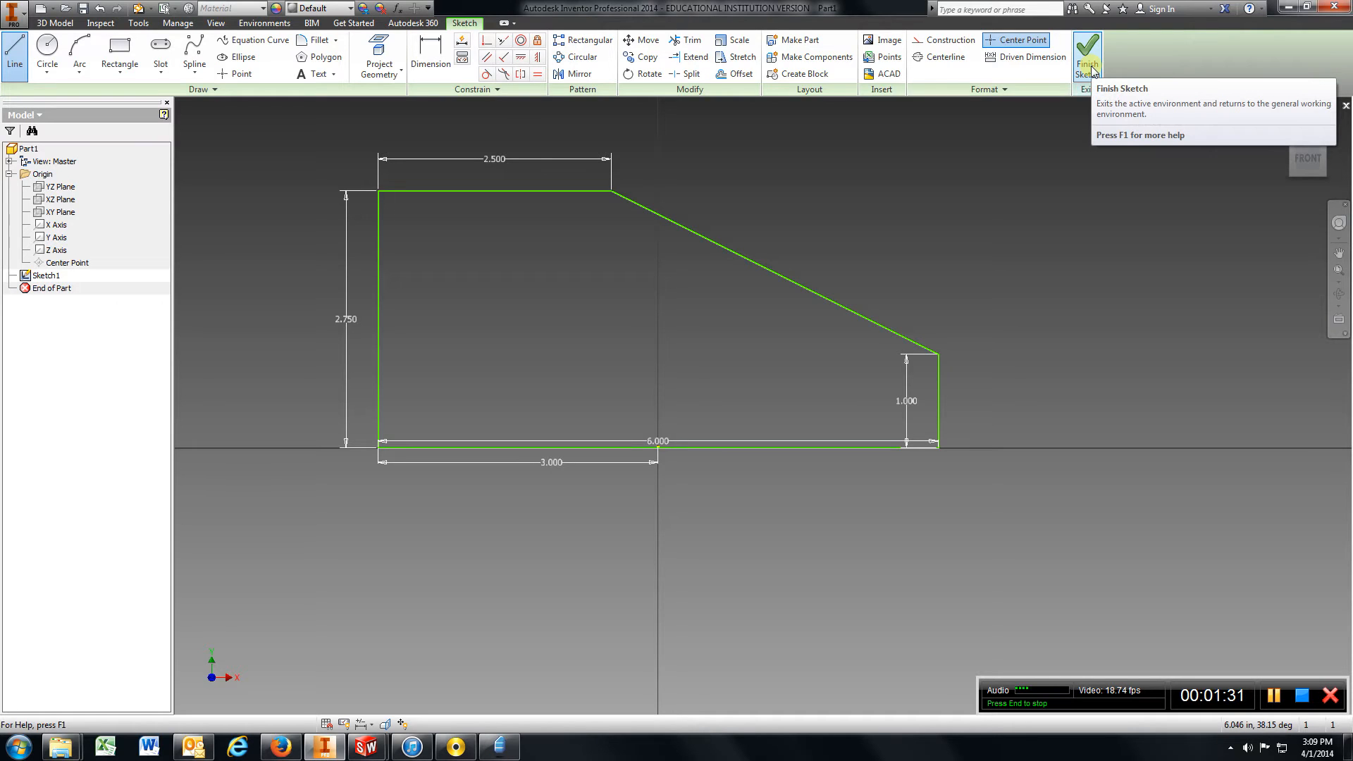
{"action": "mouse_move", "coordinate": [47, 51]}
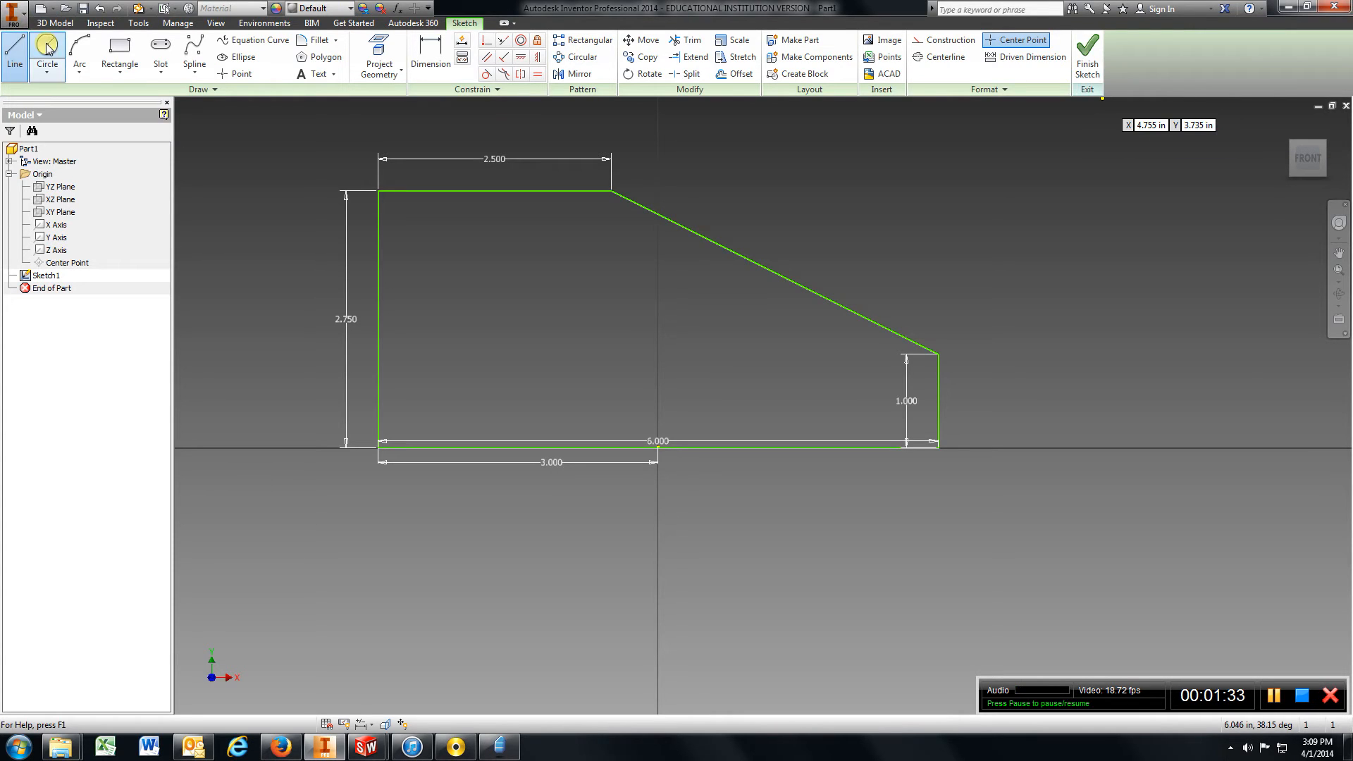
Place a 1 in hole circle inside the profile, 1.250 in above the bottom edge
{"action": "left_click", "coordinate": [46, 57]}
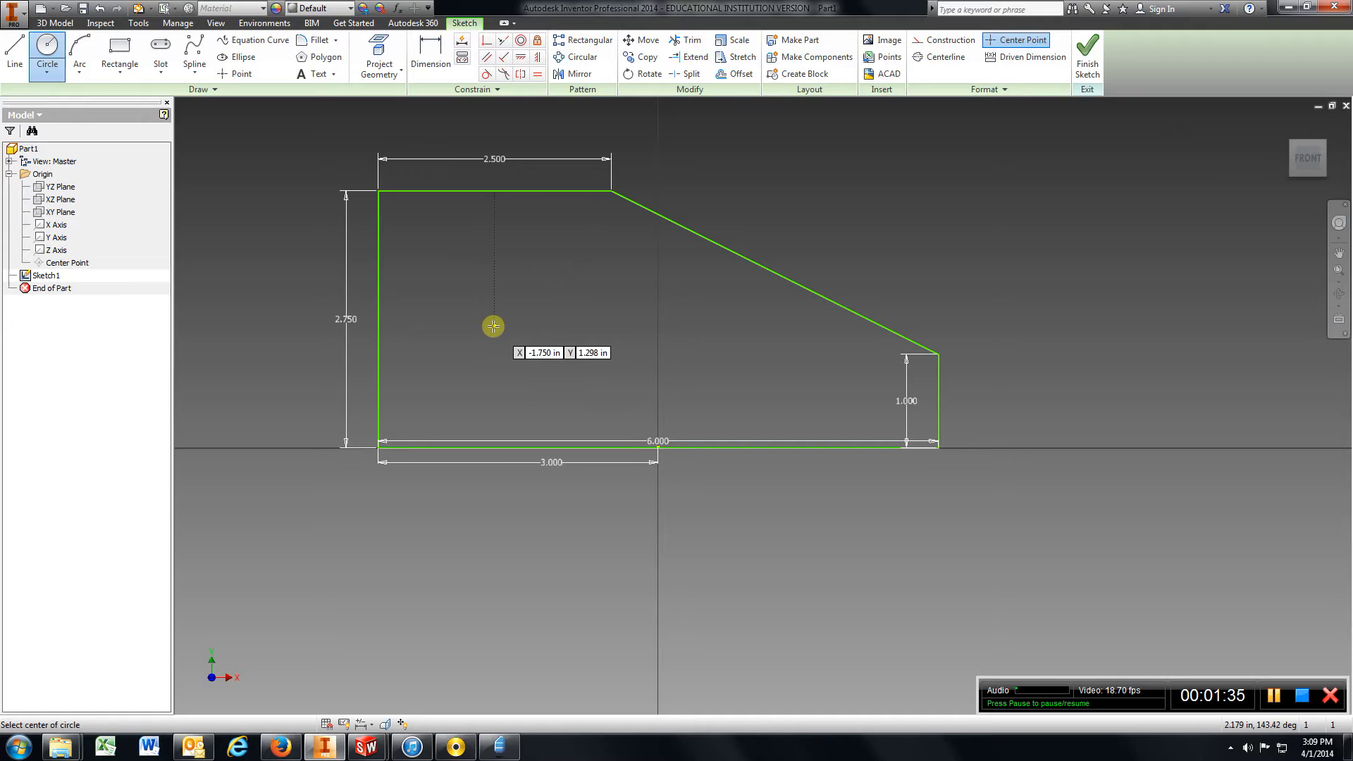
{"action": "left_click", "coordinate": [493, 326]}
{"action": "type", "text": "1"}
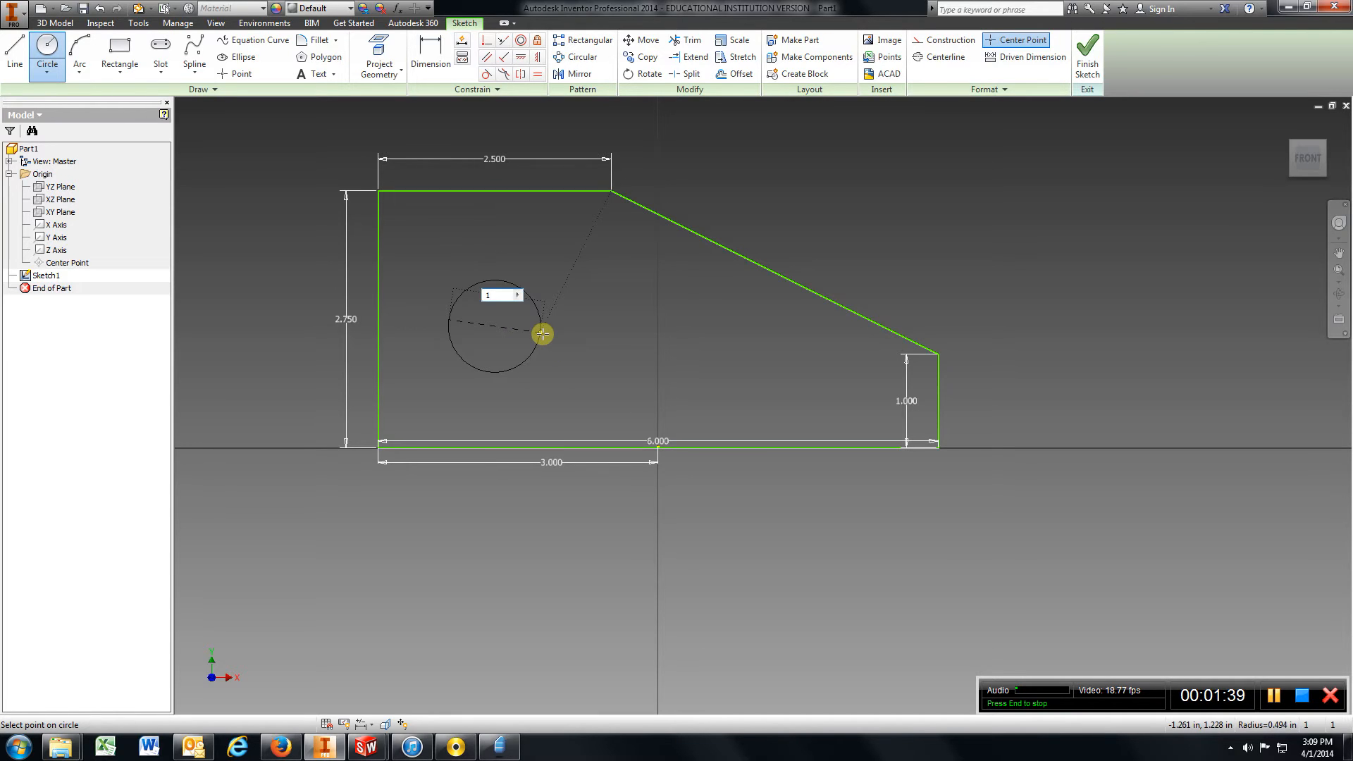
{"action": "left_click", "coordinate": [430, 56]}
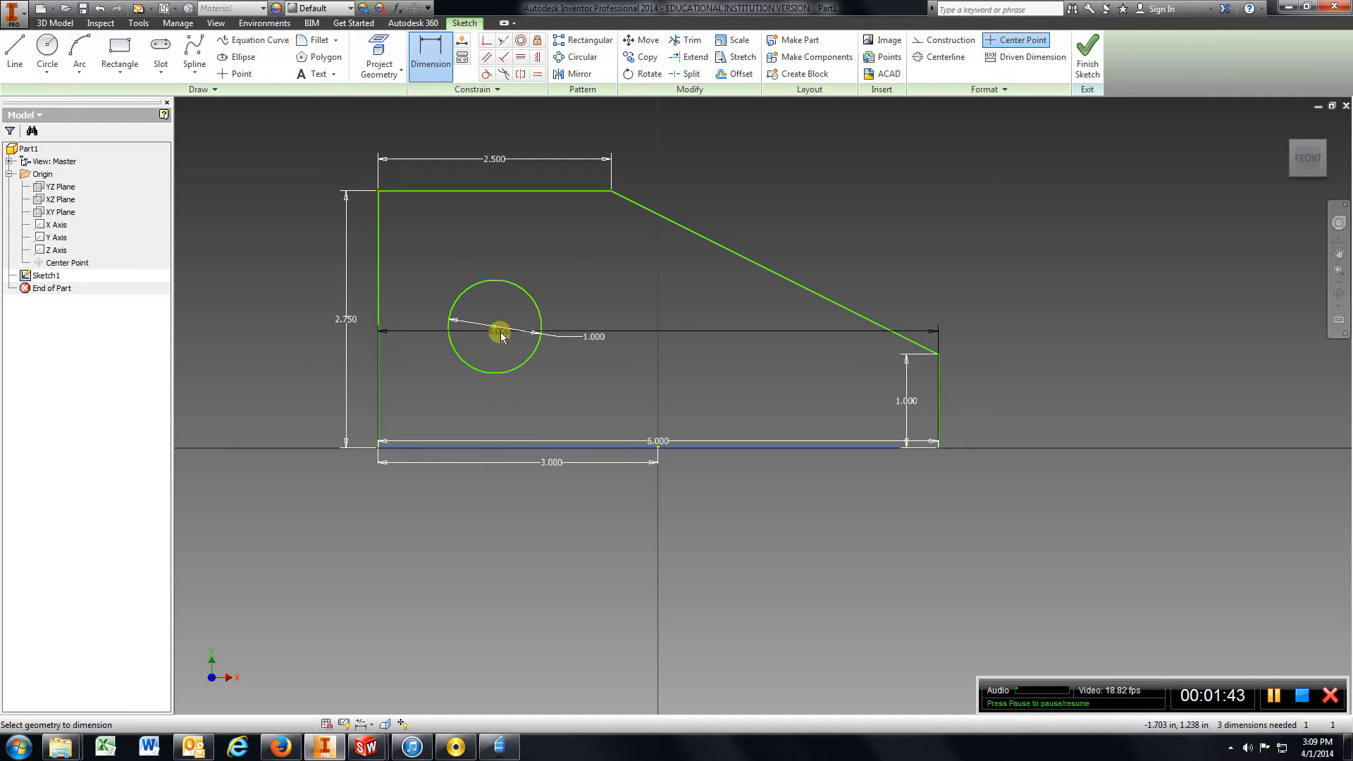
{"action": "left_click", "coordinate": [634, 376]}
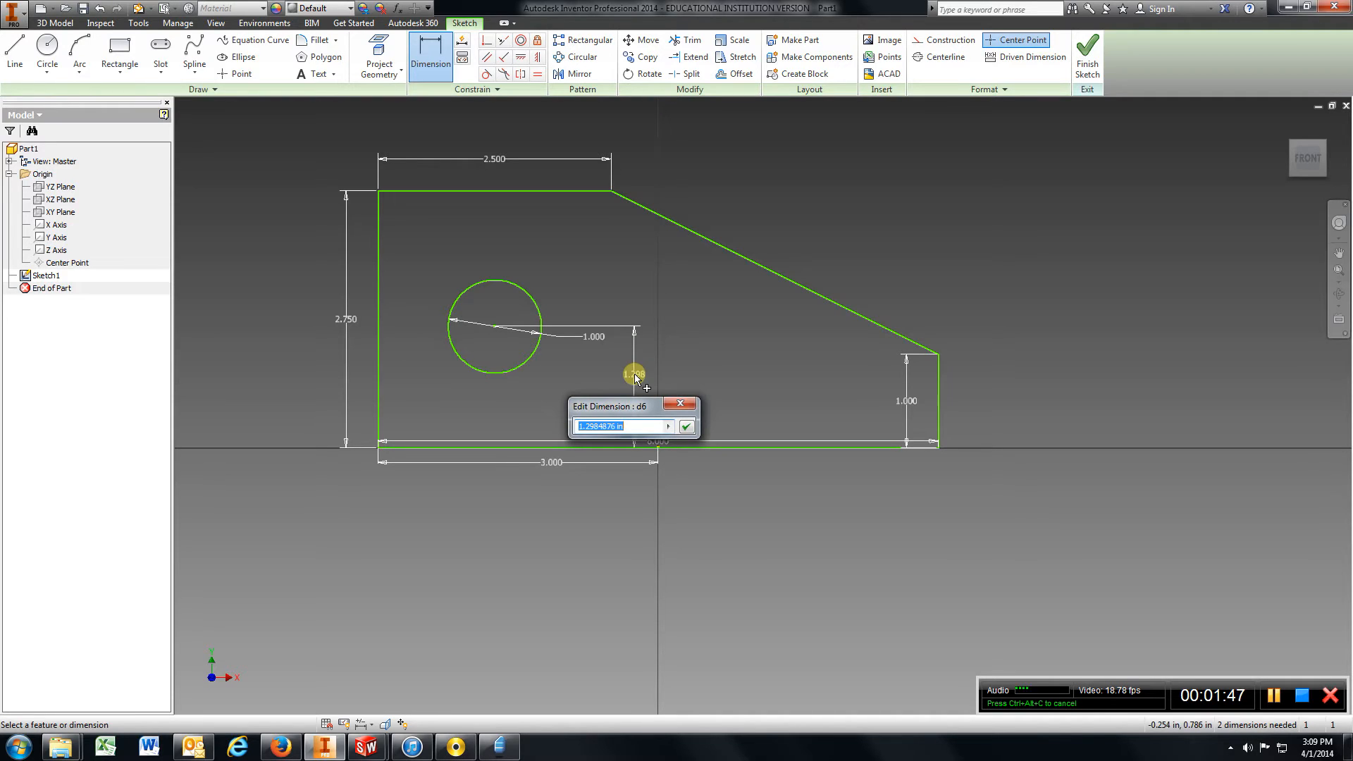
{"action": "type", "text": "1"}
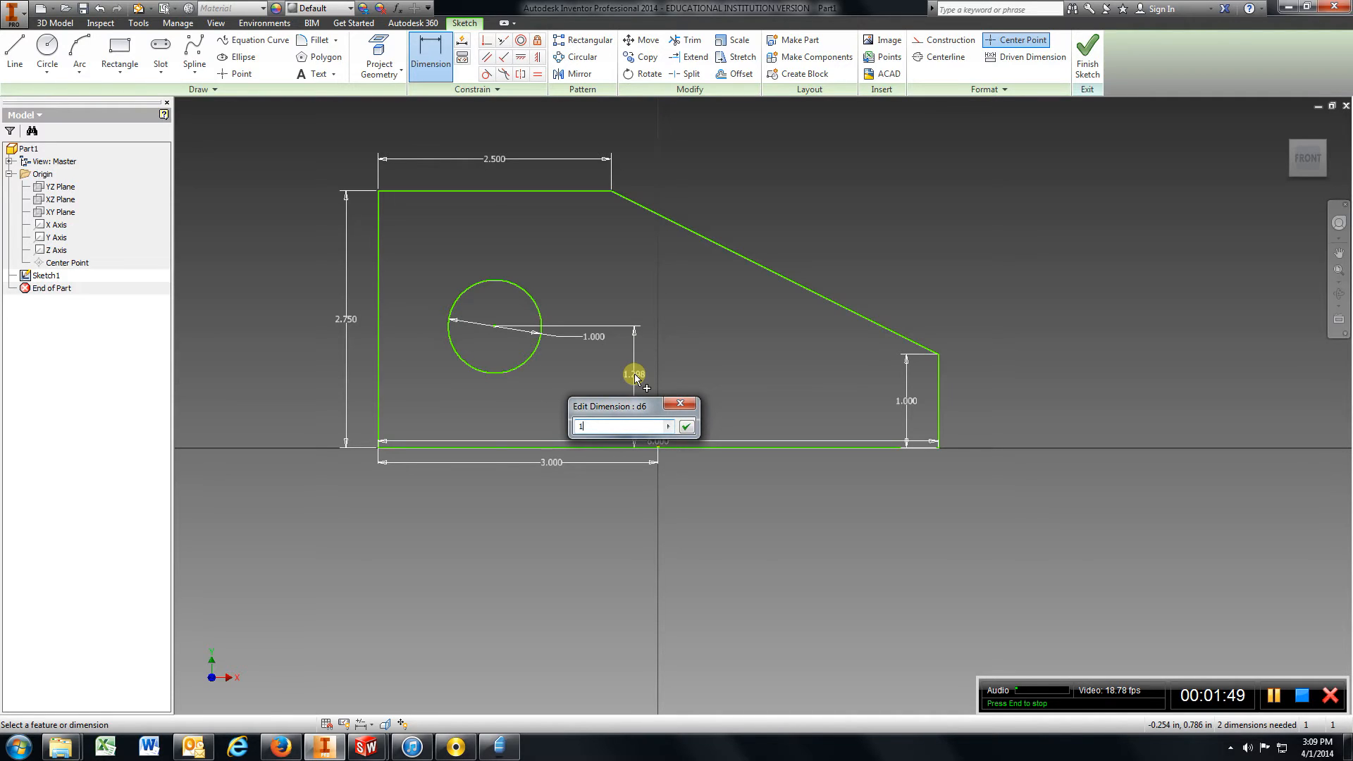
{"action": "left_click", "coordinate": [685, 426]}
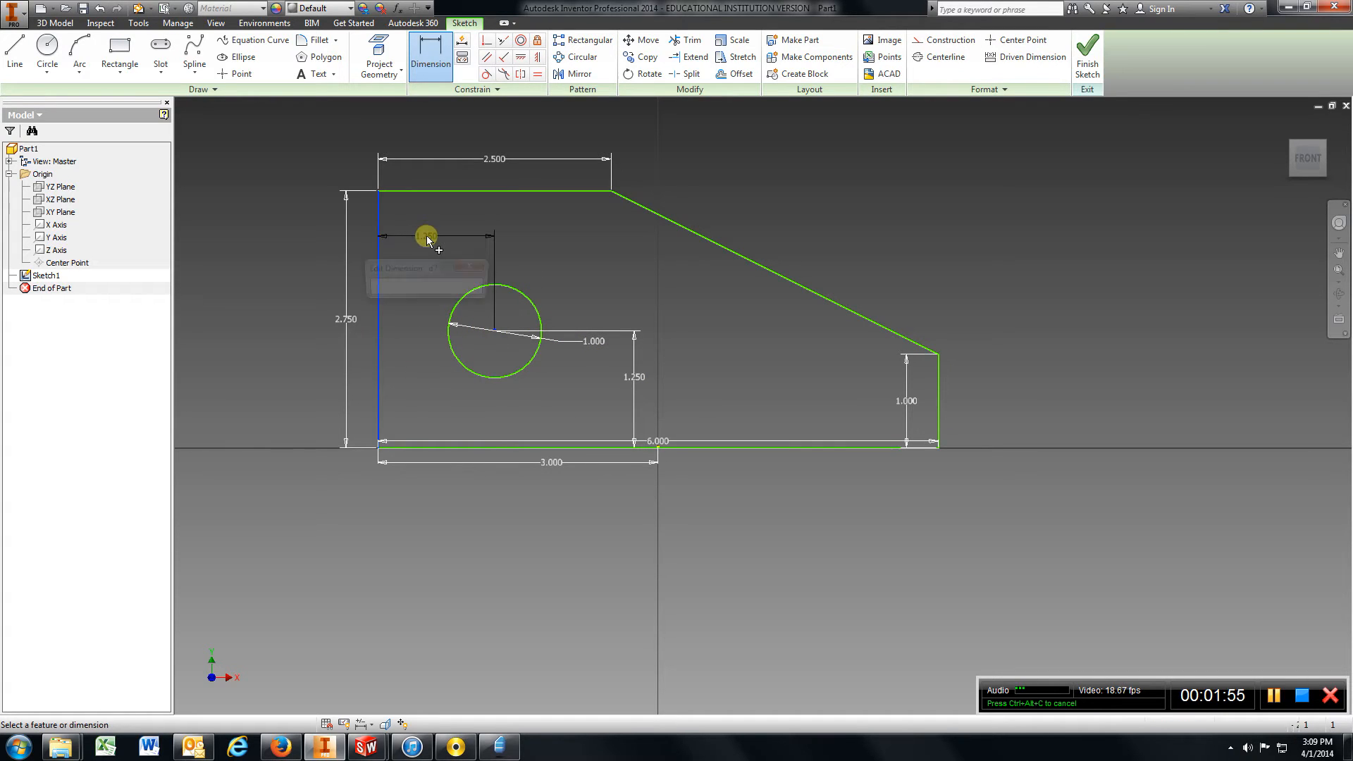
Locate the hole centre 1.500 in from the block's left edge
{"action": "left_click", "coordinate": [427, 235]}
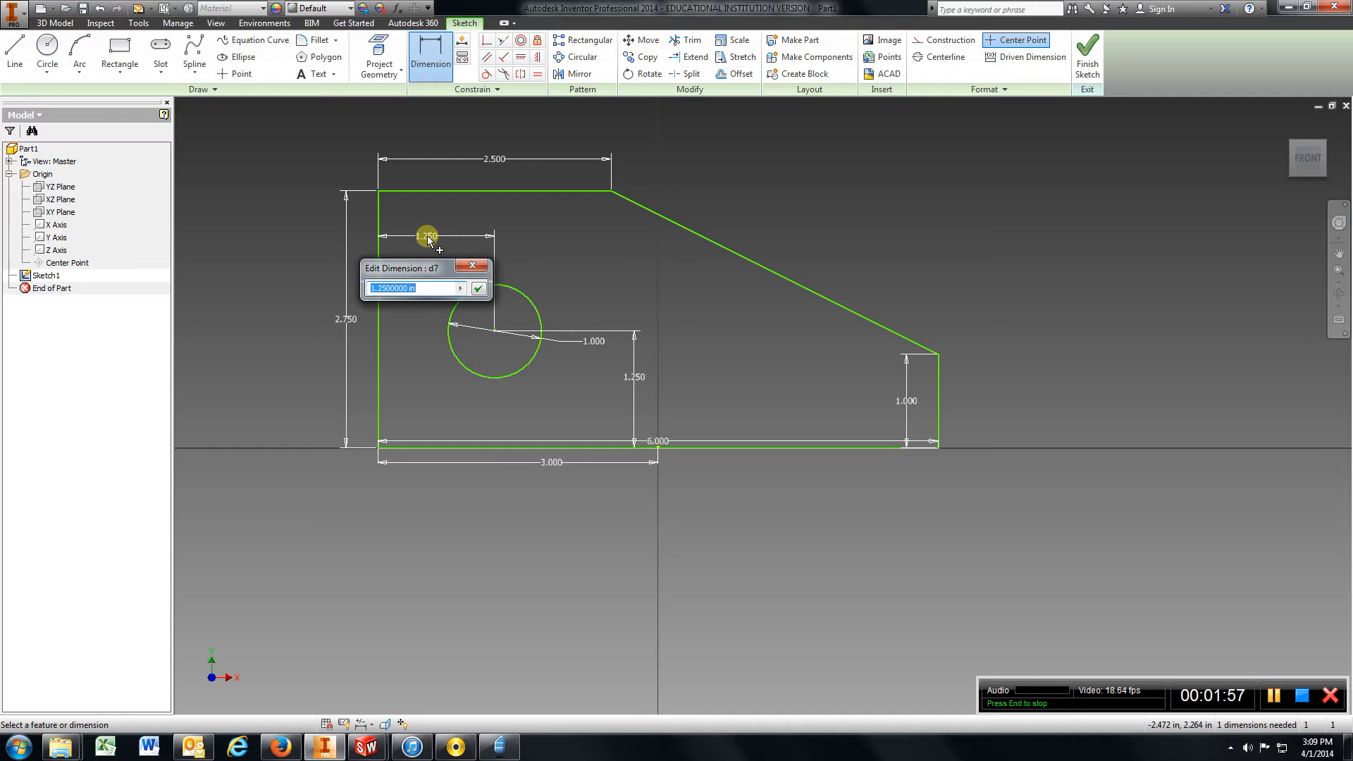
{"action": "type", "text": "1."}
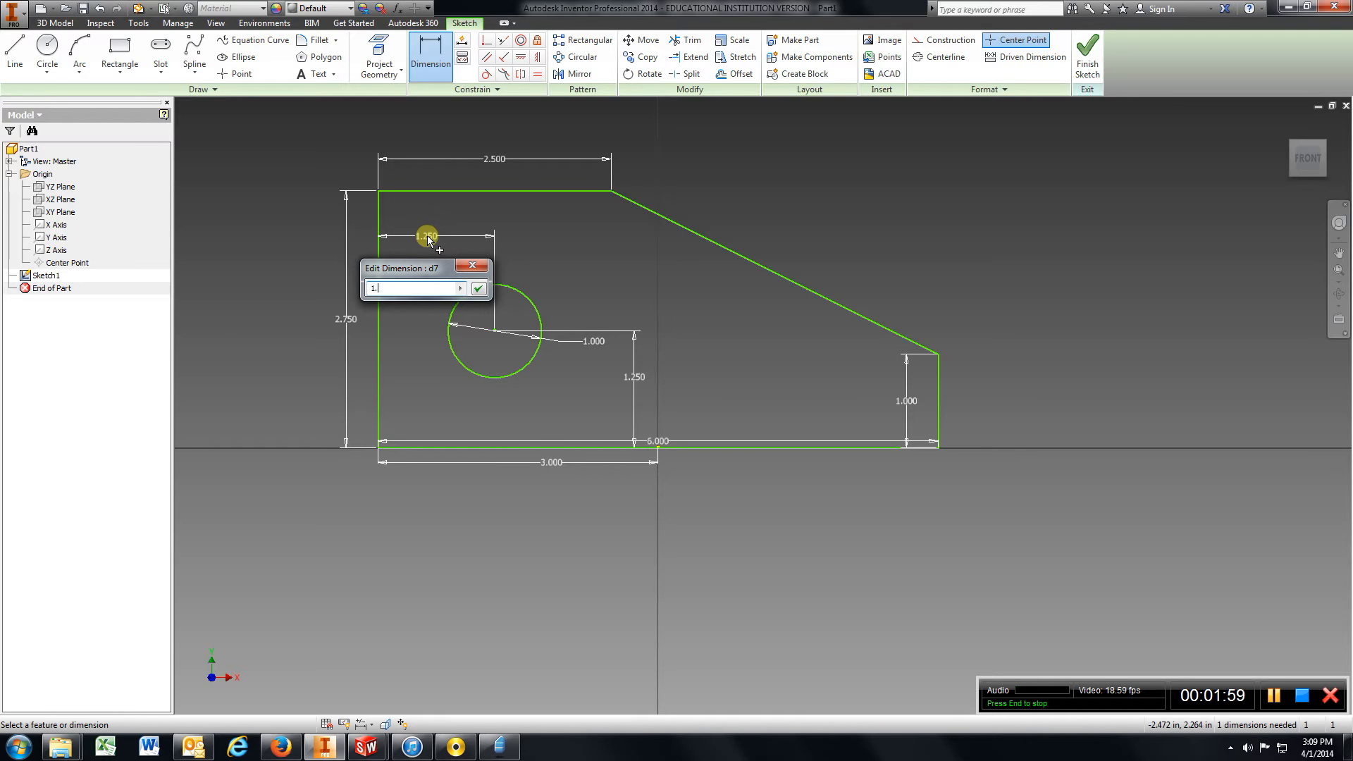
{"action": "left_click", "coordinate": [478, 288]}
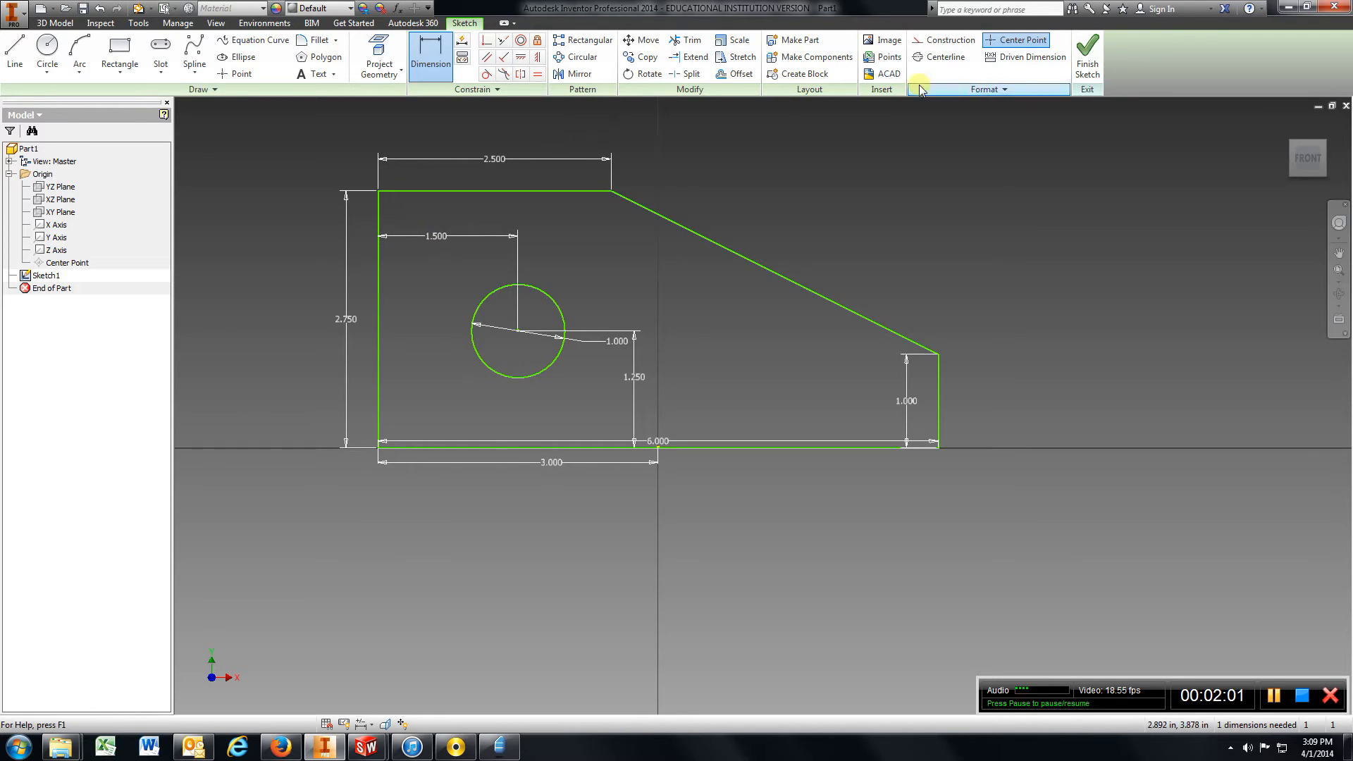
Finish the block sketch and bring up the Extrude tool on its profile
{"action": "left_click", "coordinate": [1086, 55]}
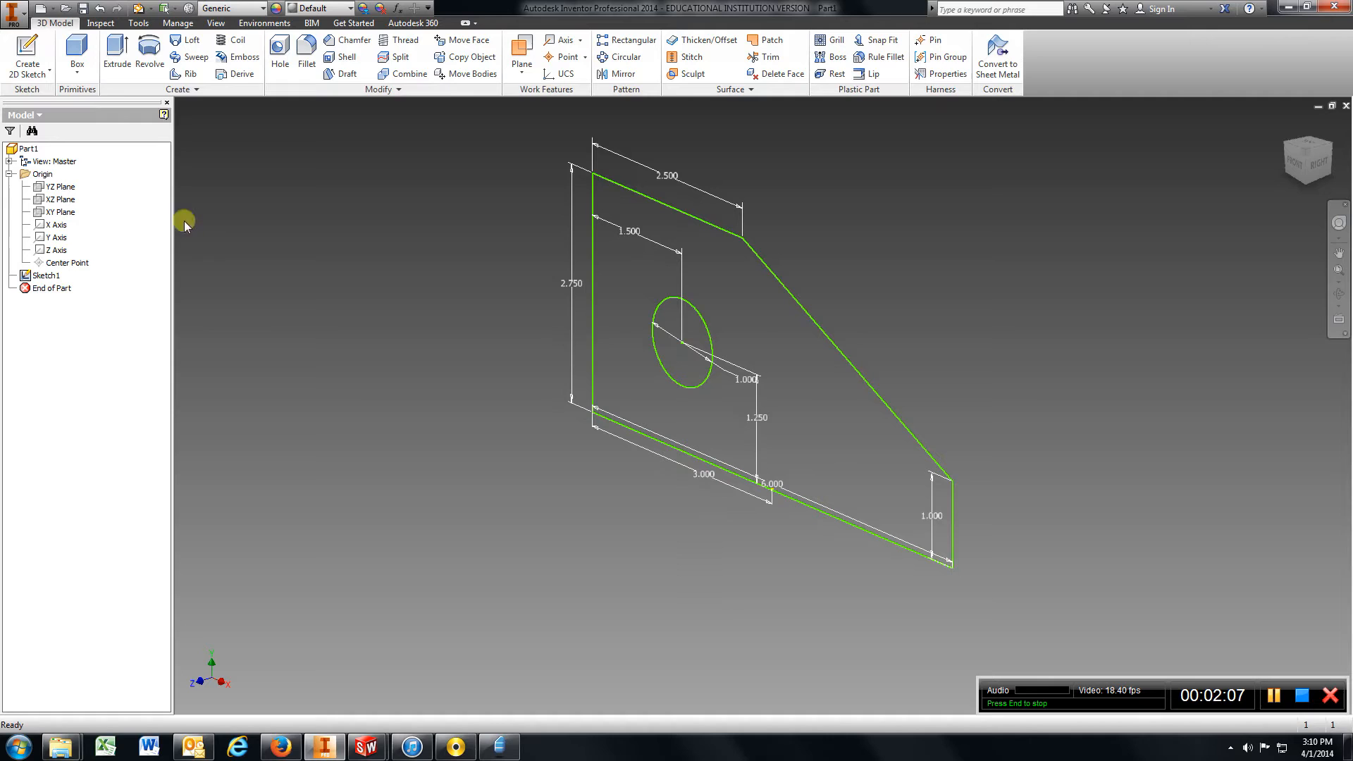
{"action": "left_click", "coordinate": [115, 56]}
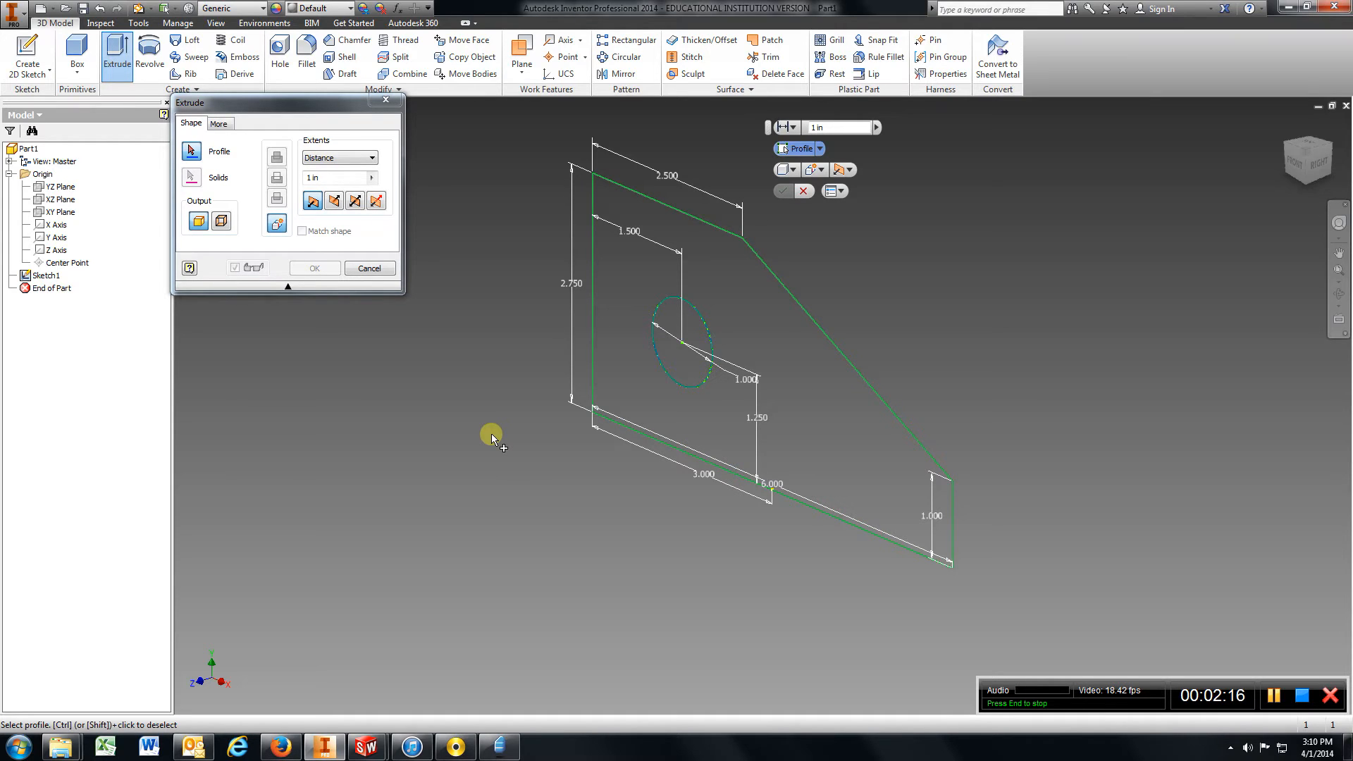
Extrude the angled outline 3.5 in into a solid block, then return to Home view
{"action": "left_click", "coordinate": [332, 177]}
{"action": "type", "text": "3.5"}
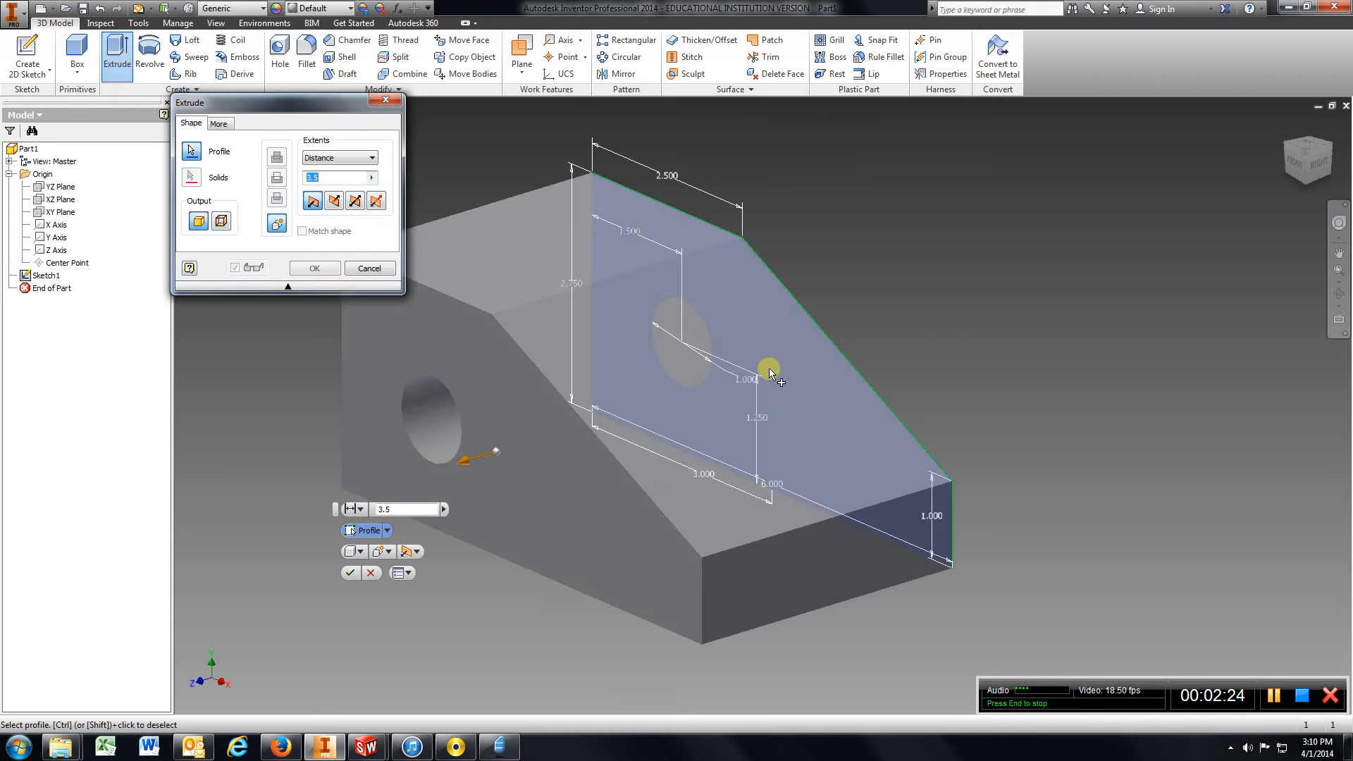
{"action": "left_click", "coordinate": [314, 268]}
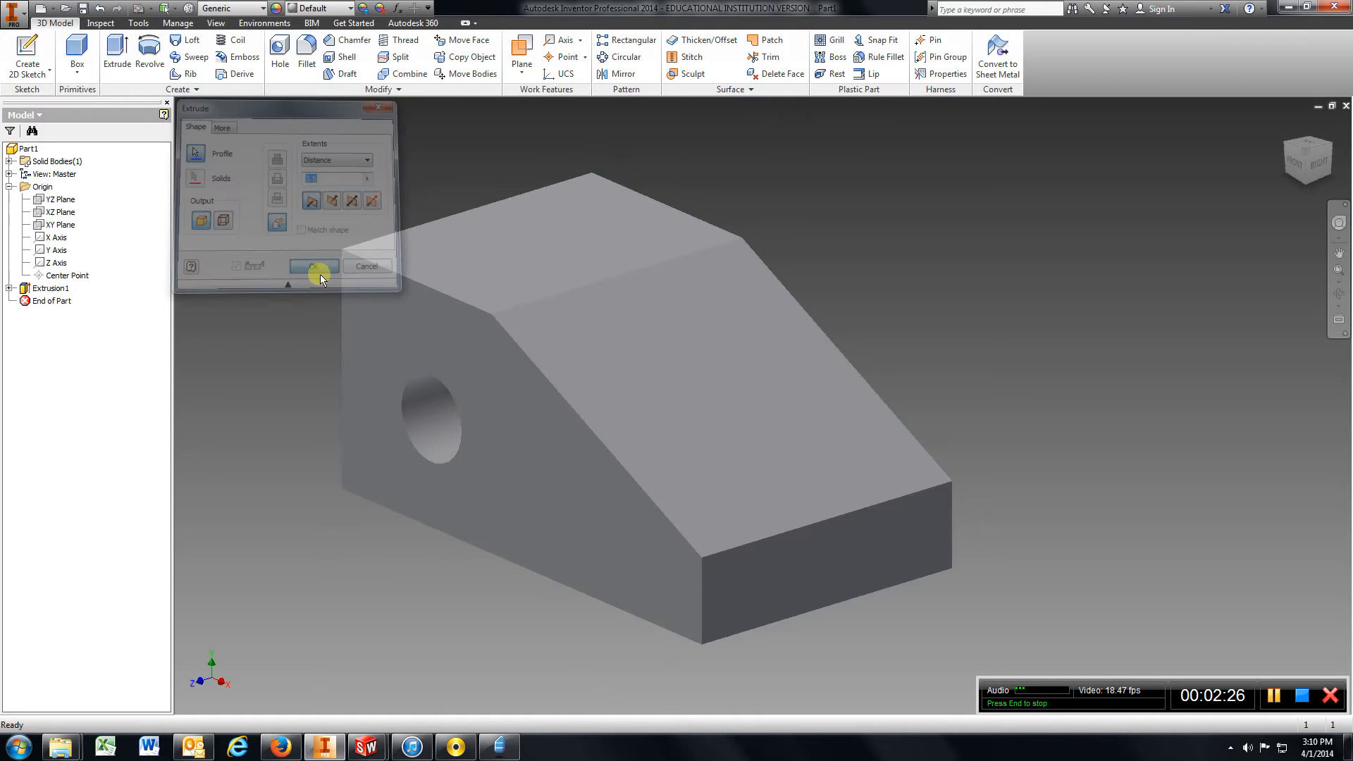
{"action": "left_click", "coordinate": [314, 265]}
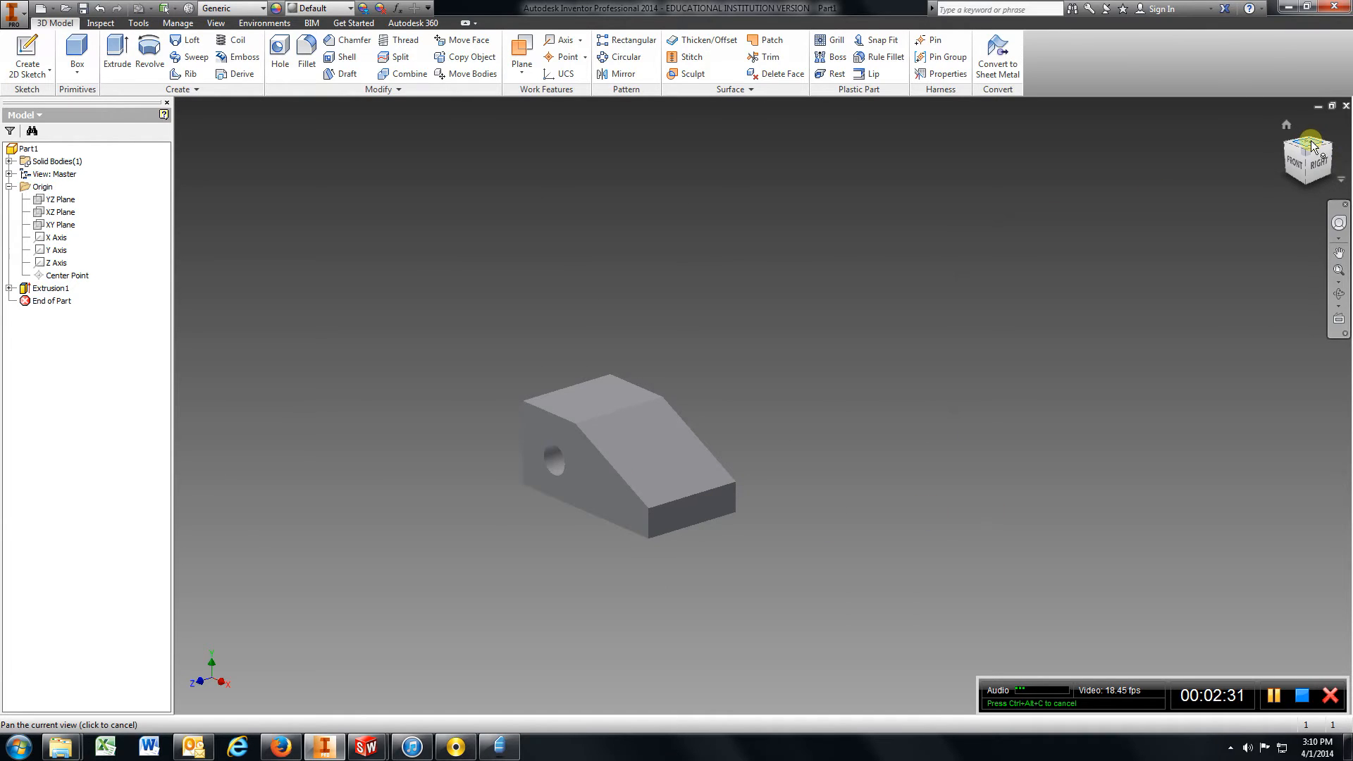
Start Sketch2 on the block's top face, viewed head-on from above
{"action": "left_click", "coordinate": [1308, 134]}
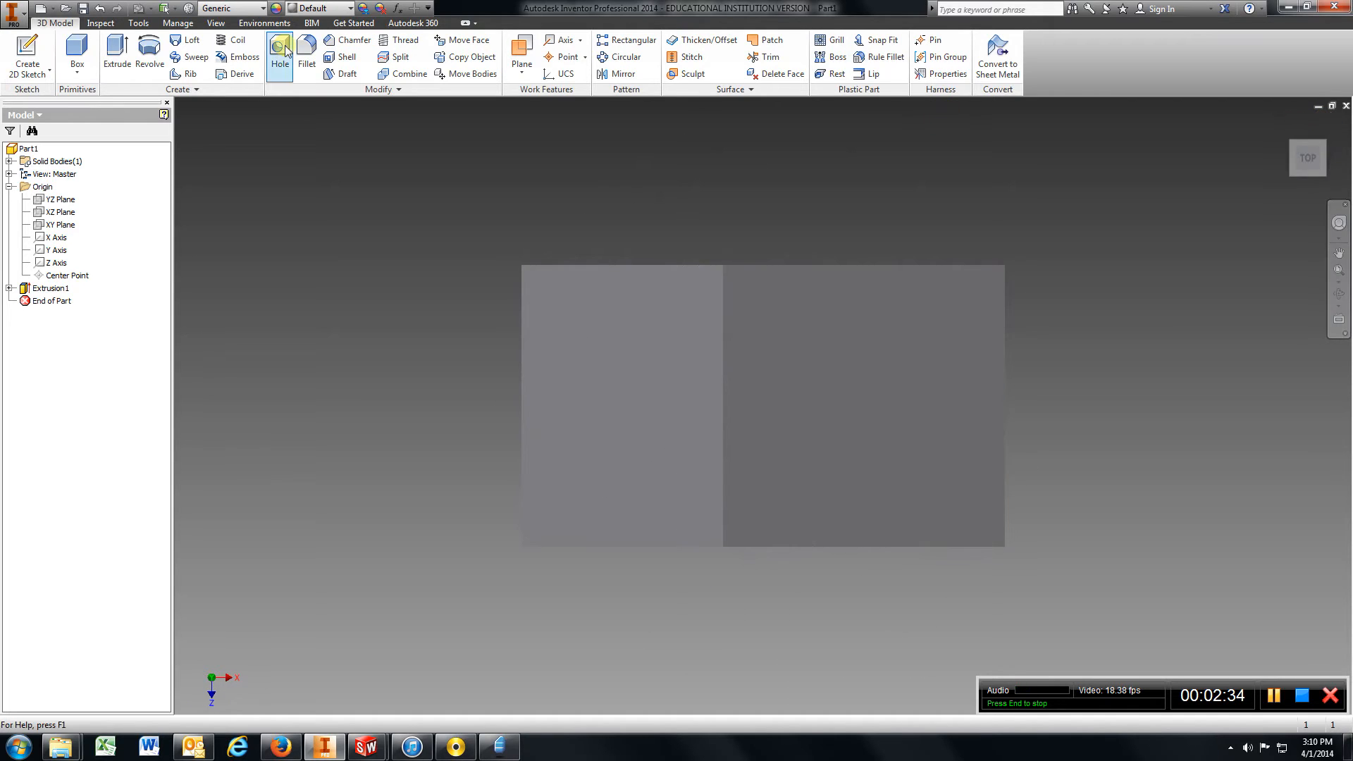
{"action": "left_click", "coordinate": [27, 63]}
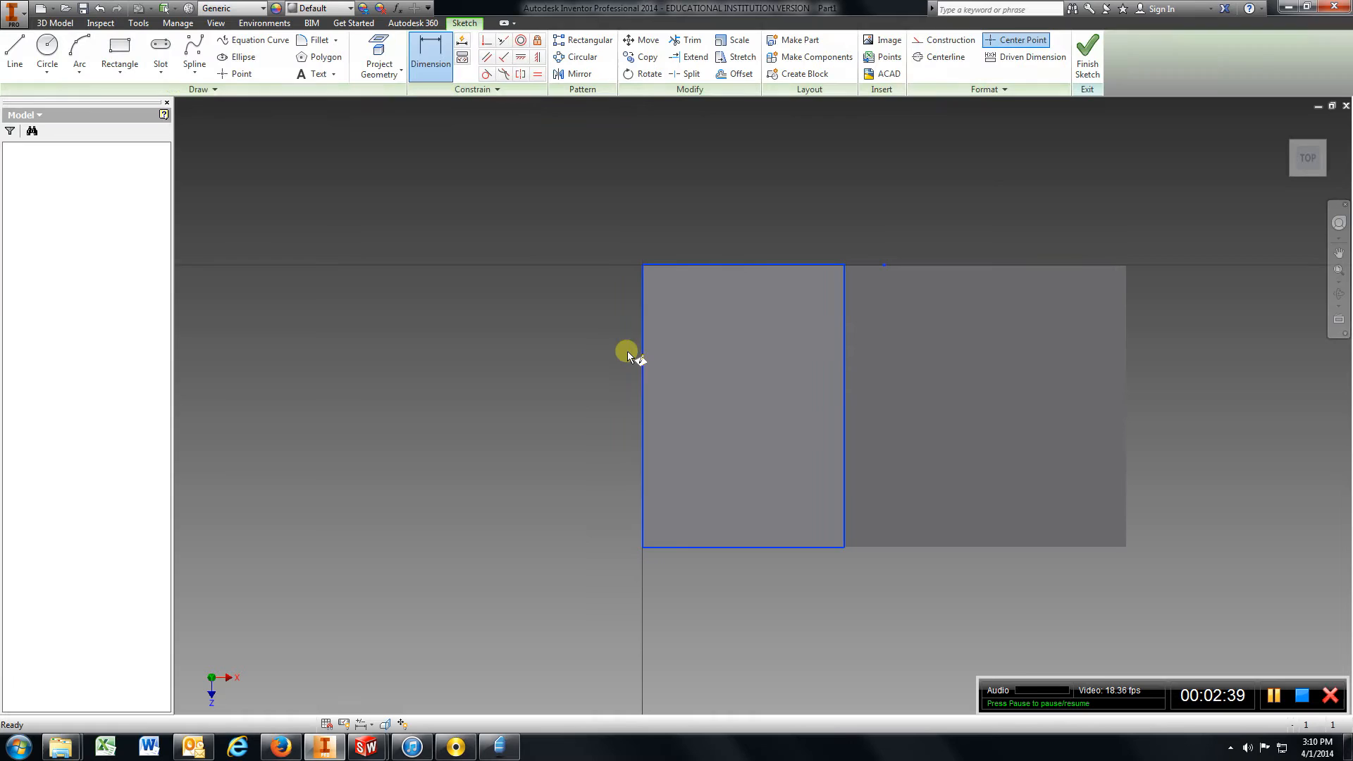
{"action": "left_click", "coordinate": [378, 56]}
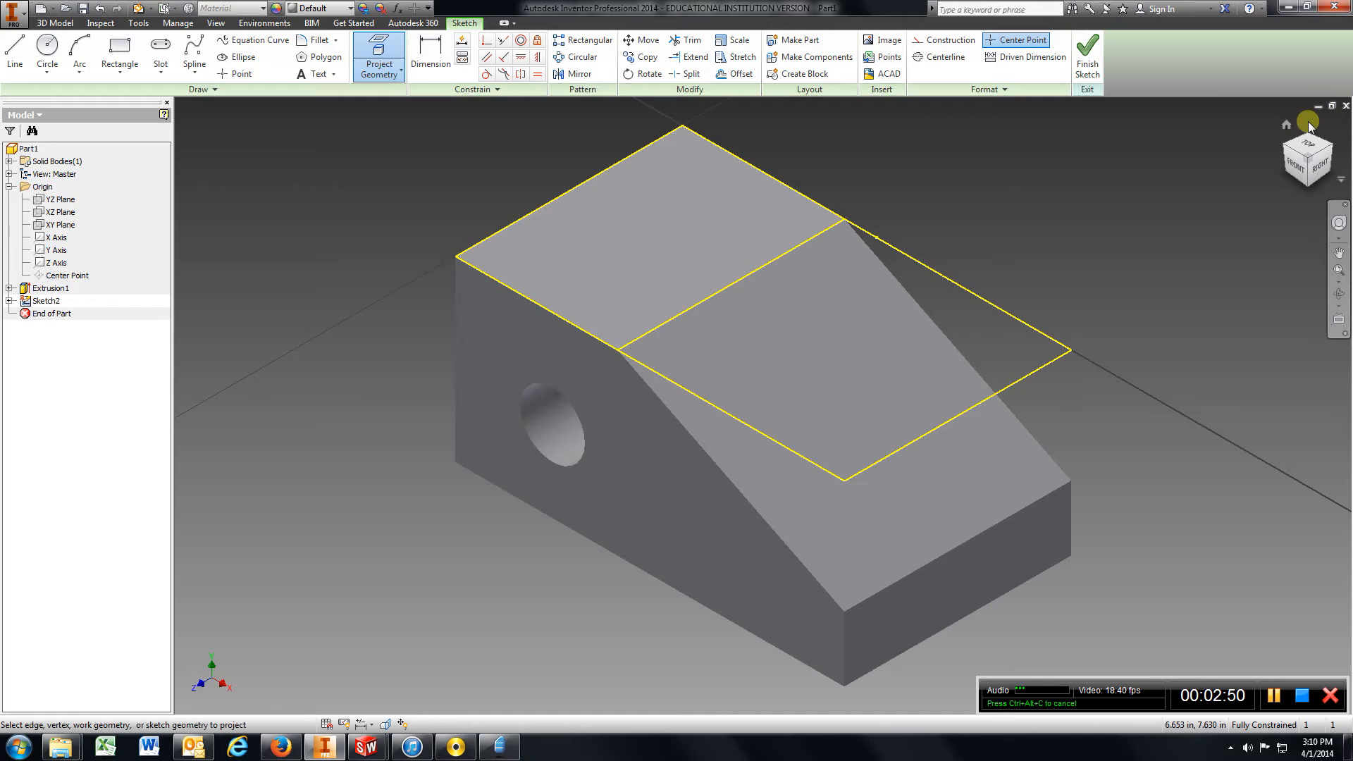
{"action": "left_click", "coordinate": [1307, 157]}
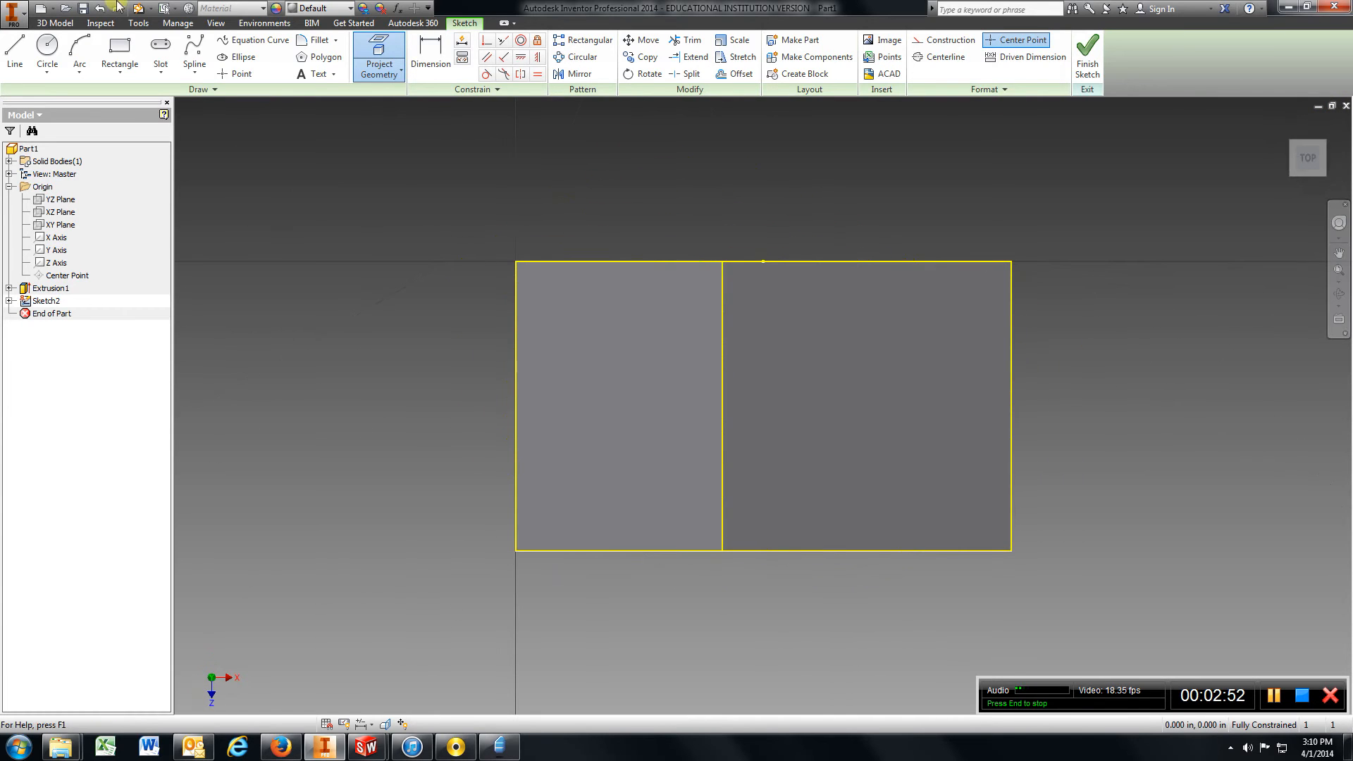
Draw a diagonal cut line from the right edge to the bottom edge
{"action": "left_click", "coordinate": [14, 52]}
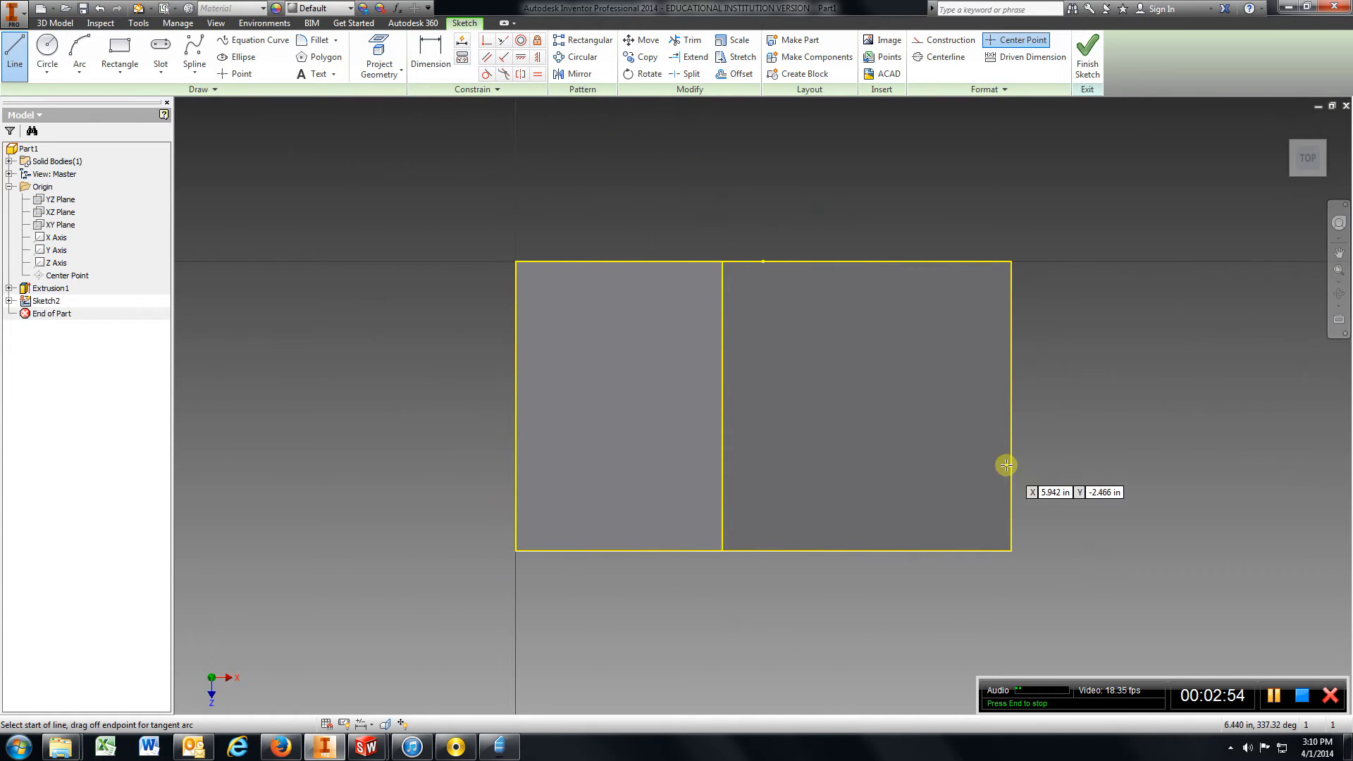
{"action": "mouse_move", "coordinate": [1010, 404]}
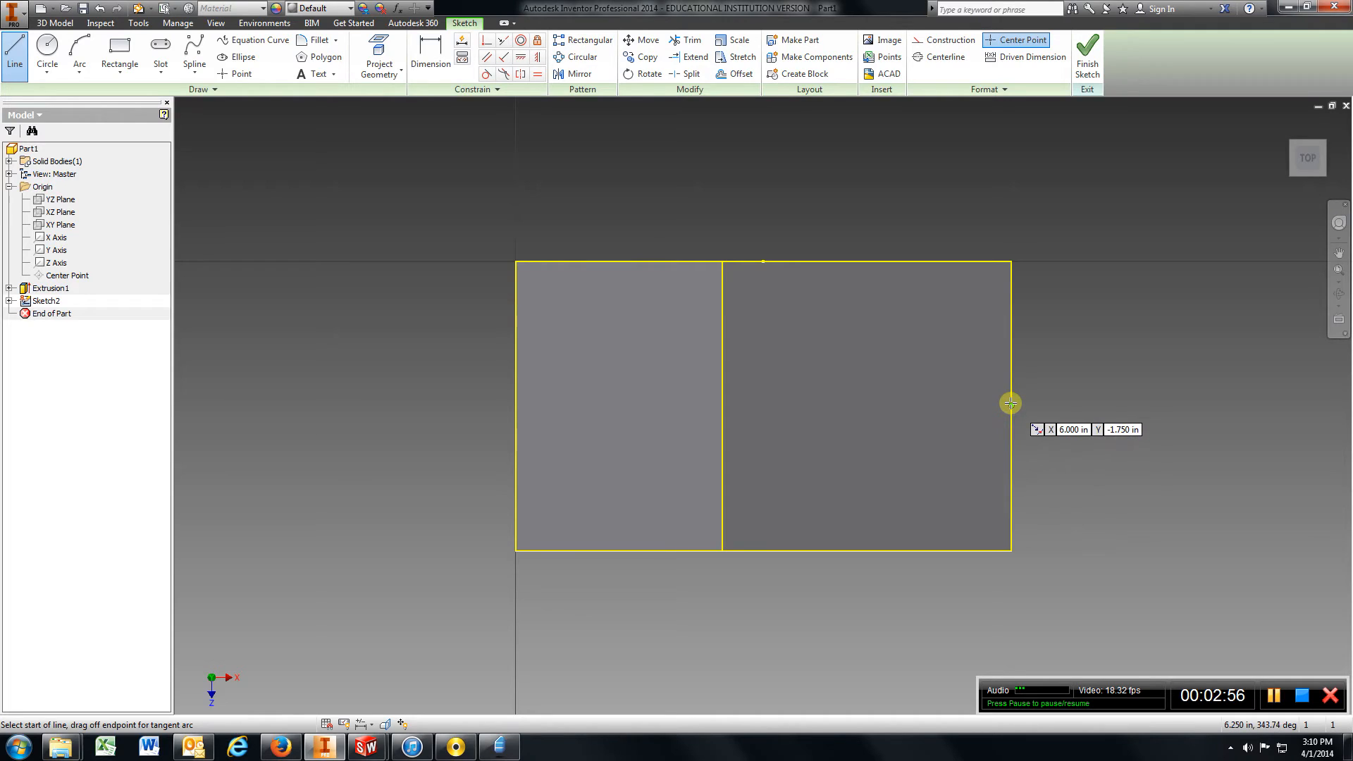
{"action": "left_click", "coordinate": [1010, 403]}
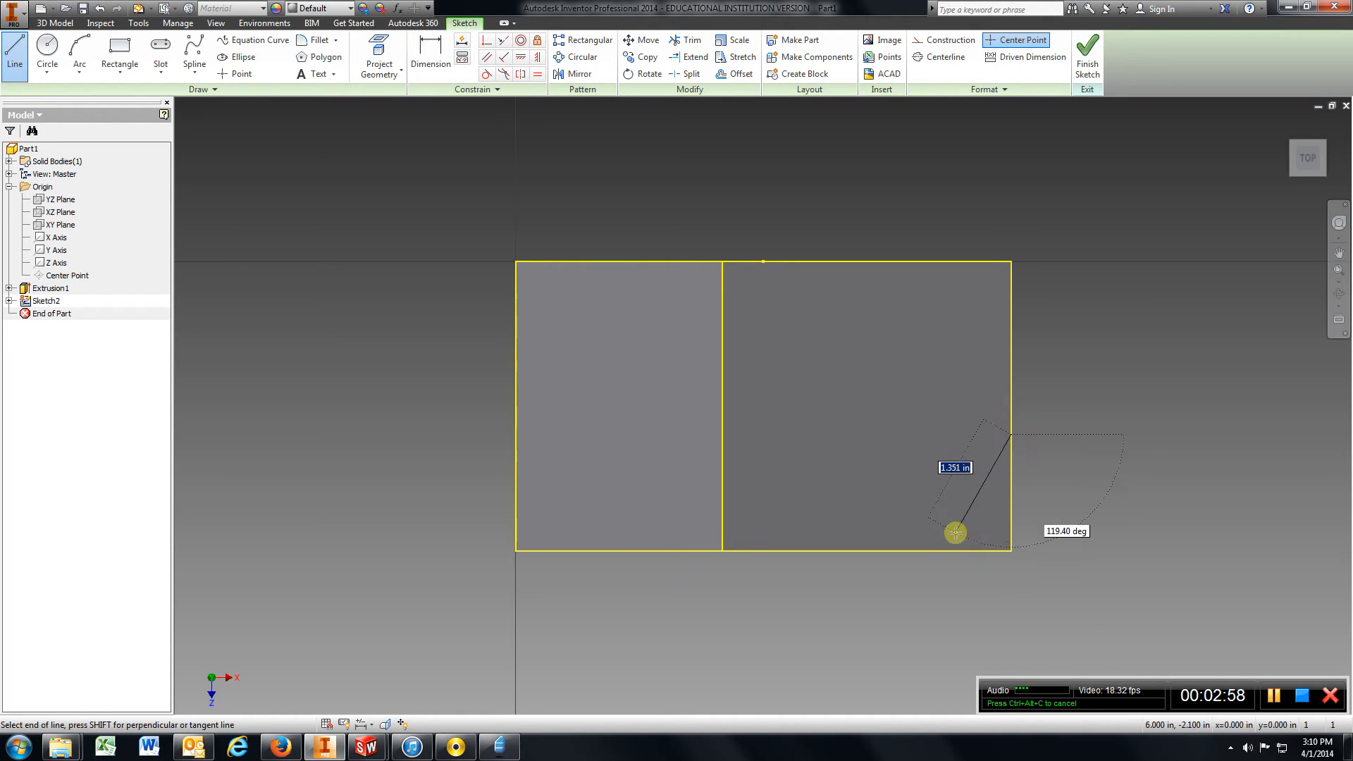
{"action": "left_click", "coordinate": [956, 533]}
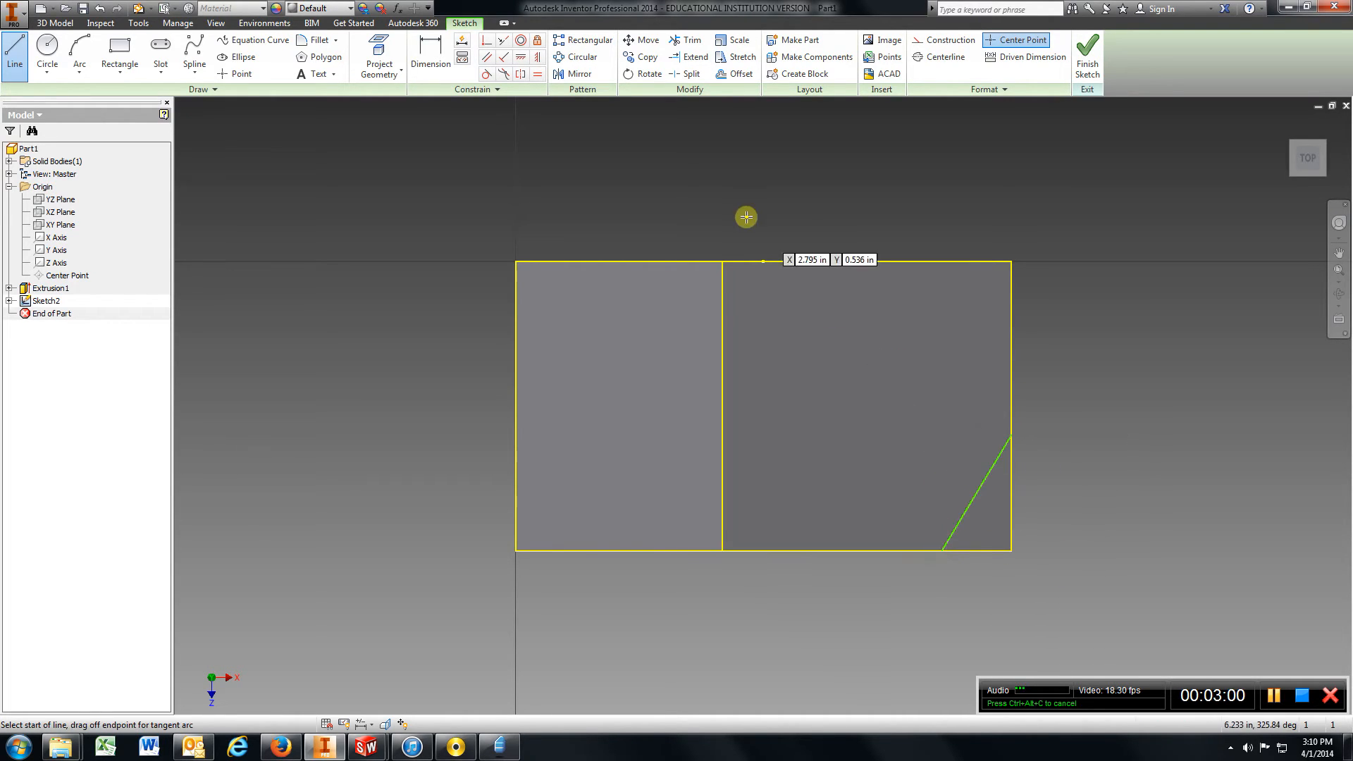
{"action": "left_click", "coordinate": [430, 57]}
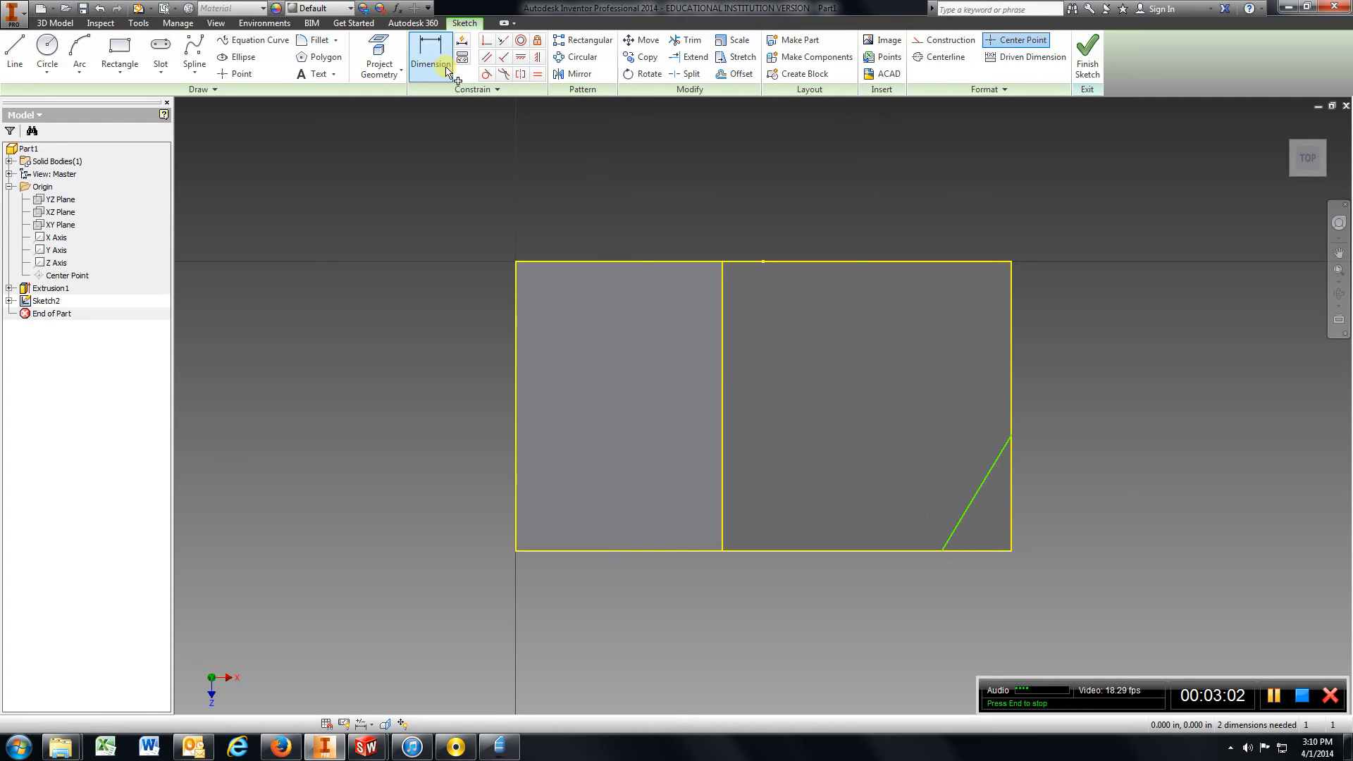
Dimension the corner line 1.750 in and 4.000 in
{"action": "left_click", "coordinate": [431, 64]}
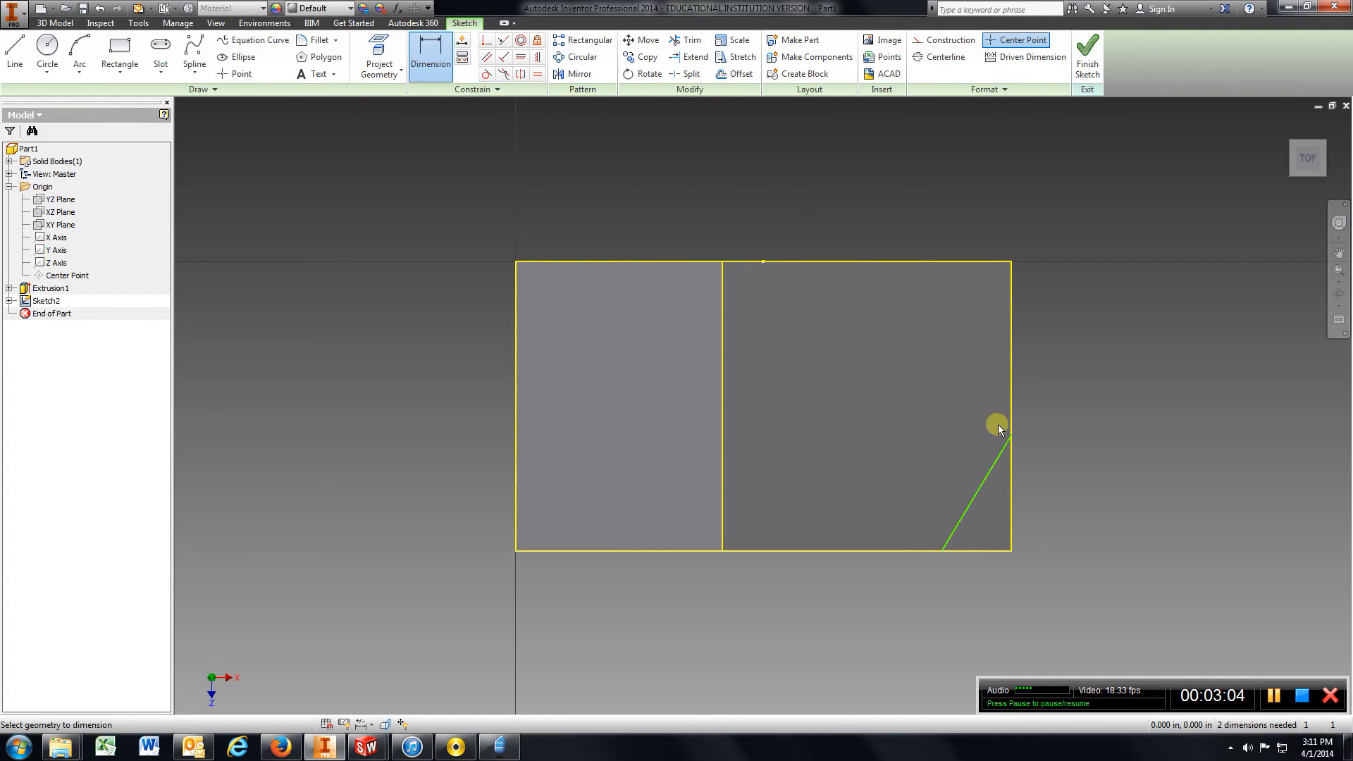
{"action": "mouse_move", "coordinate": [1001, 263]}
{"action": "type", "text": "1"}
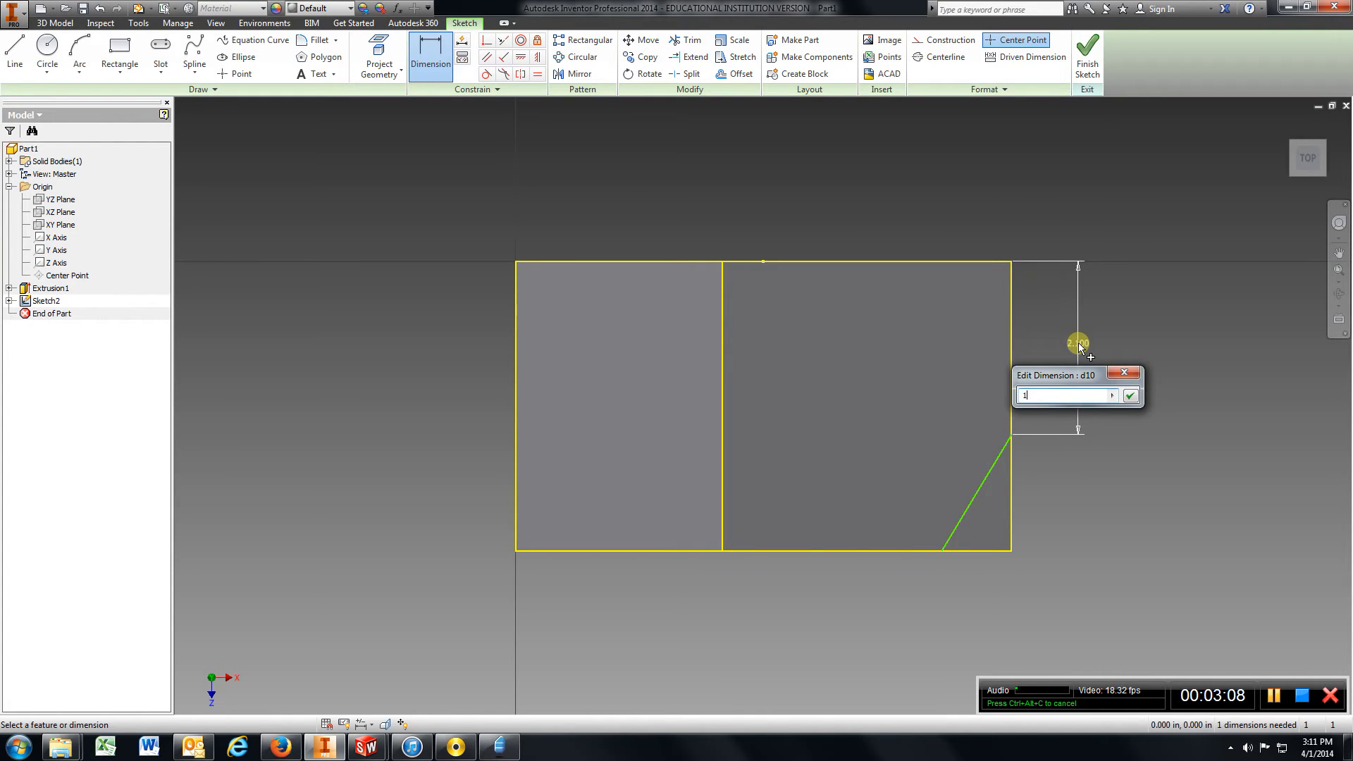
{"action": "left_click", "coordinate": [1130, 396]}
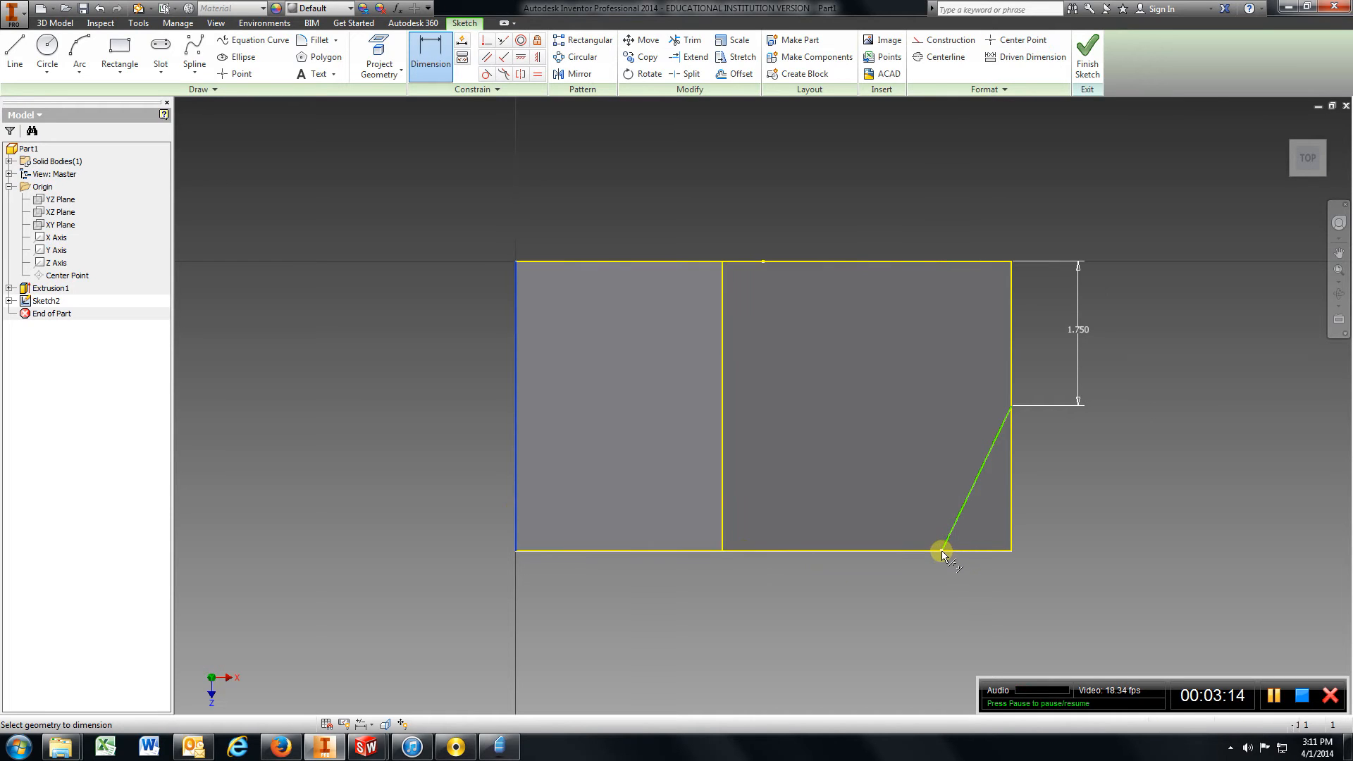
{"action": "left_click", "coordinate": [731, 616]}
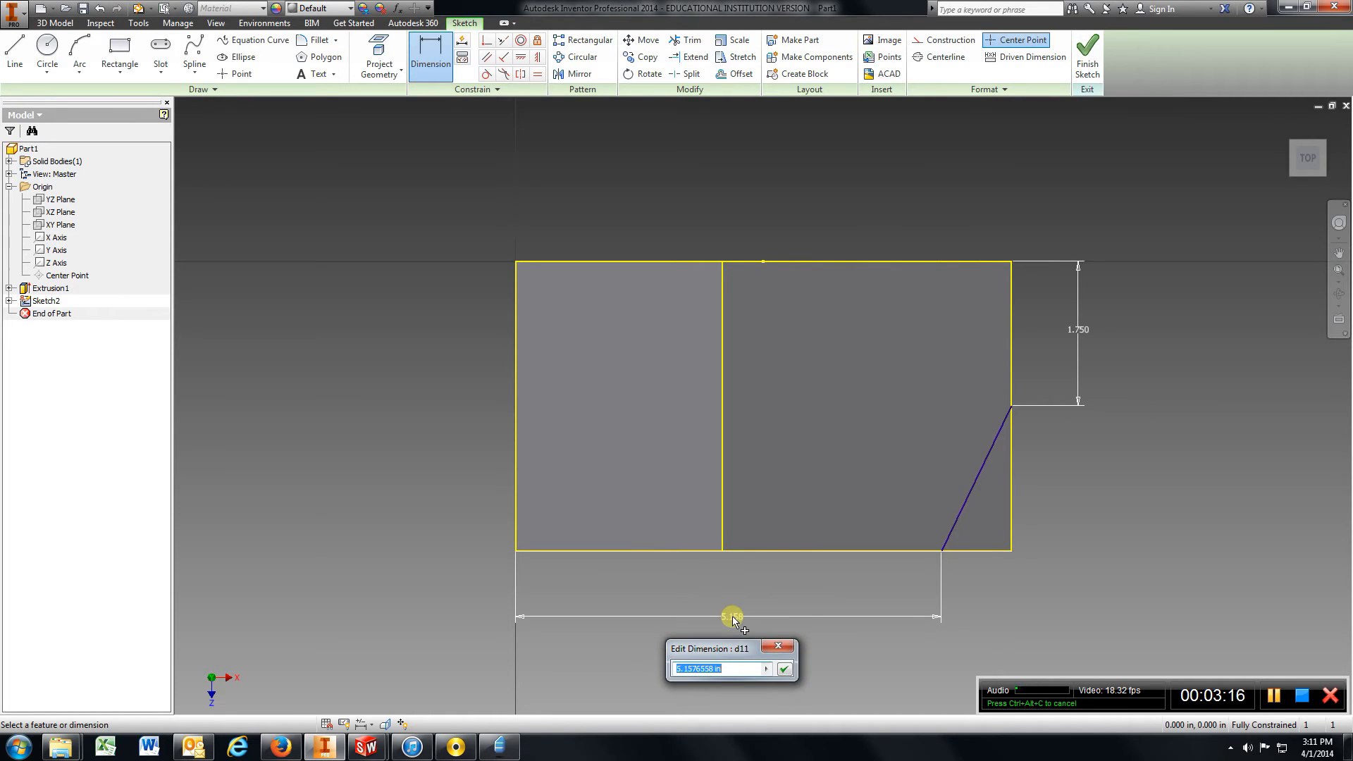
{"action": "left_click", "coordinate": [783, 669]}
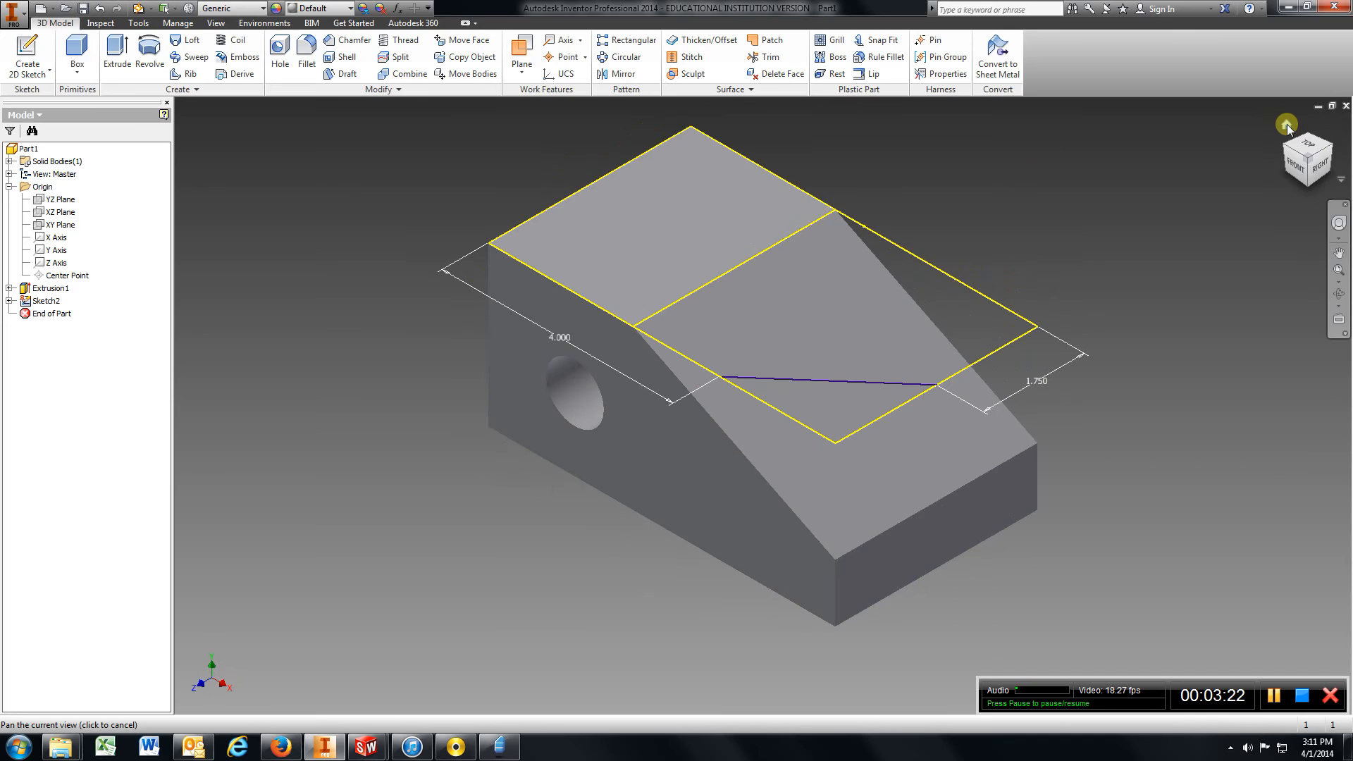
Extrude the triangular corner profile as a cut through the block
{"action": "left_click", "coordinate": [116, 56]}
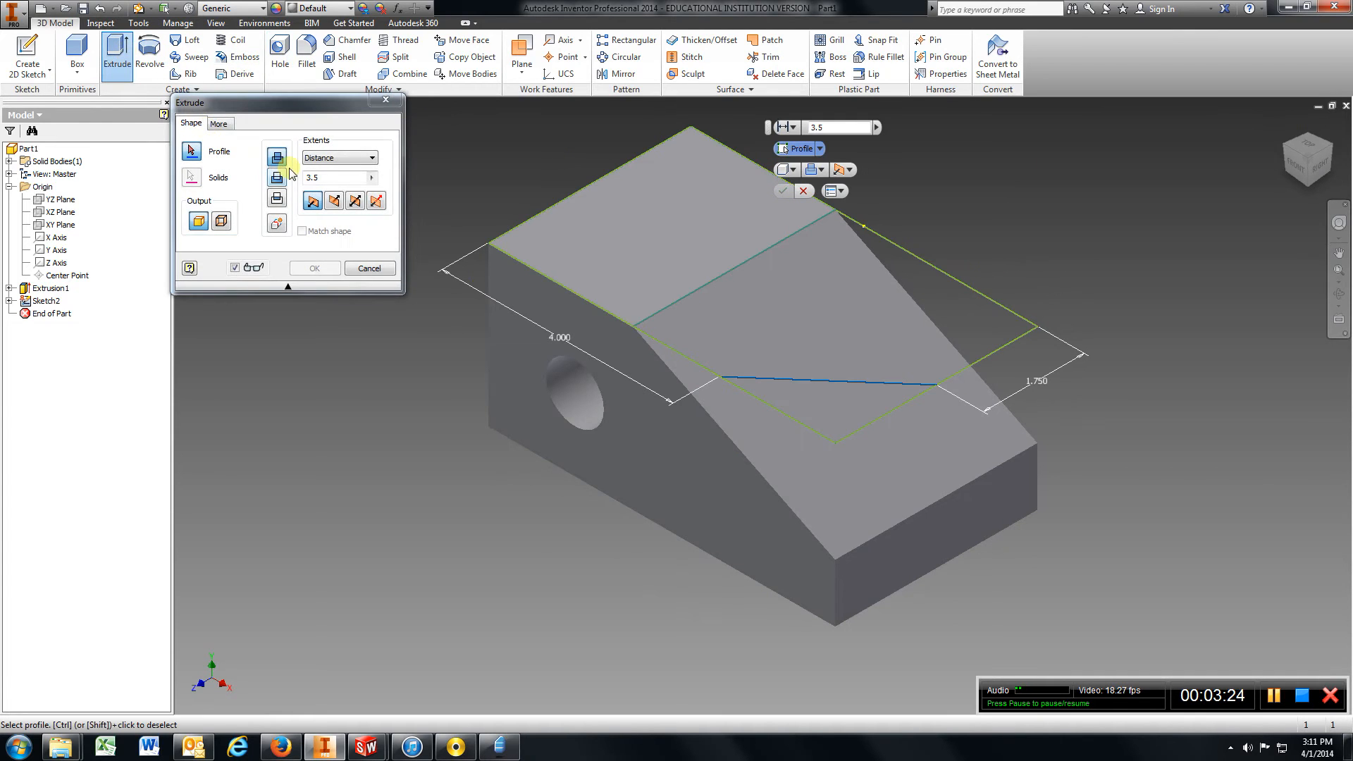
{"action": "left_click", "coordinate": [837, 410]}
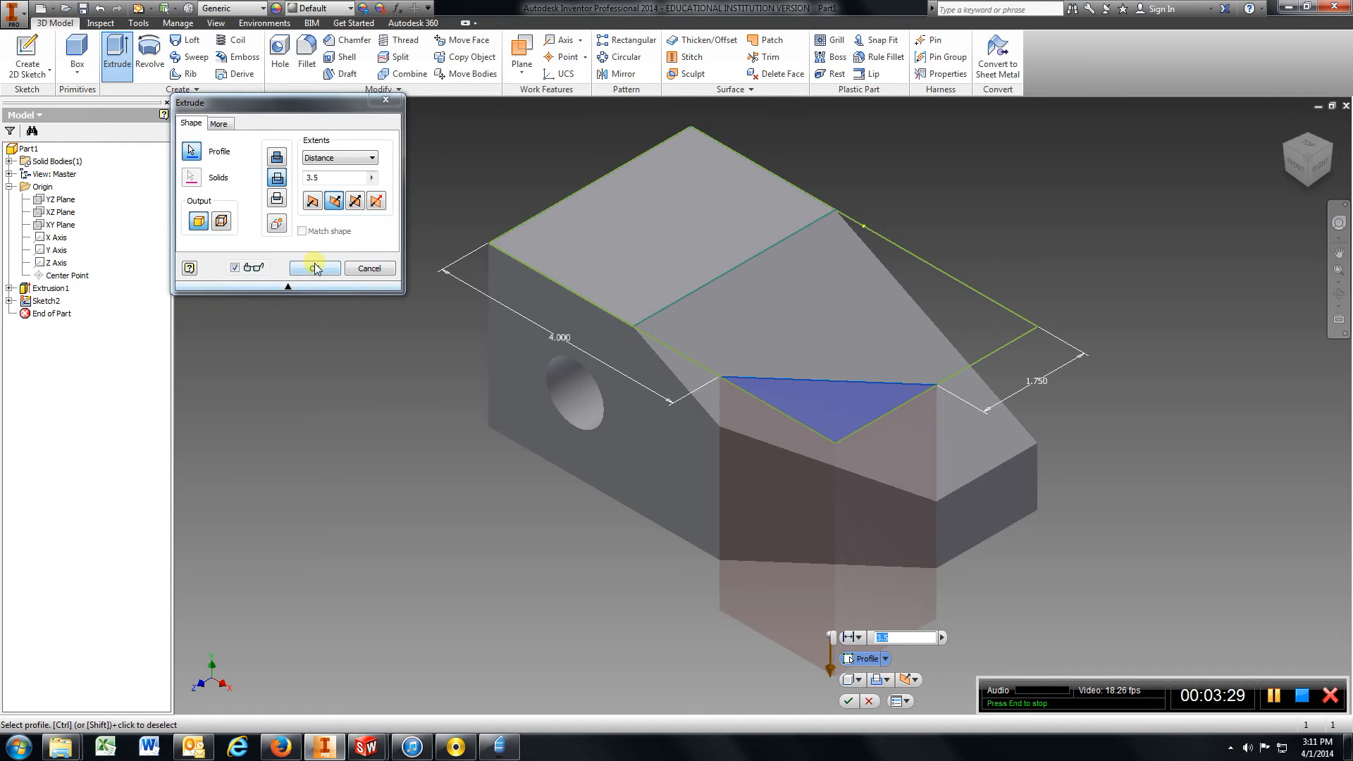
{"action": "left_click", "coordinate": [313, 267]}
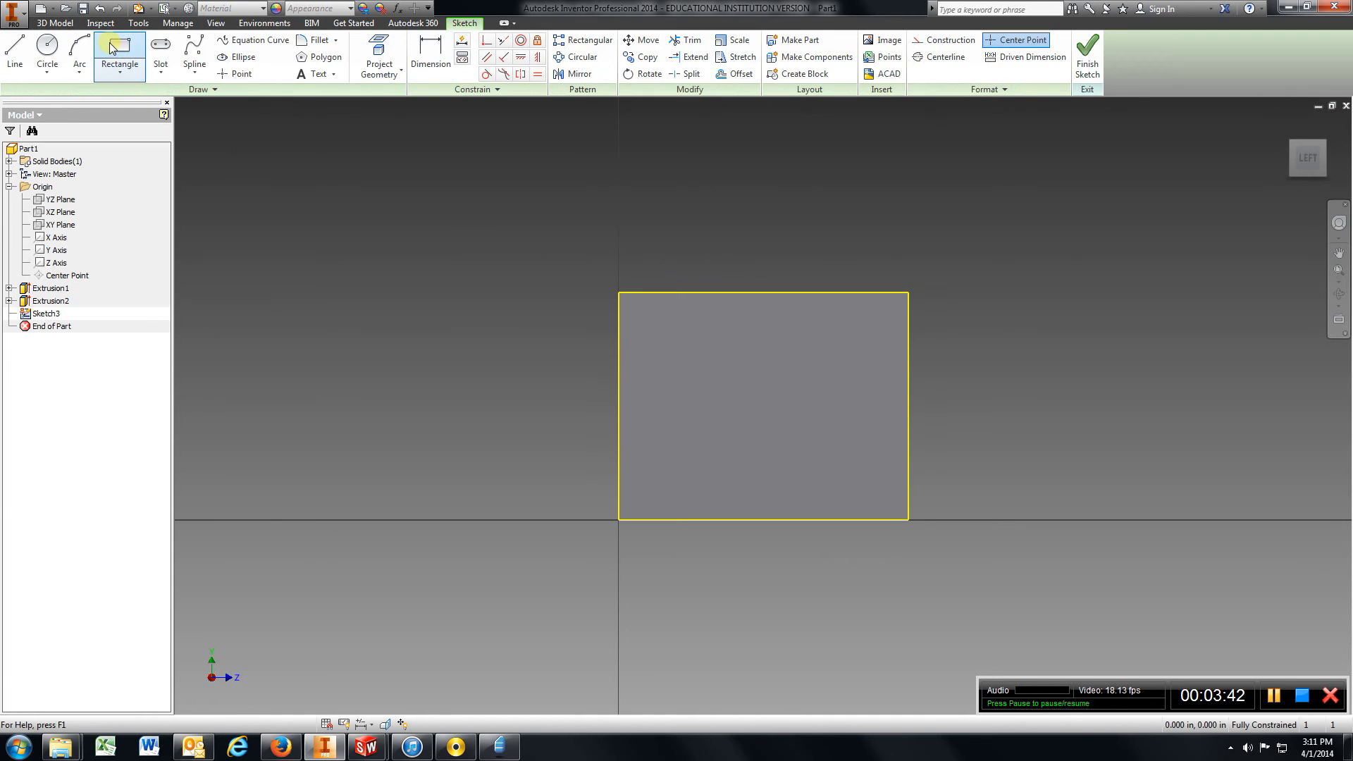
Draw a slot rectangle on the top edge, 1.5 in wide and 1 in from the left edge
{"action": "left_click", "coordinate": [119, 56]}
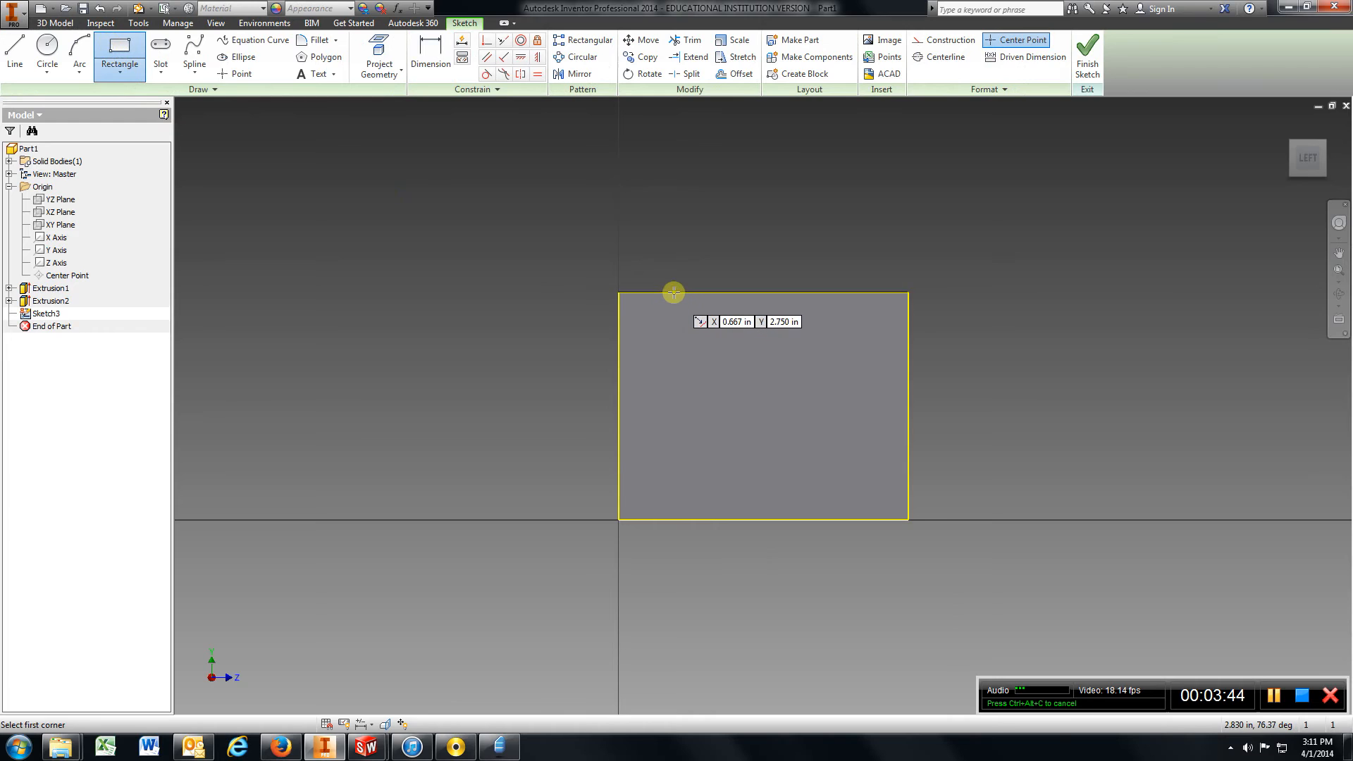
{"action": "left_click", "coordinate": [673, 291]}
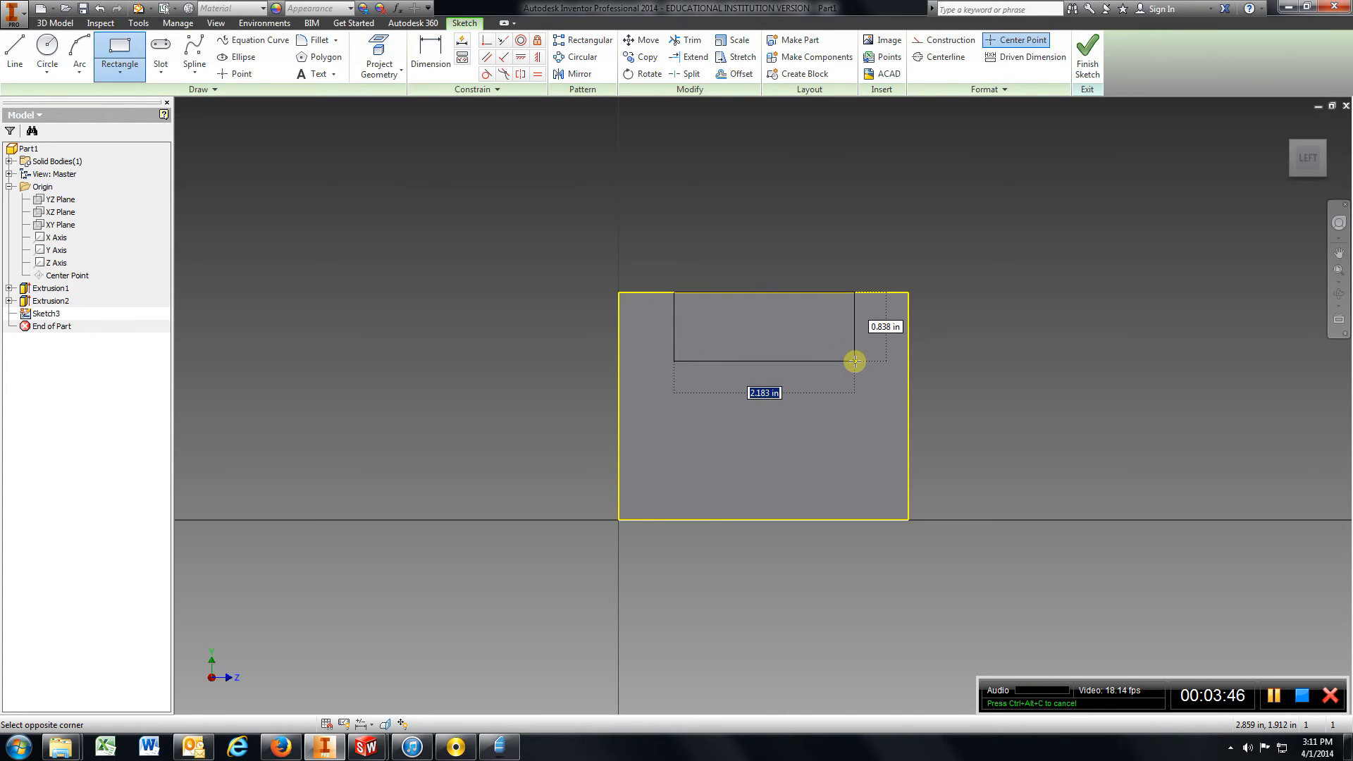
{"action": "left_click", "coordinate": [430, 56]}
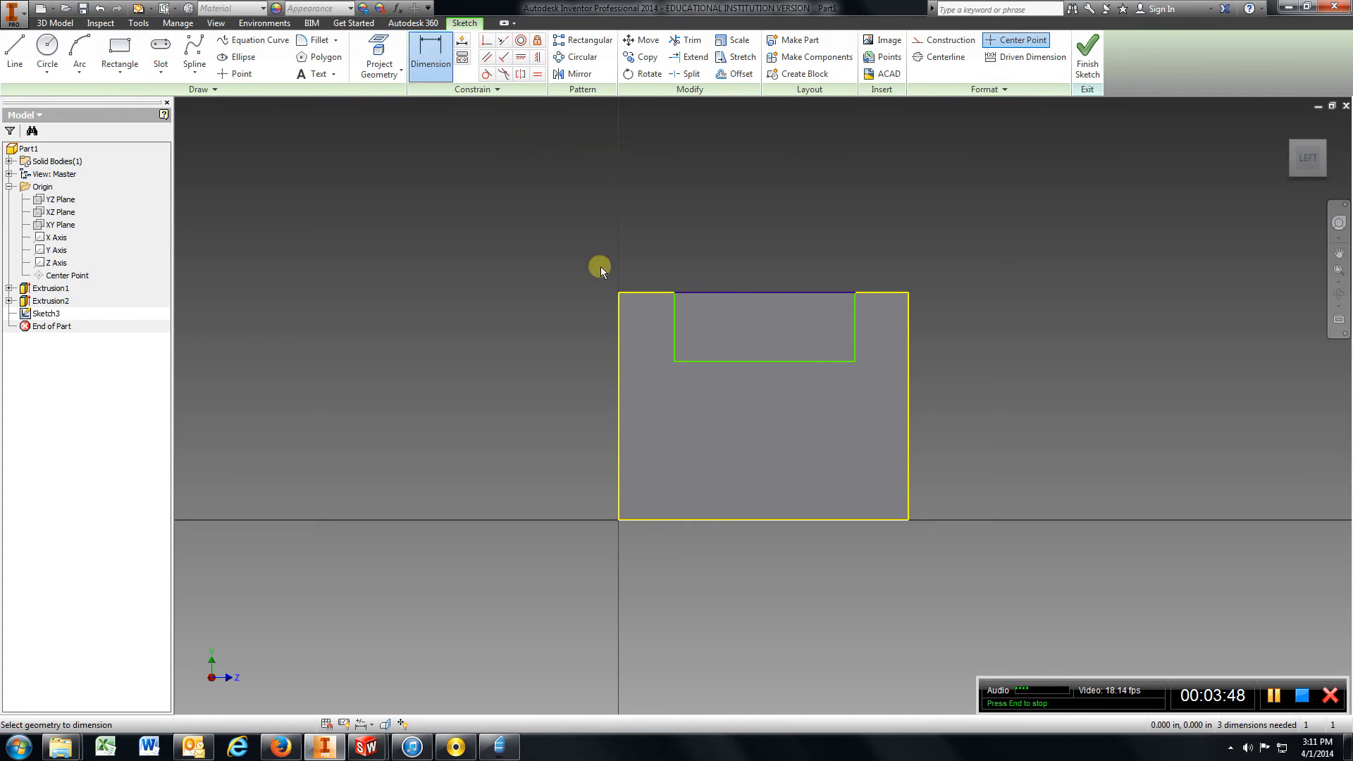
{"action": "mouse_move", "coordinate": [602, 292]}
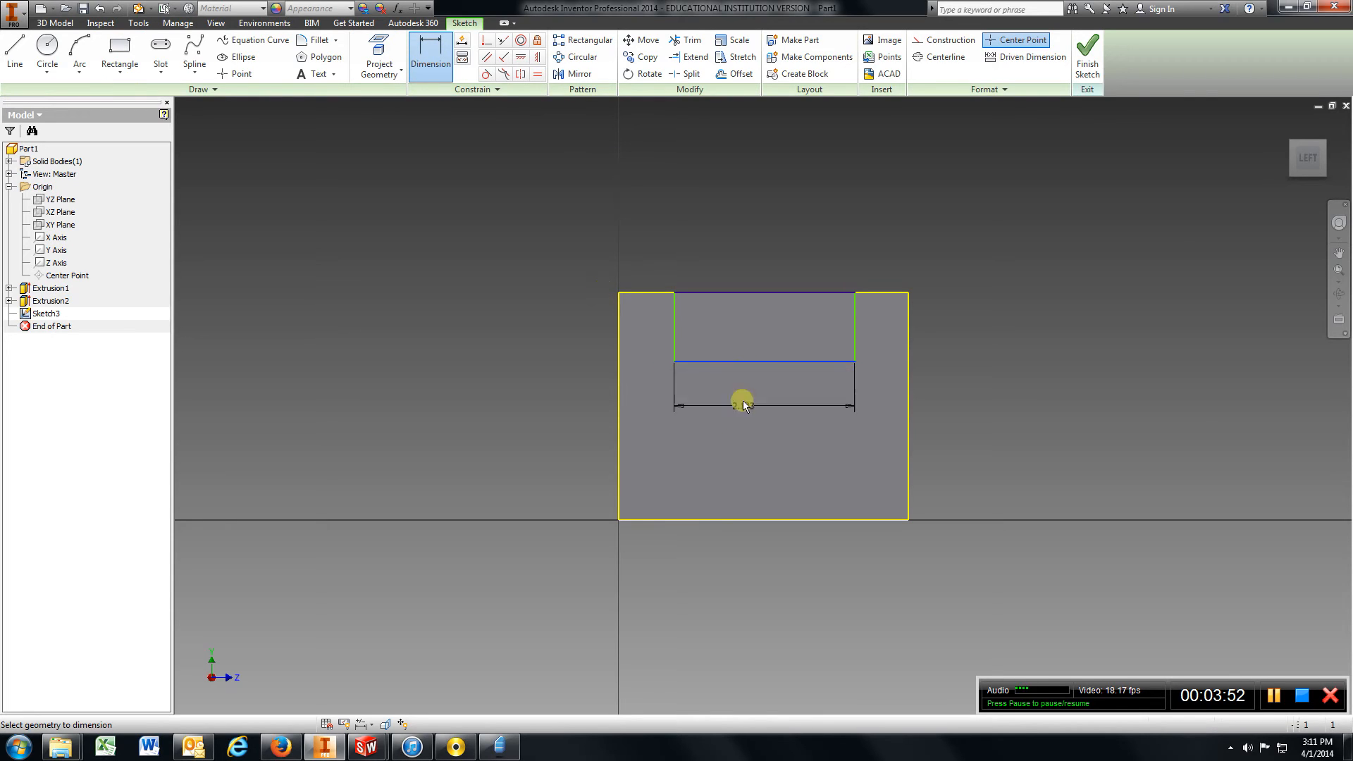
{"action": "left_click", "coordinate": [764, 426]}
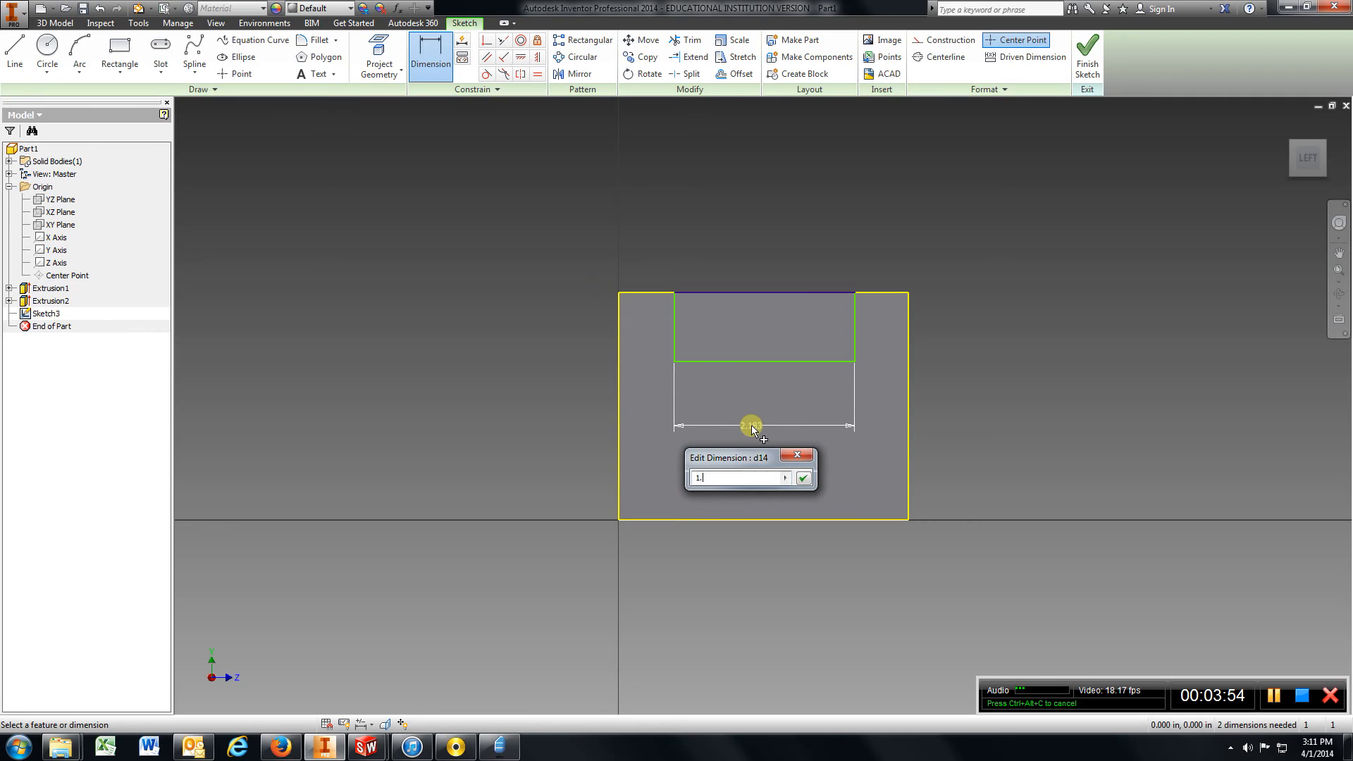
{"action": "left_click", "coordinate": [803, 478]}
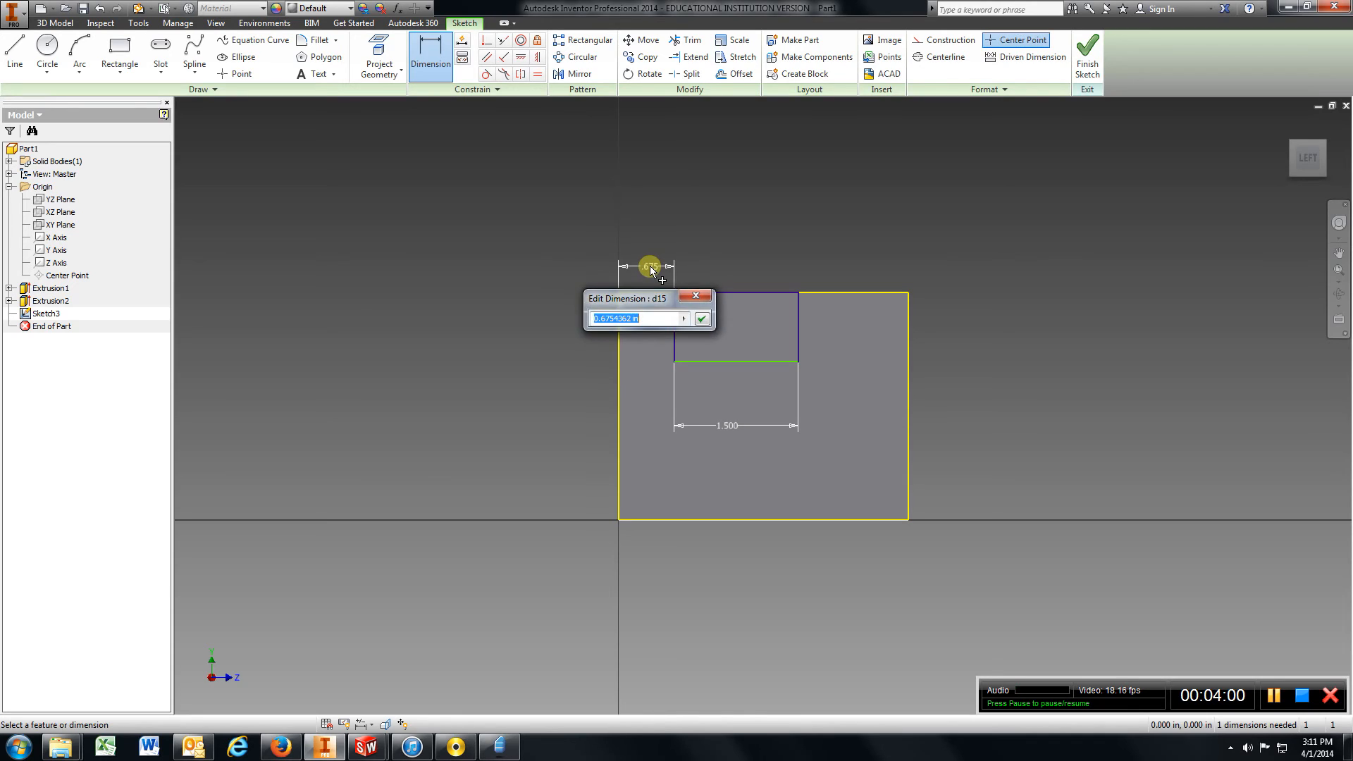
{"action": "left_click", "coordinate": [701, 318]}
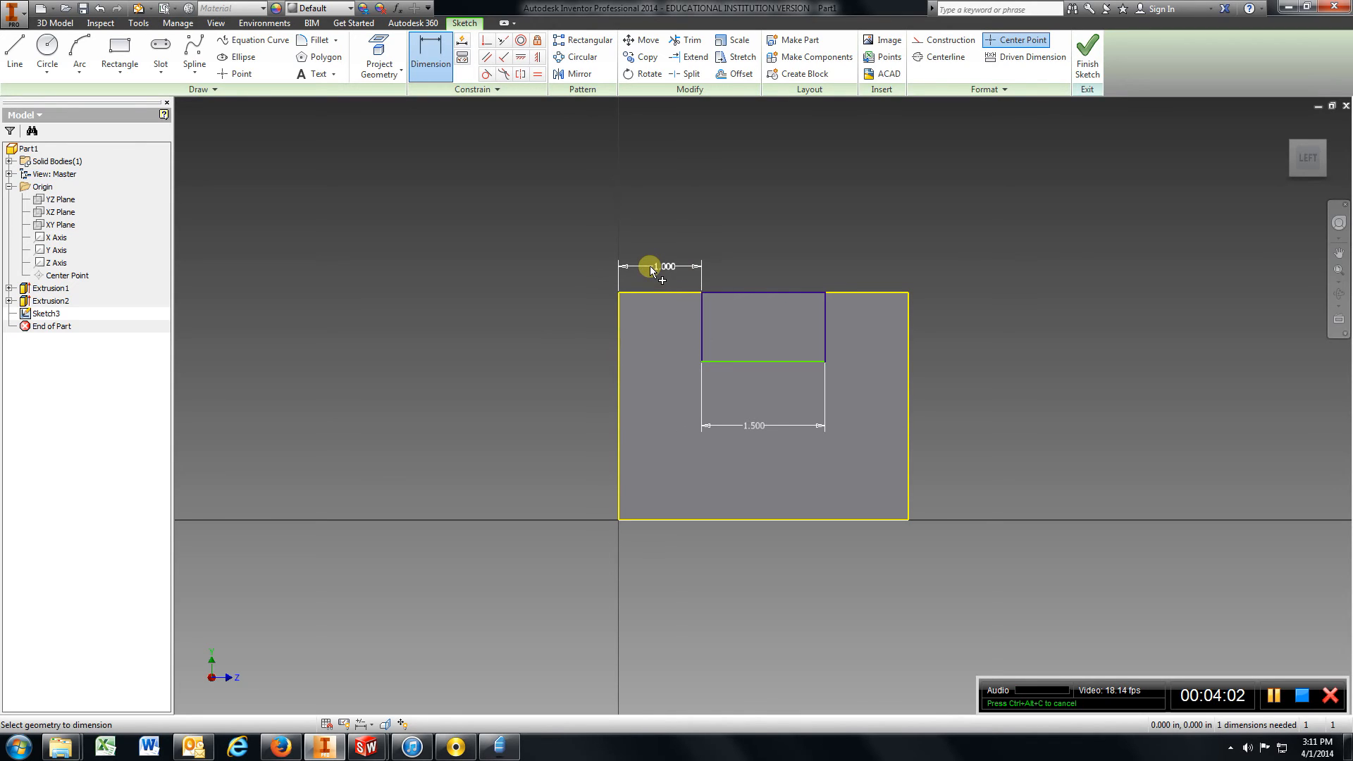
{"action": "mouse_move", "coordinate": [1294, 126]}
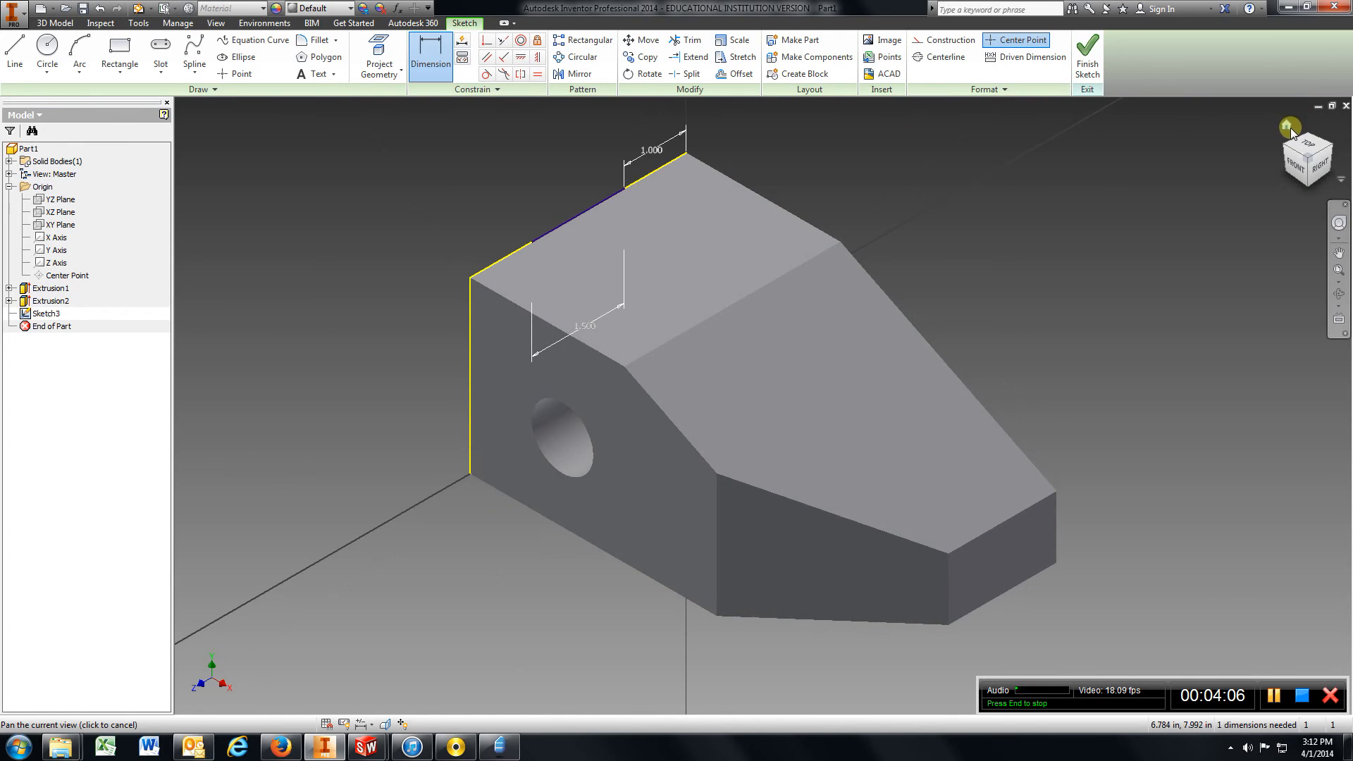
Extrude the slot rectangle as a cut with distance 10 to create Extrusion3
{"action": "left_click", "coordinate": [1086, 57]}
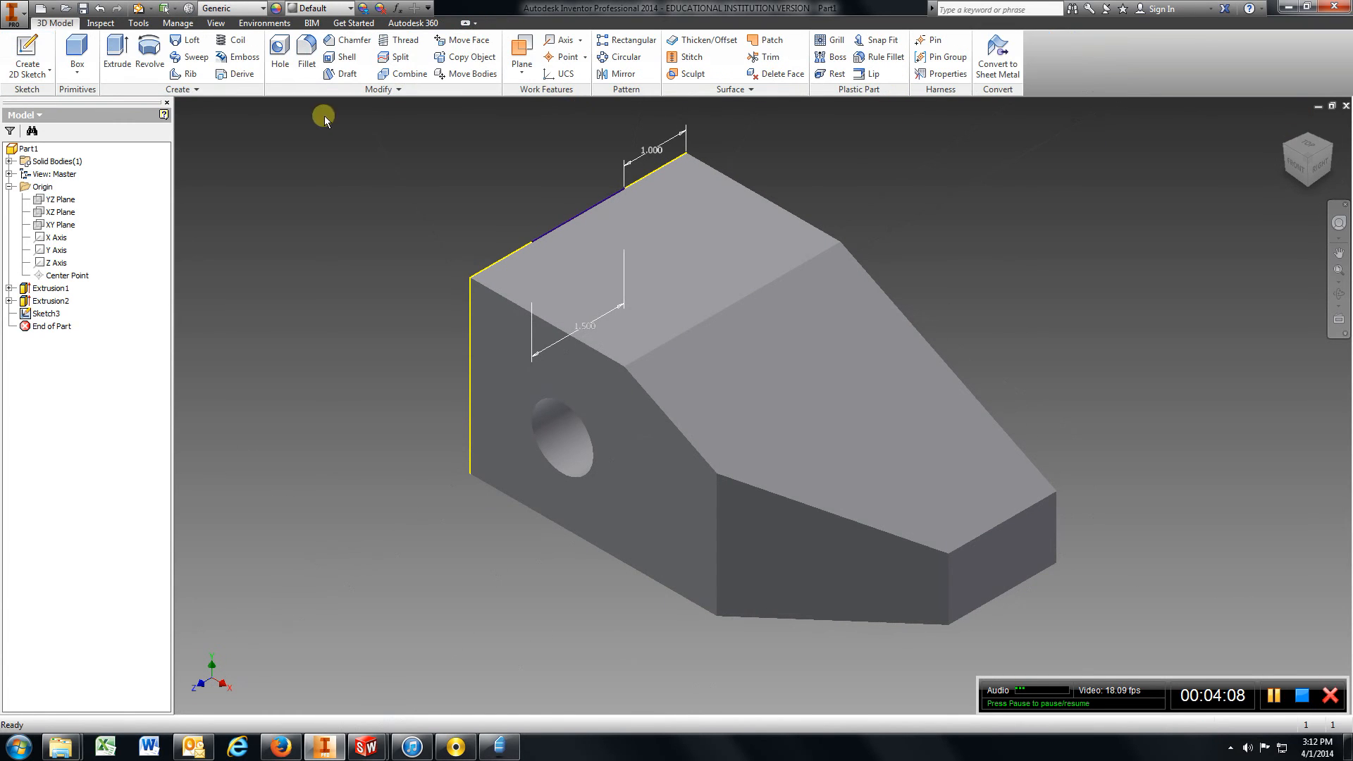
{"action": "left_click", "coordinate": [116, 51]}
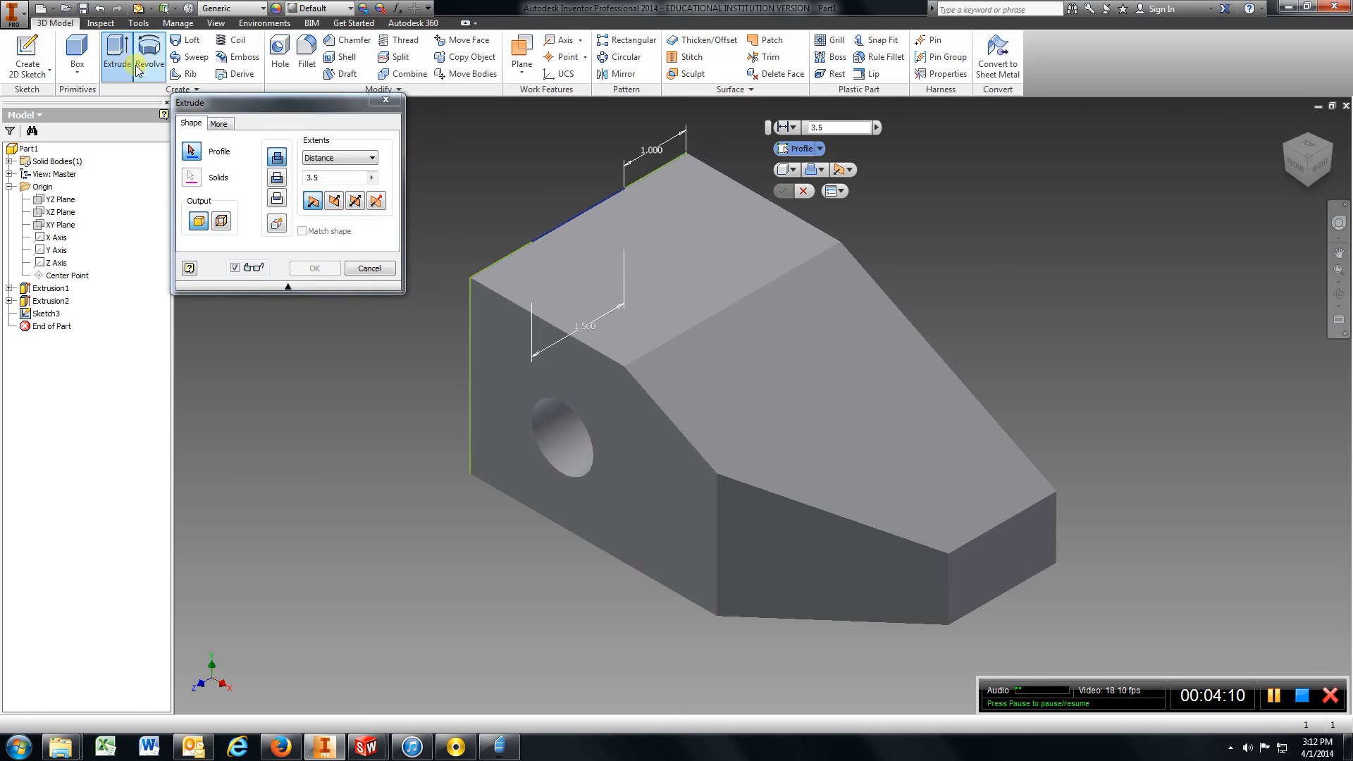
{"action": "left_click", "coordinate": [578, 237]}
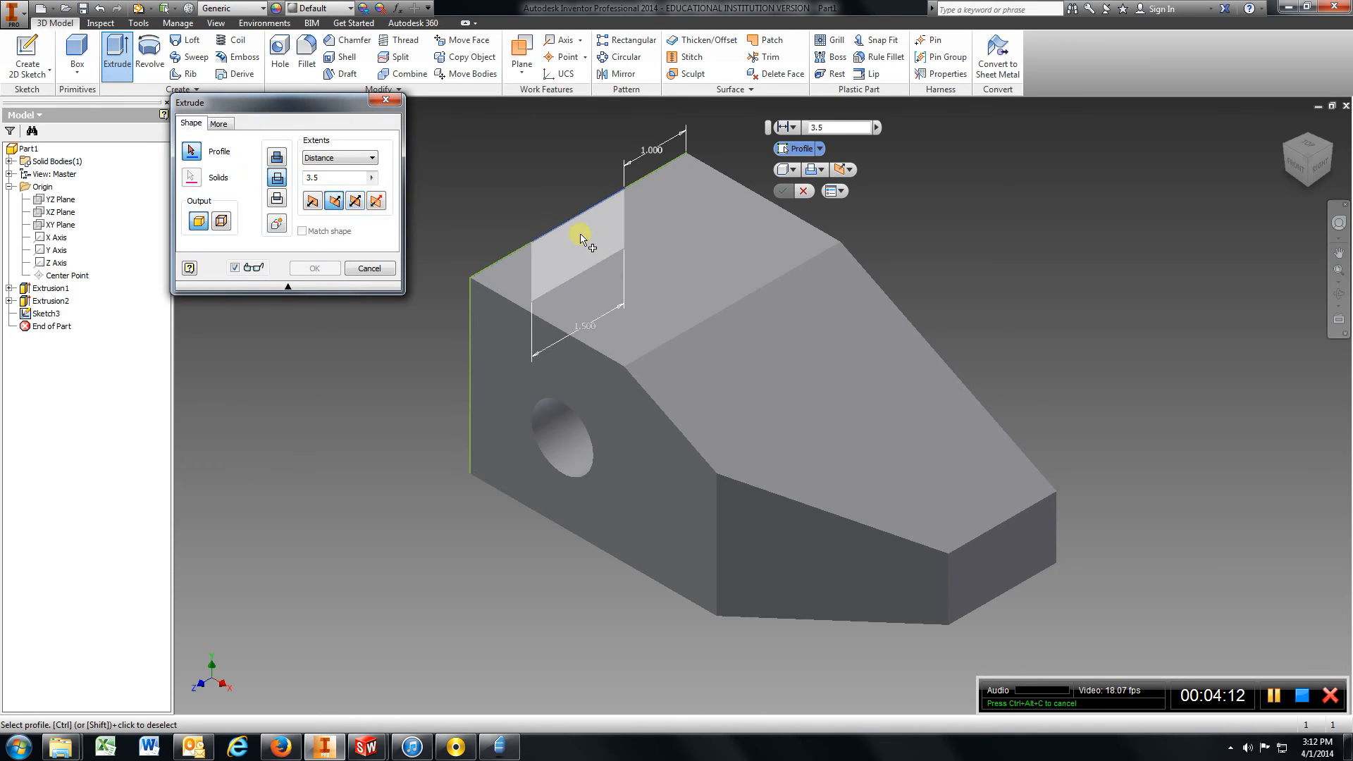
{"action": "left_click", "coordinate": [580, 239]}
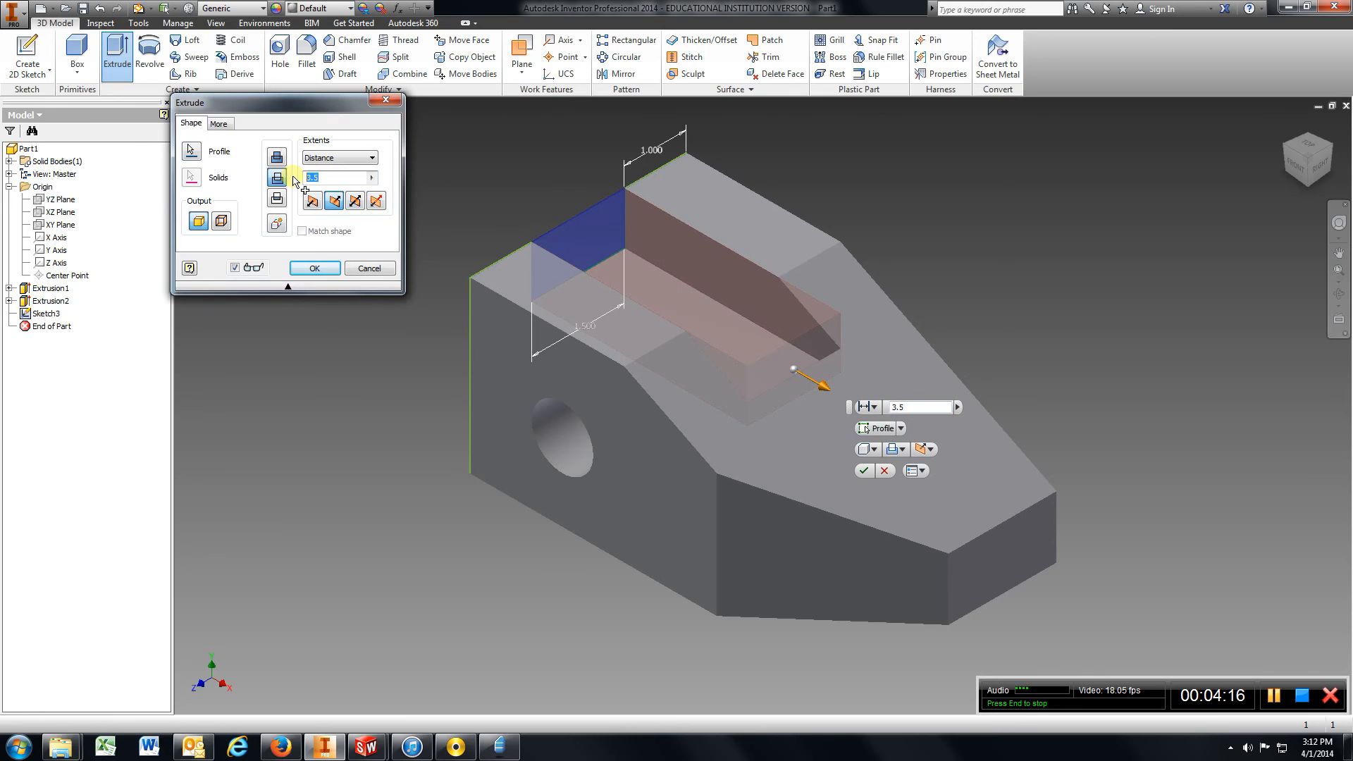
{"action": "type", "text": "10"}
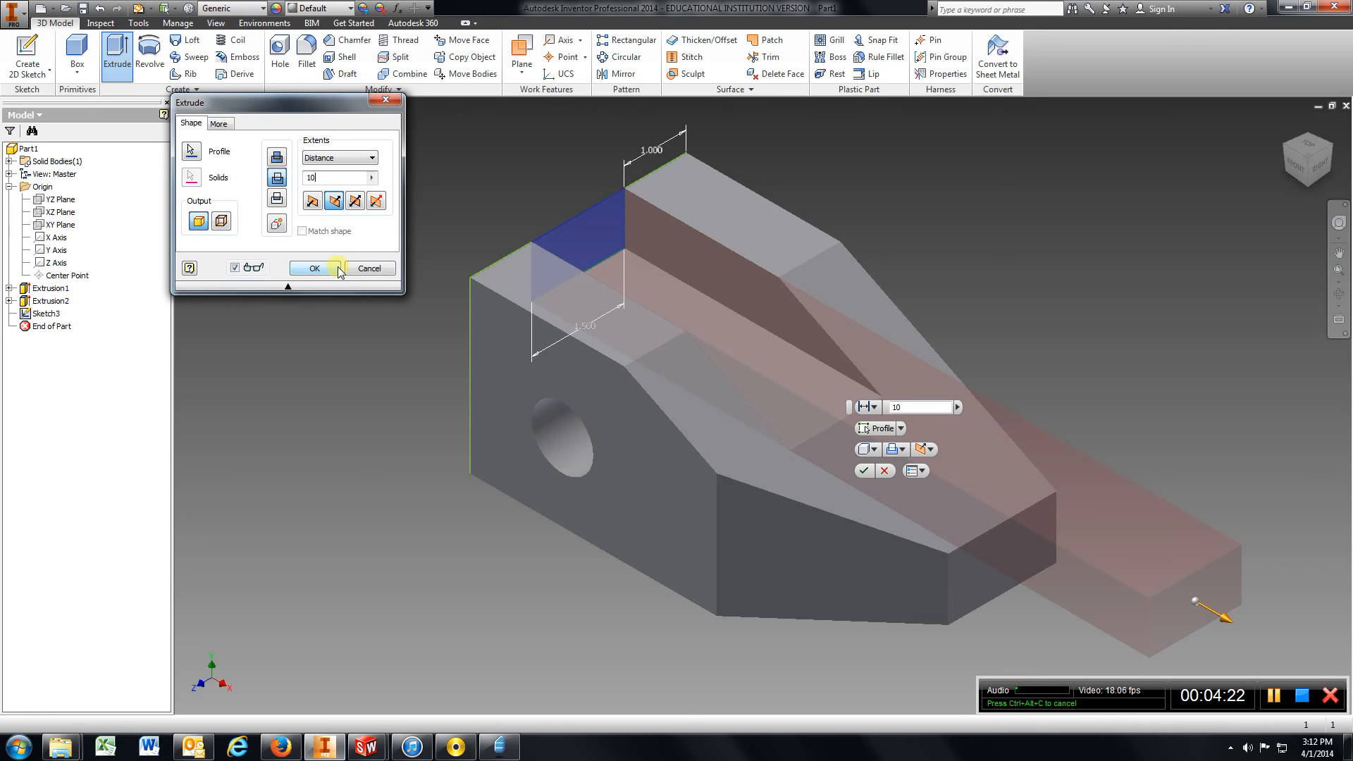
{"action": "left_click", "coordinate": [312, 269]}
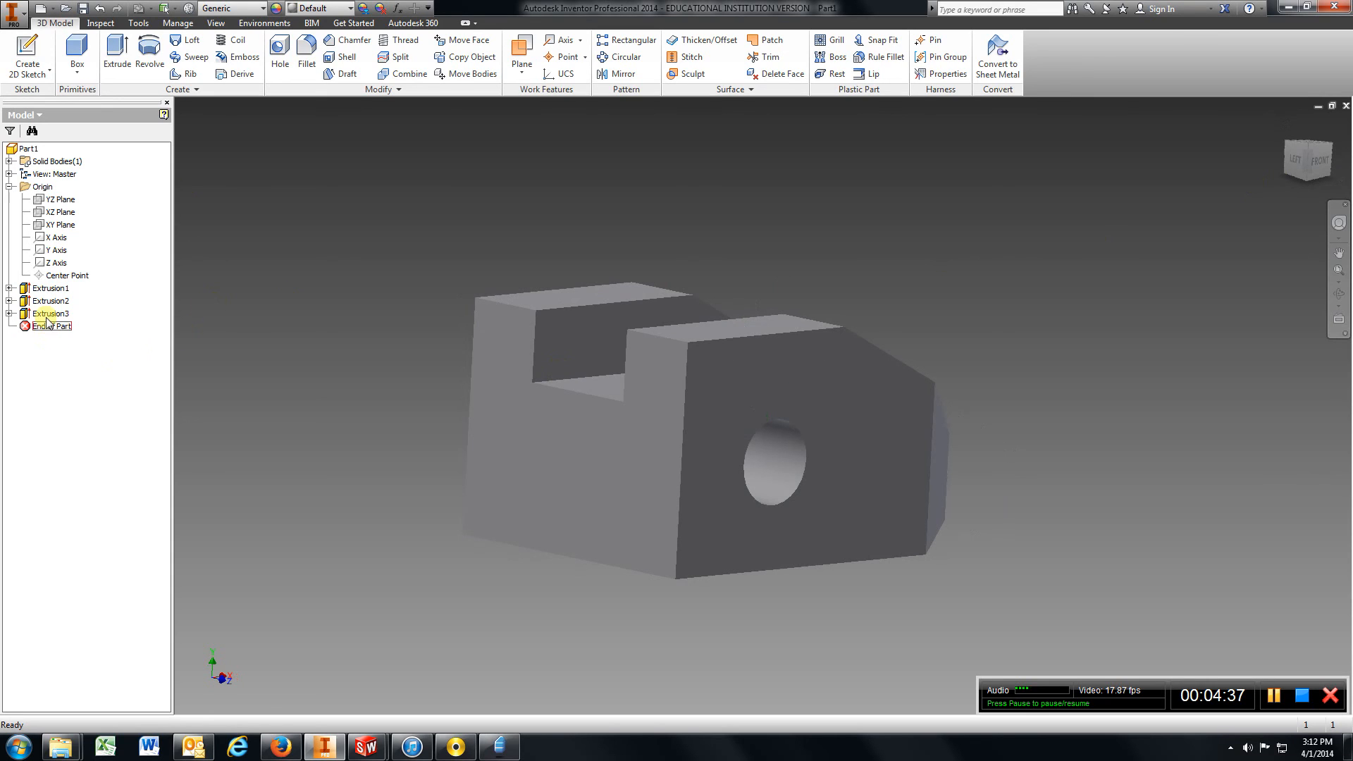
{"action": "left_click", "coordinate": [52, 313]}
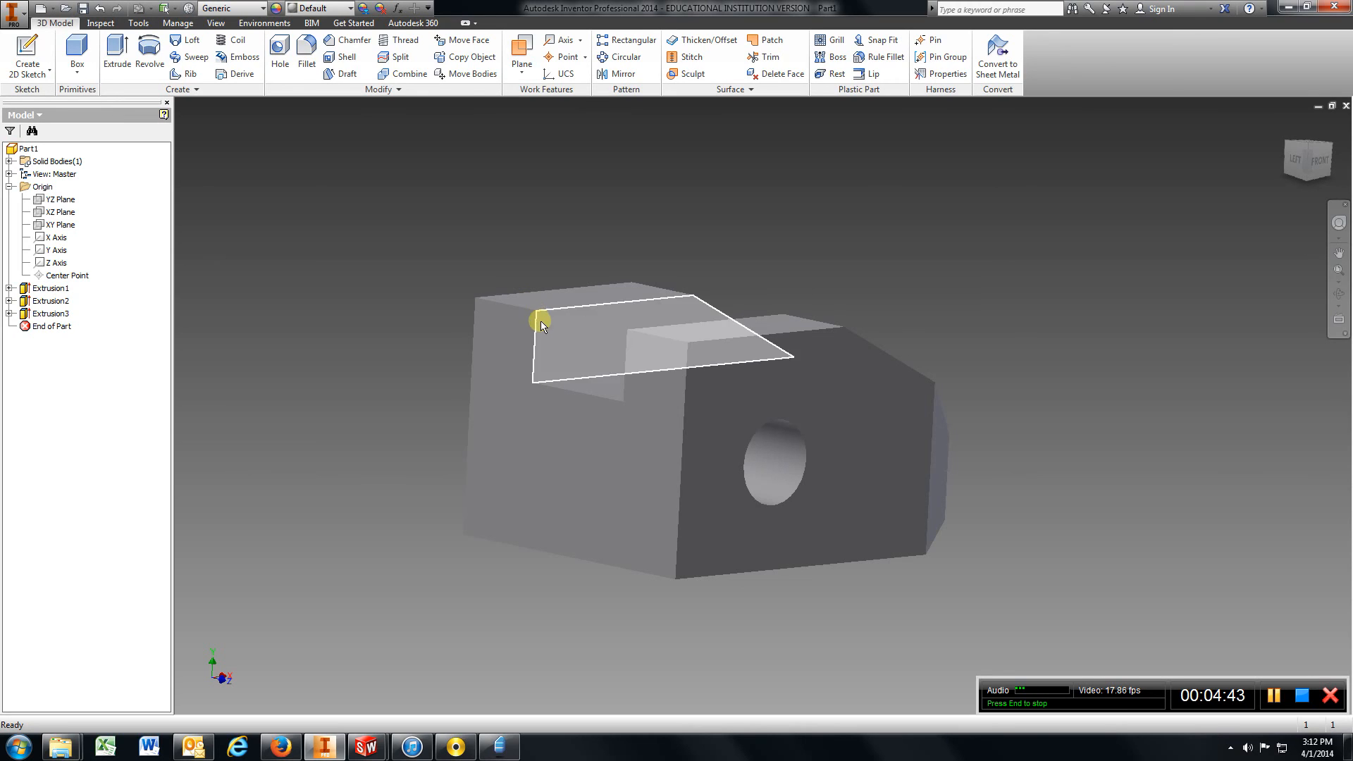
{"action": "left_click", "coordinate": [50, 313]}
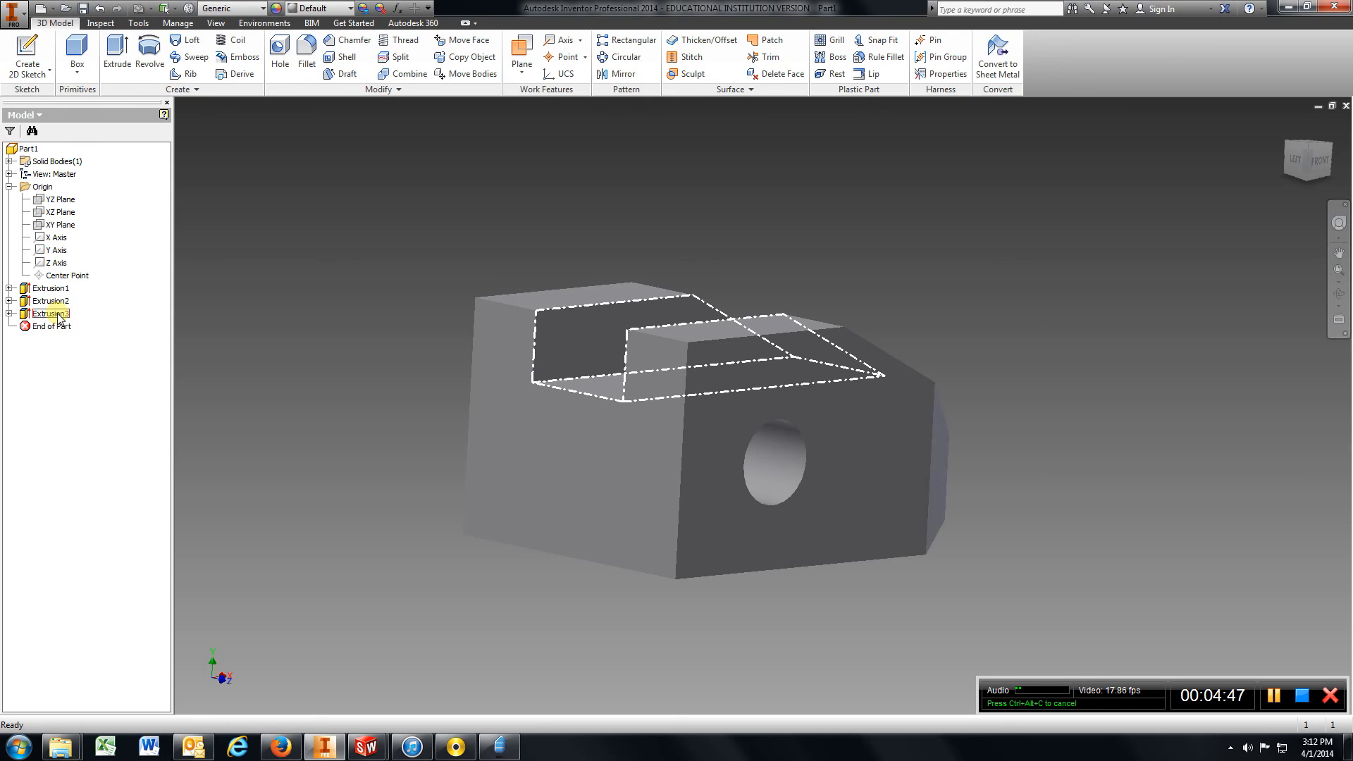
{"action": "right_click", "coordinate": [49, 312]}
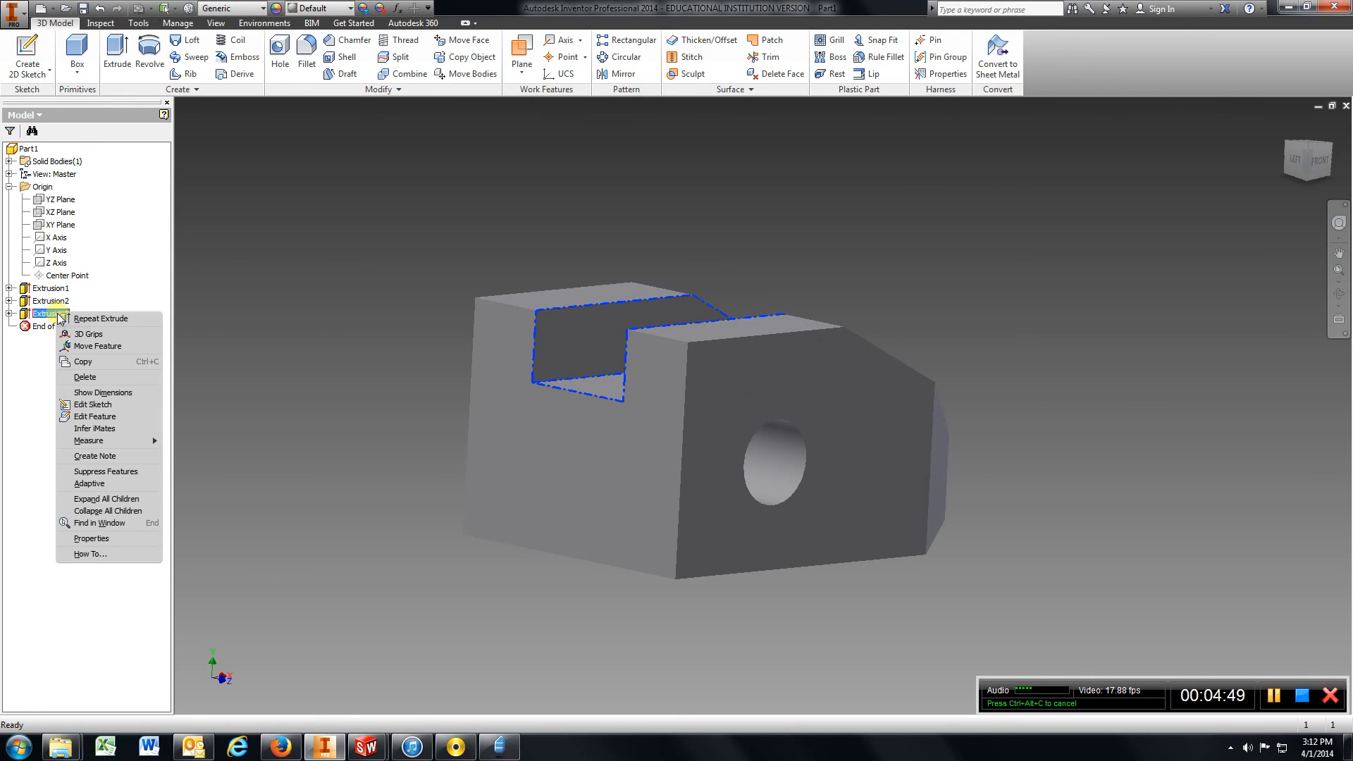
{"action": "mouse_move", "coordinate": [94, 417]}
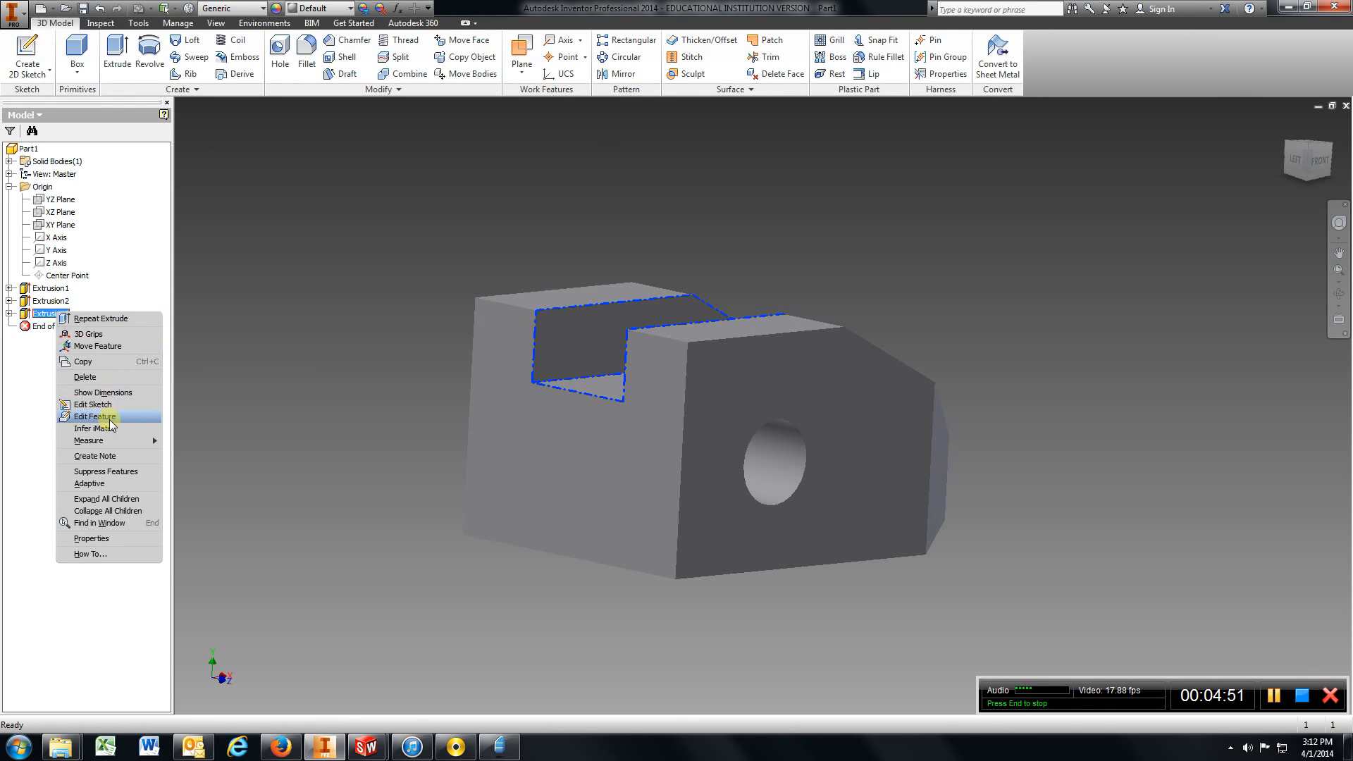
{"action": "left_click", "coordinate": [93, 416]}
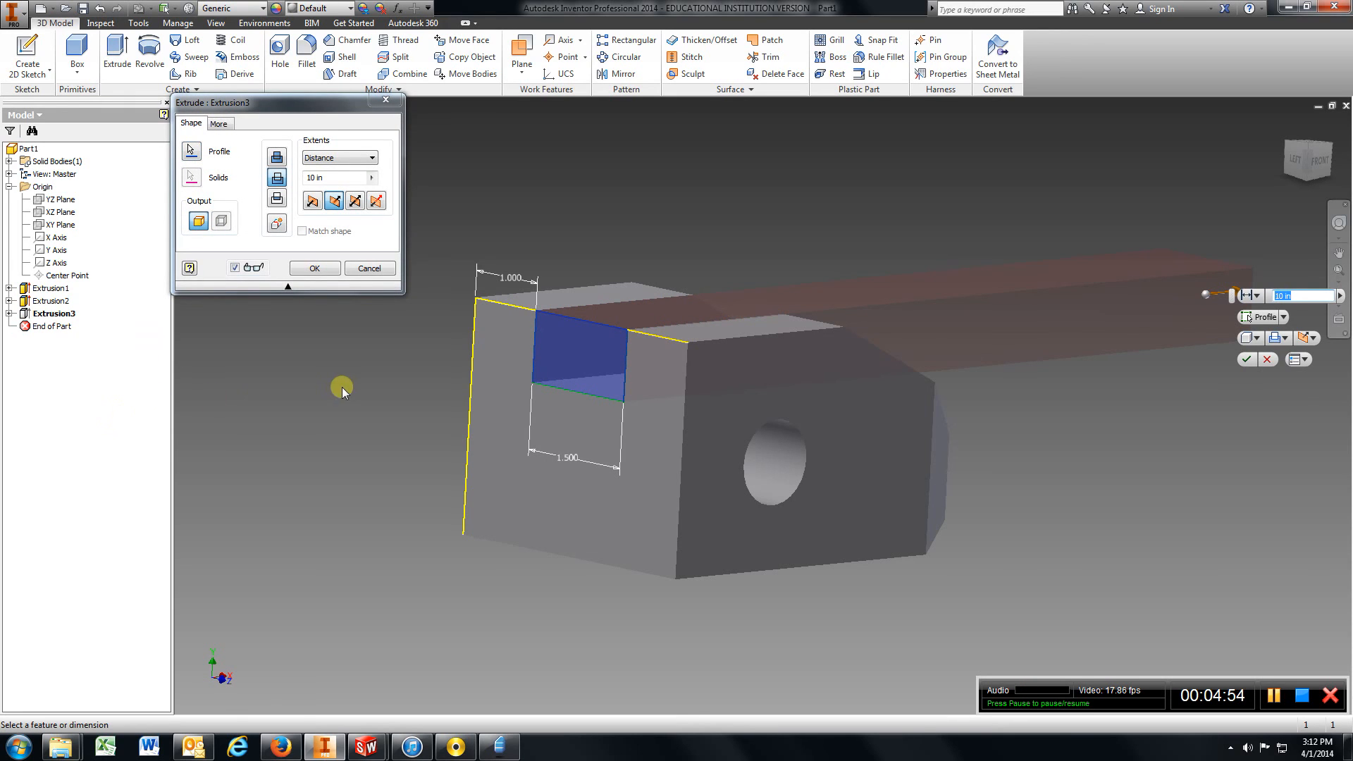
{"action": "mouse_move", "coordinate": [377, 335]}
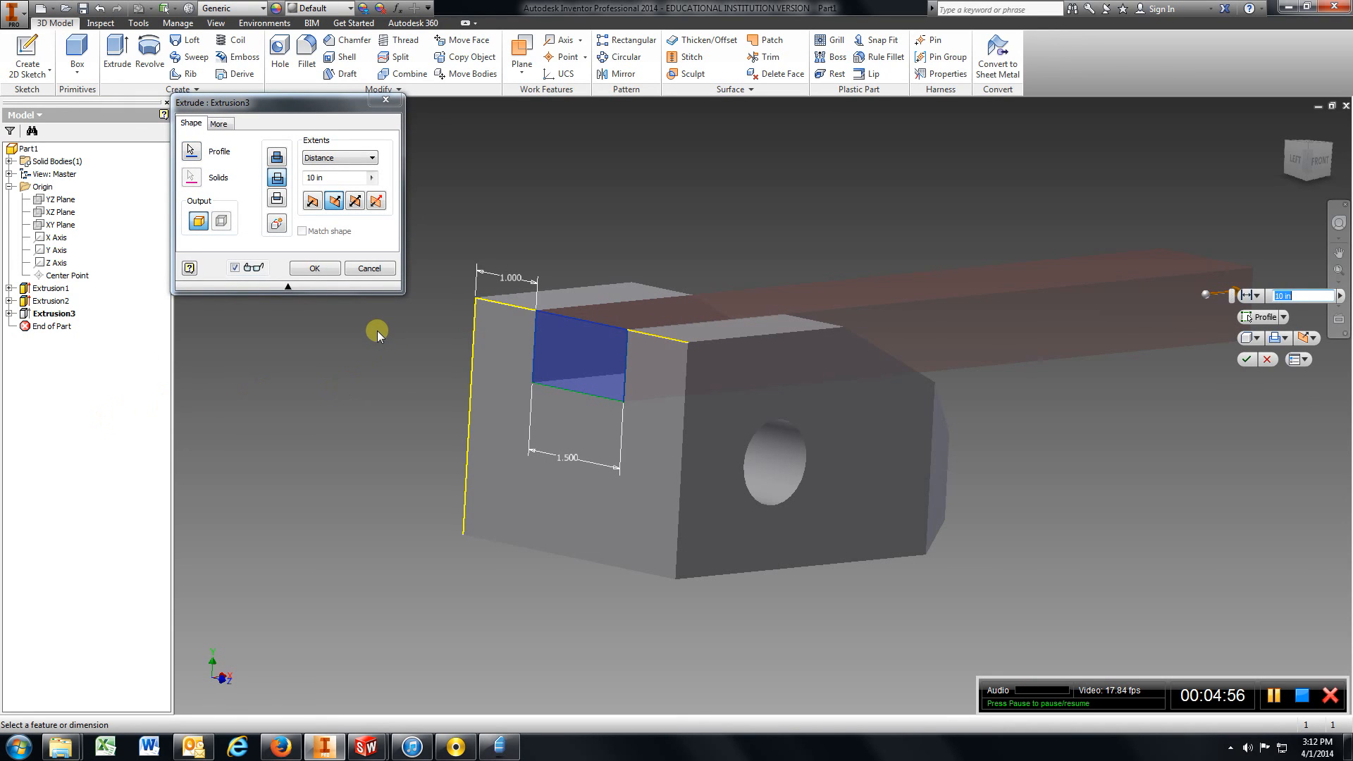
{"action": "mouse_move", "coordinate": [691, 335]}
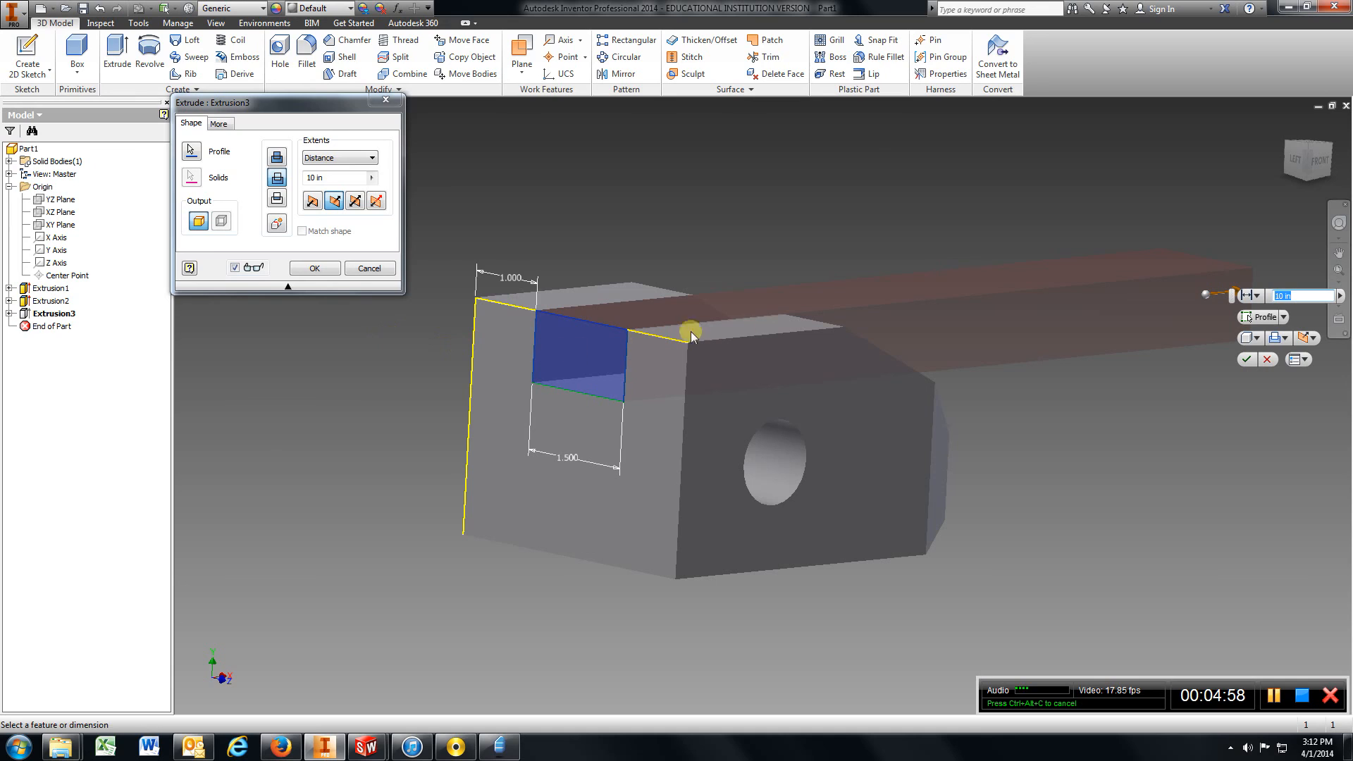
{"action": "left_click", "coordinate": [314, 268]}
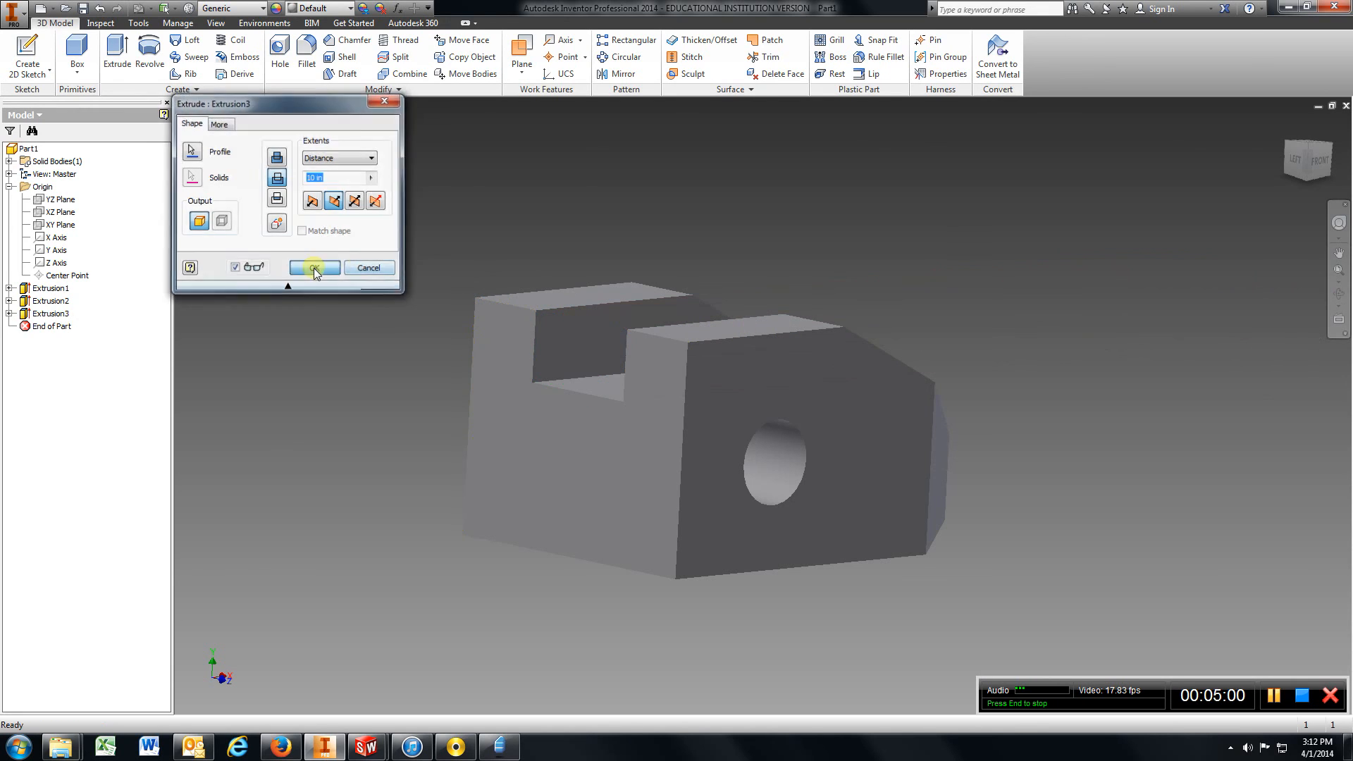
{"action": "left_click", "coordinate": [315, 268]}
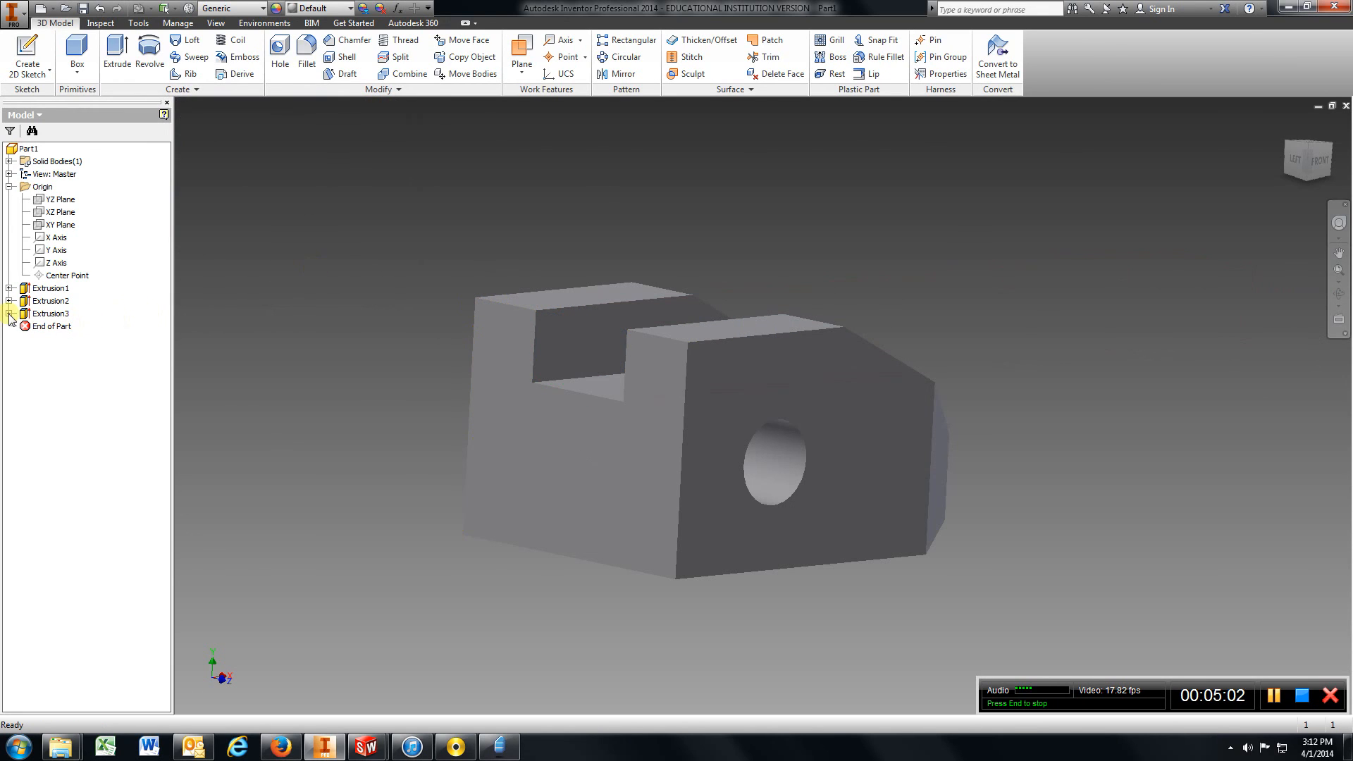
Edit Sketch3 under Extrusion3, dimensioning the slot depth to 0.5 in, then finish the sketch
{"action": "left_click", "coordinate": [11, 313]}
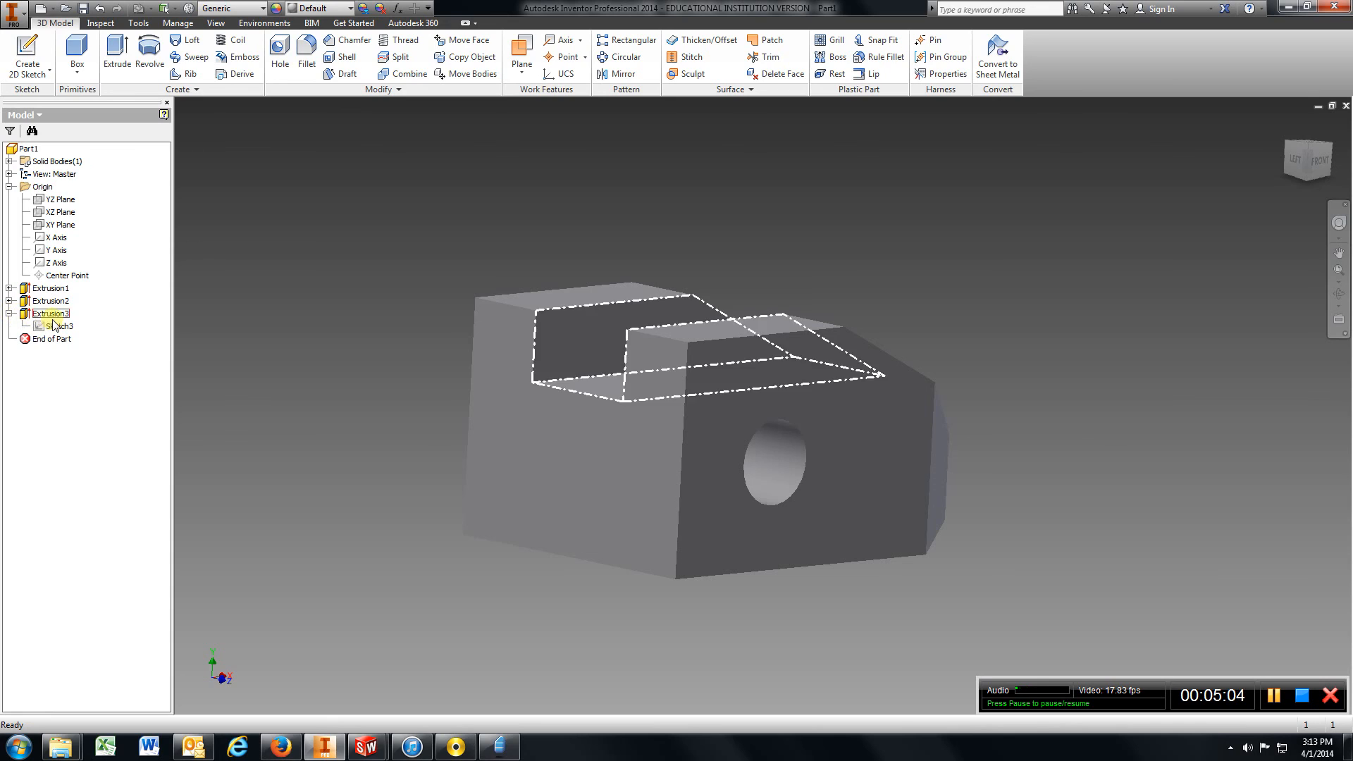
{"action": "double_click", "coordinate": [54, 326]}
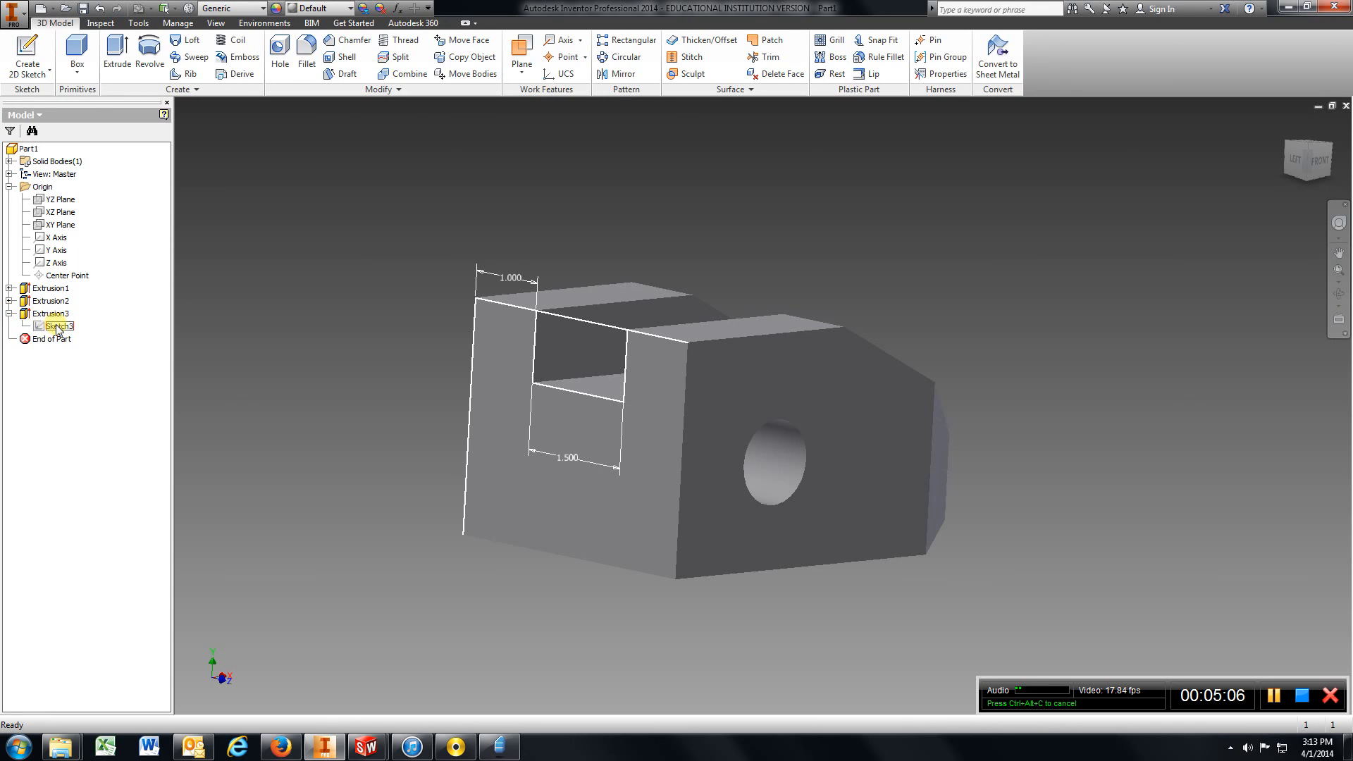
{"action": "right_click", "coordinate": [53, 326]}
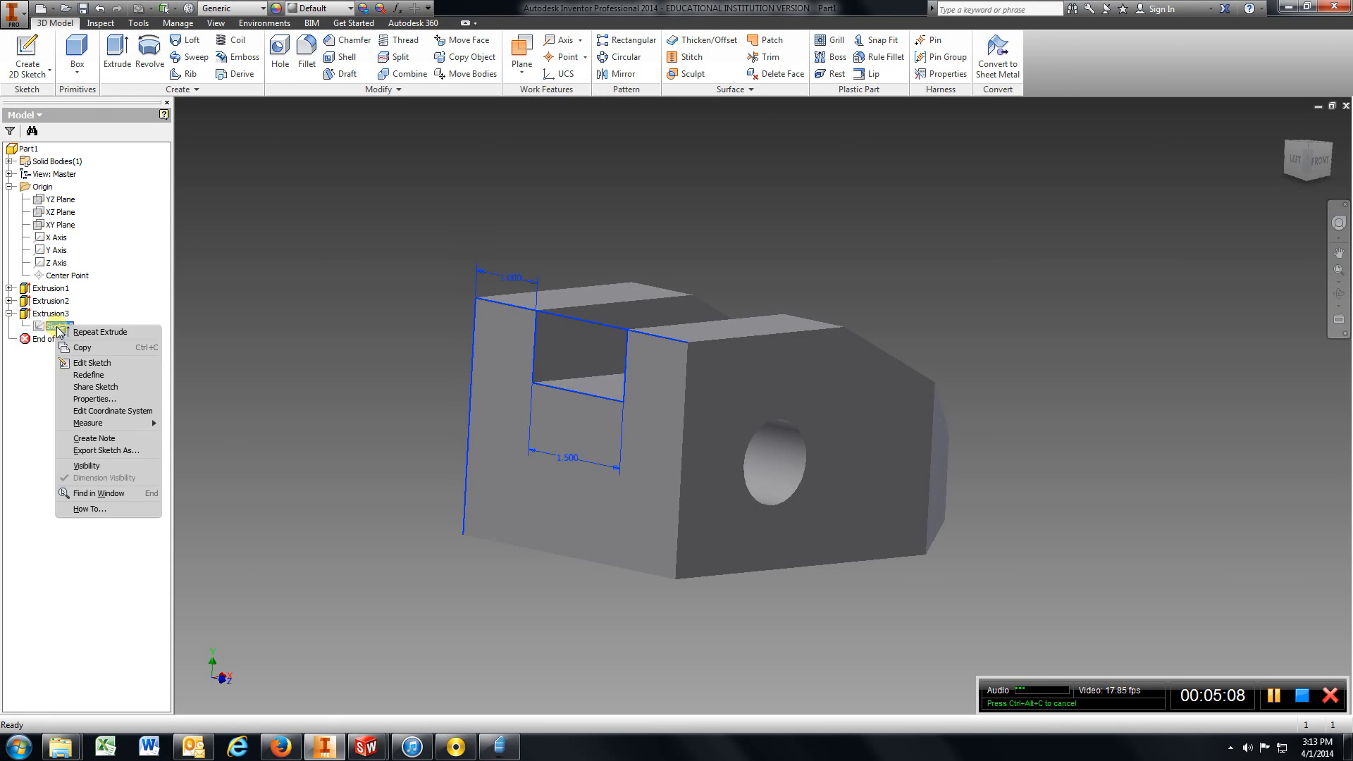
{"action": "left_click", "coordinate": [92, 363]}
{"action": "type", "text": ".5"}
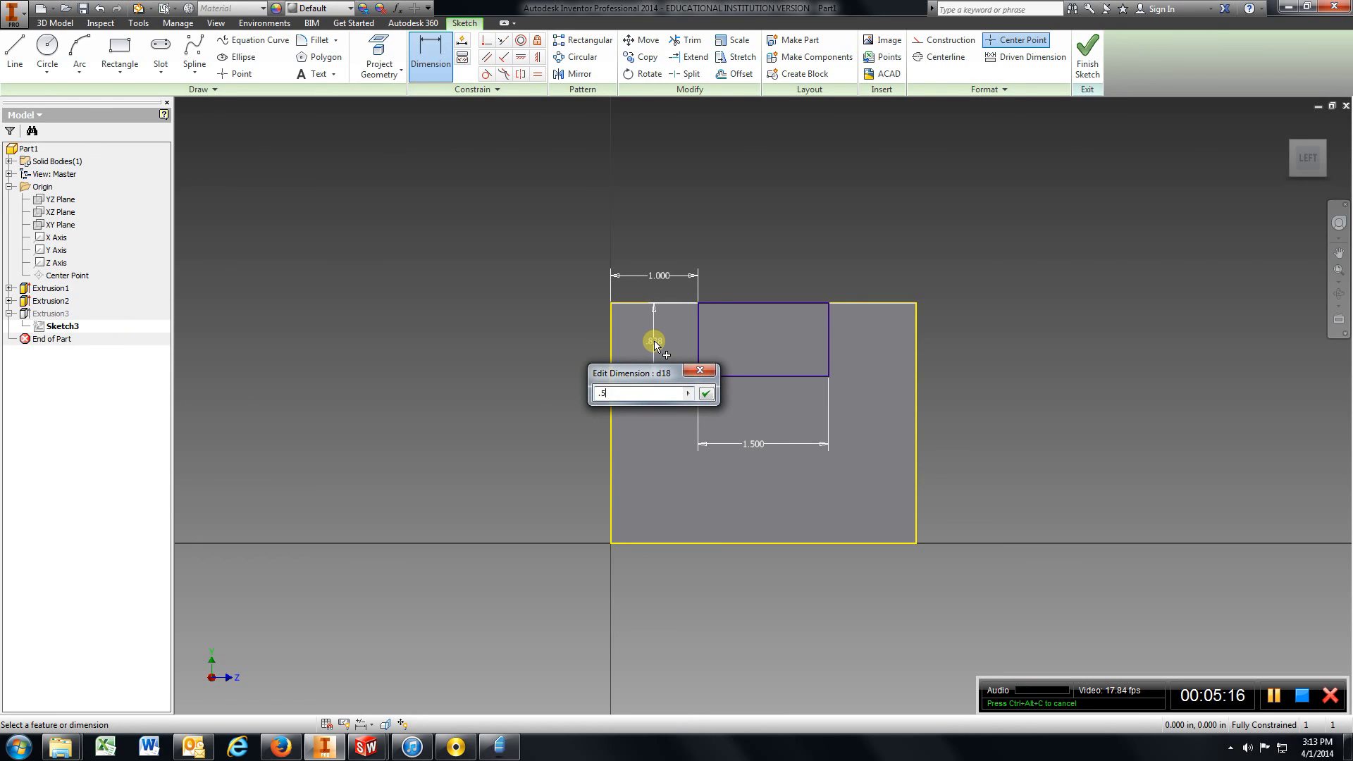
{"action": "left_click", "coordinate": [706, 394]}
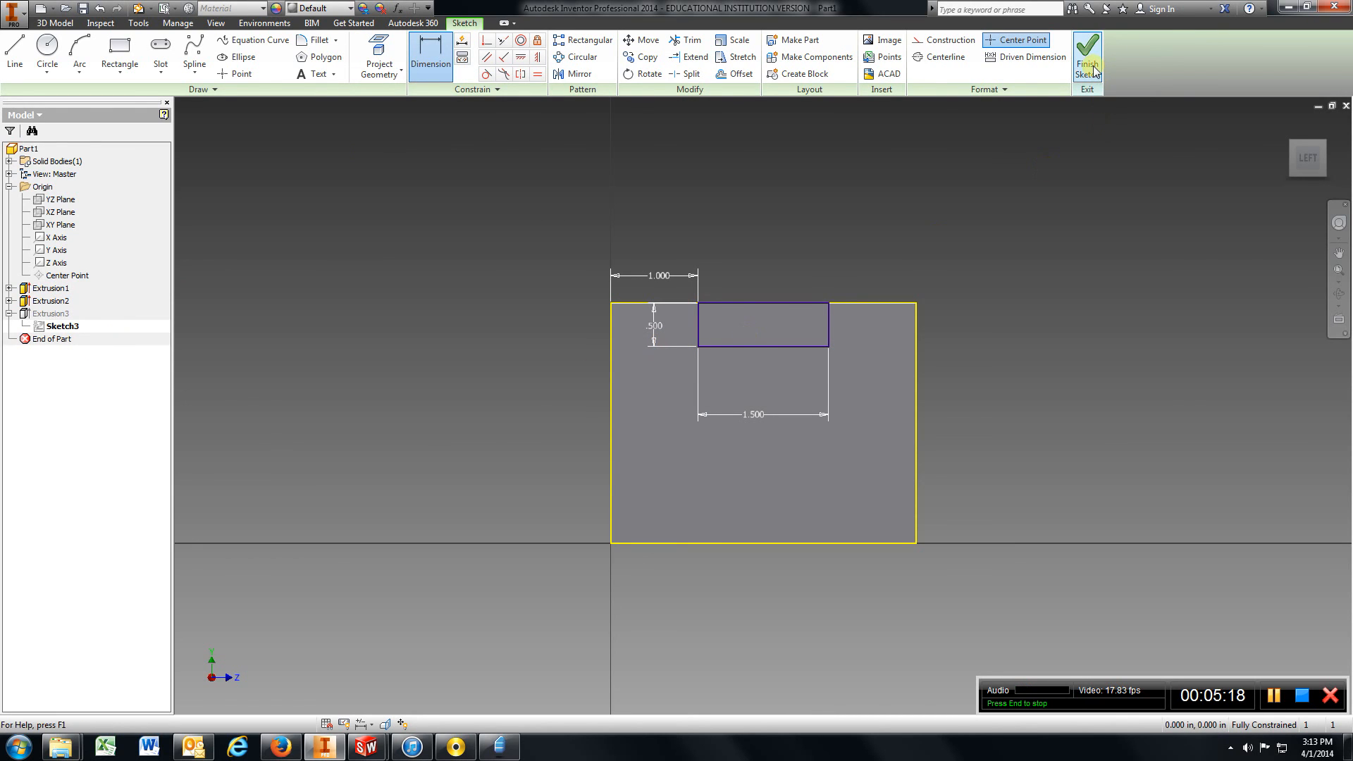
{"action": "left_click", "coordinate": [1087, 54]}
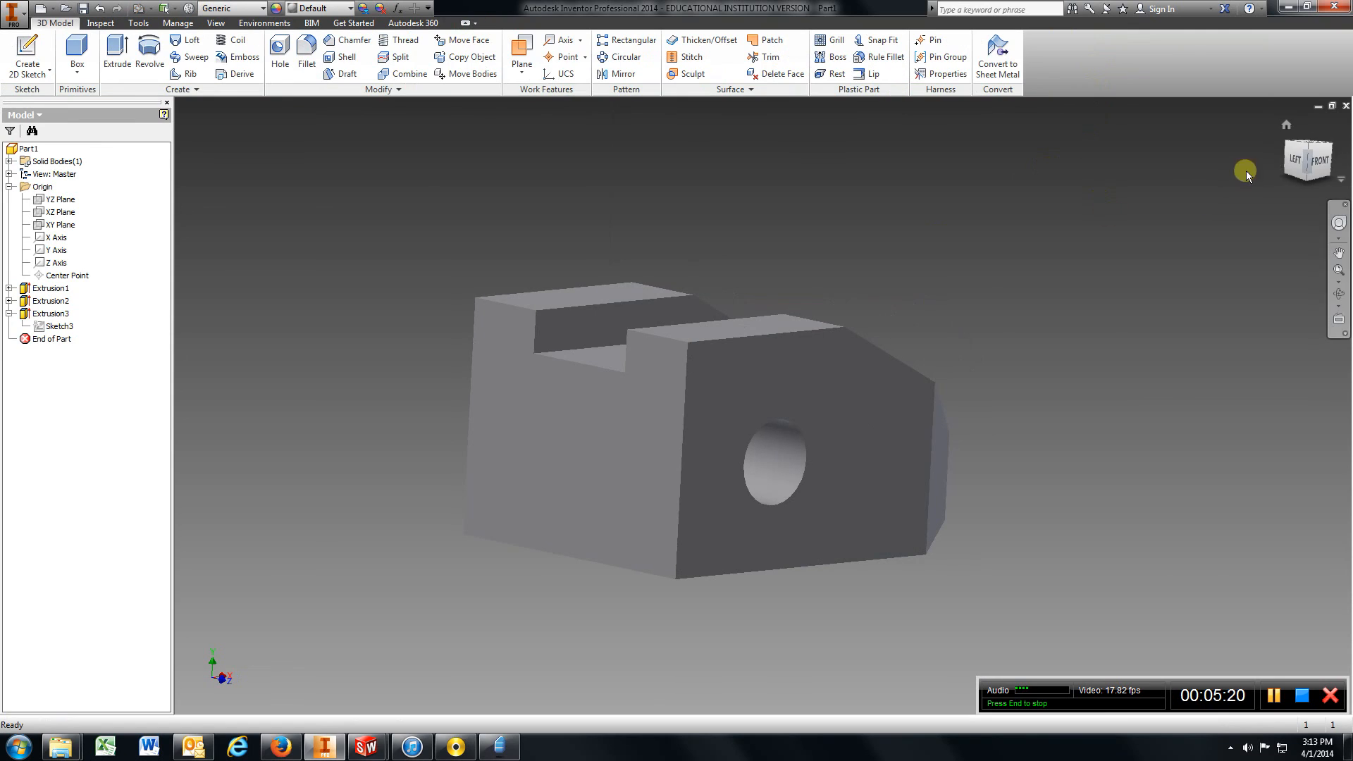